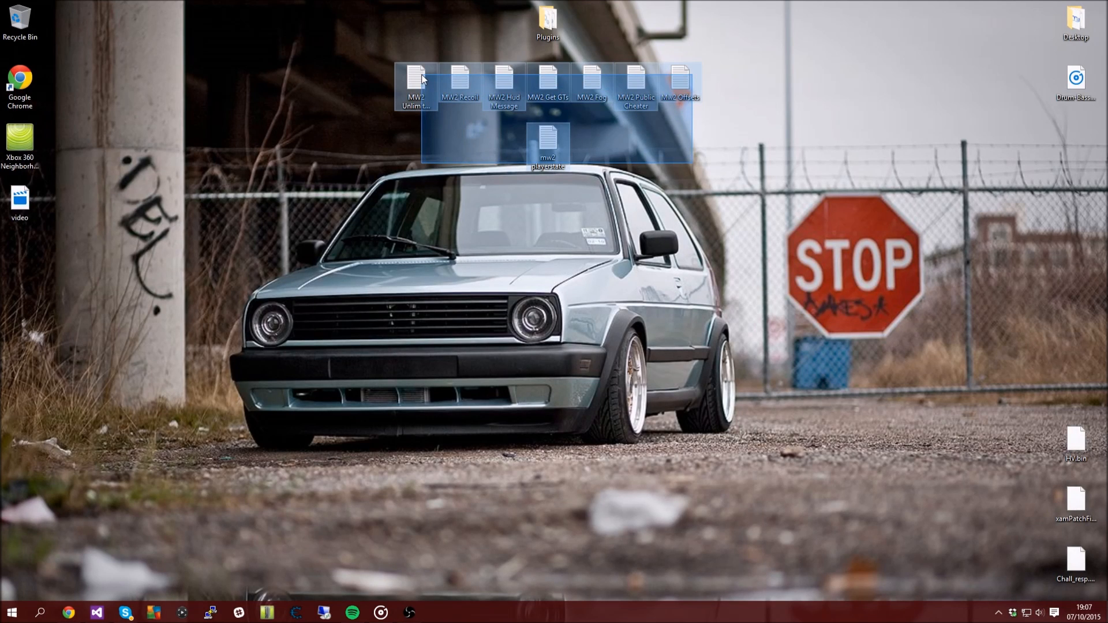
Tidy the desktop: deselect the MW2 text files and leave the Plugins folder in place
click(466, 173)
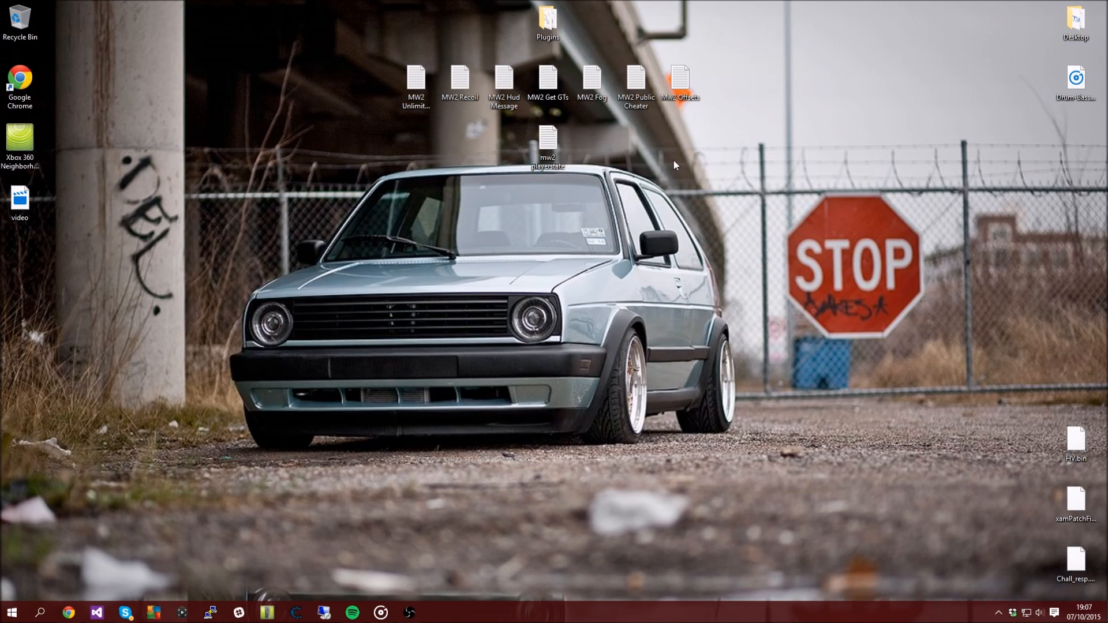
drag(547, 21, 554, 205)
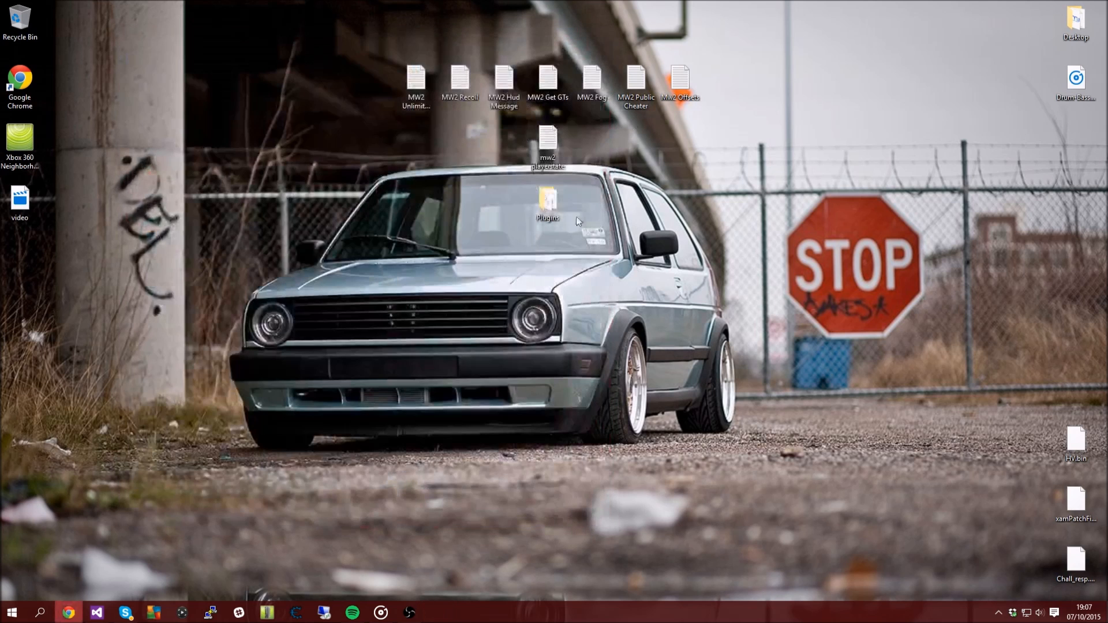
drag(547, 205, 548, 21)
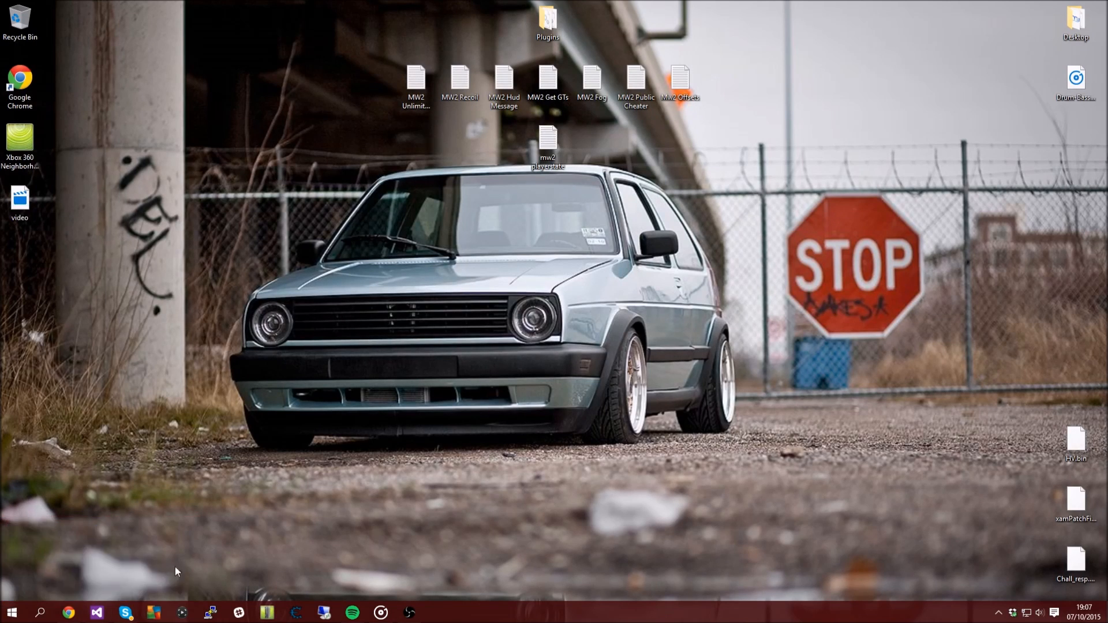
Launch Visual Studio 2012 and create a Windows Forms Application named MW2YouTube
right_click(97, 611)
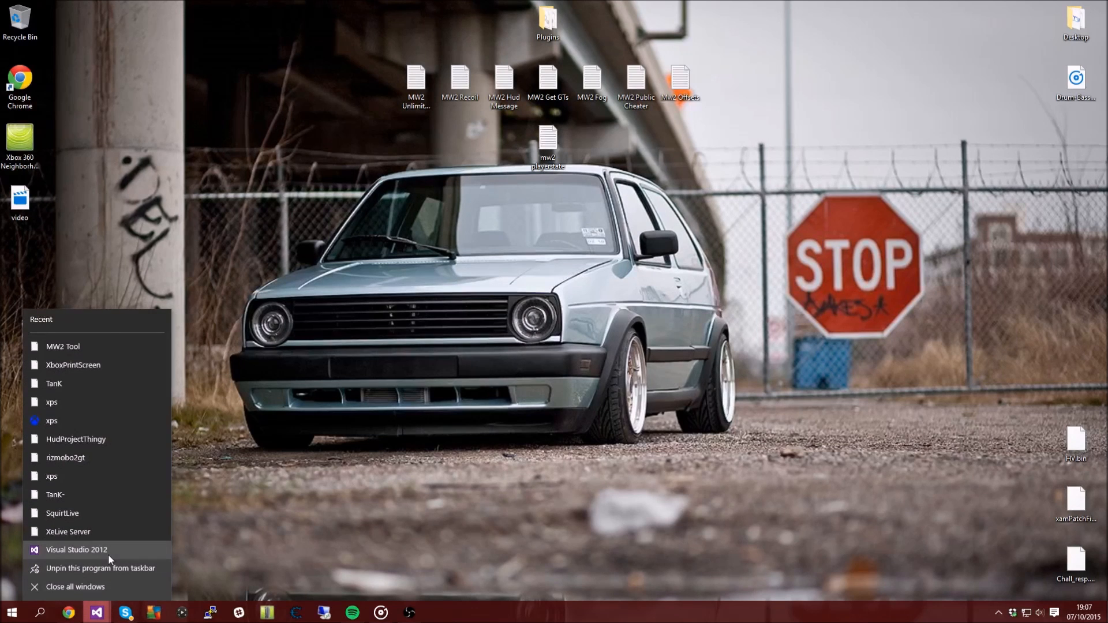
click(76, 550)
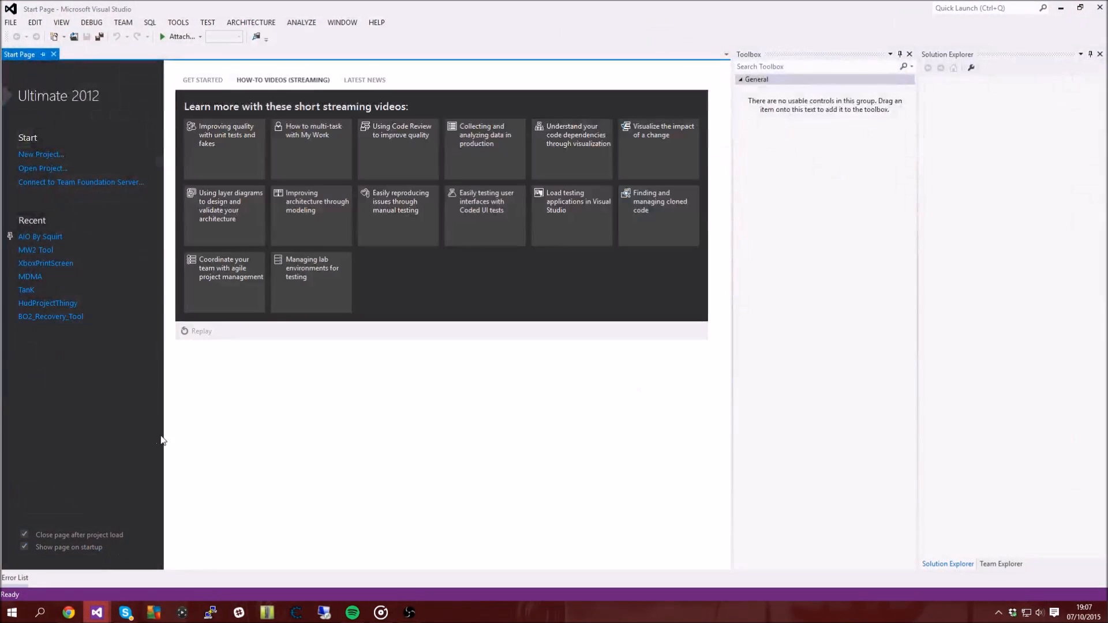
click(41, 154)
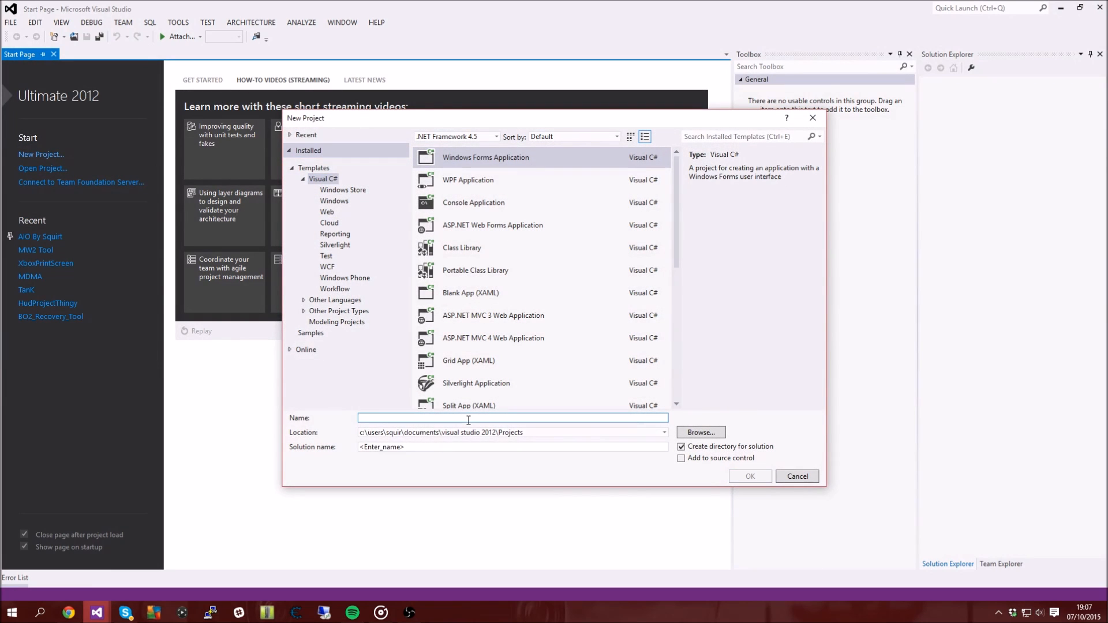
text(MW2)
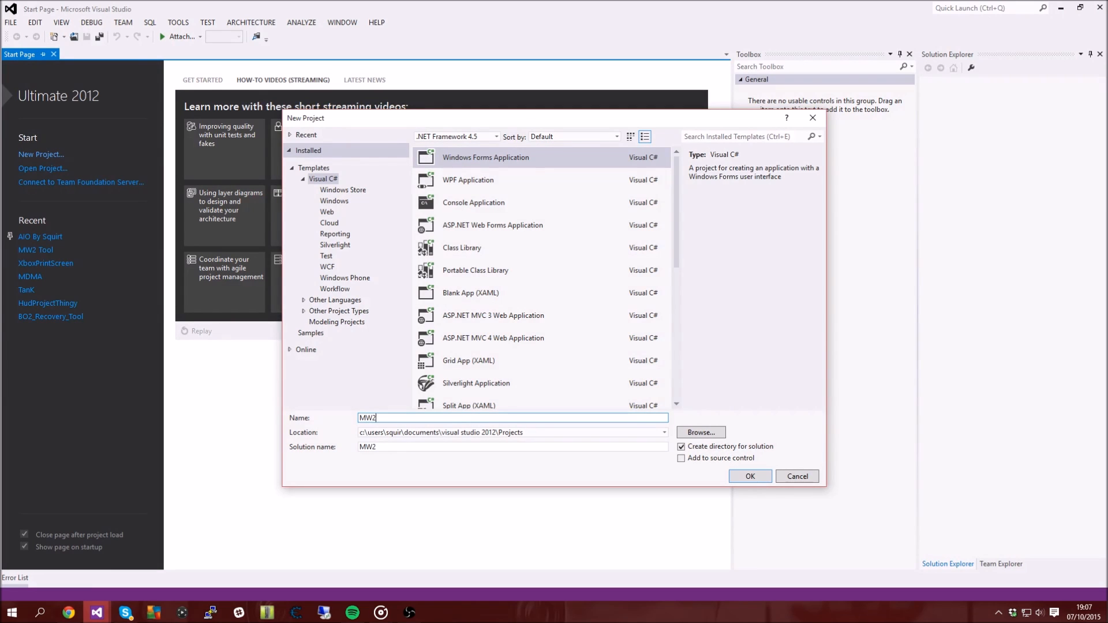
text(YouTube)
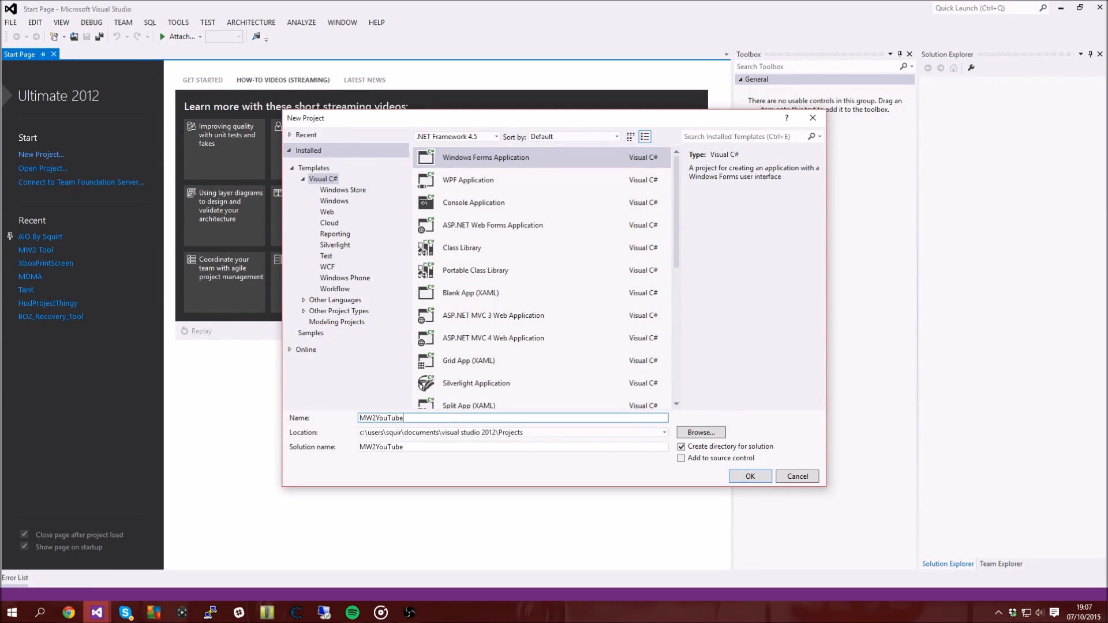
click(750, 475)
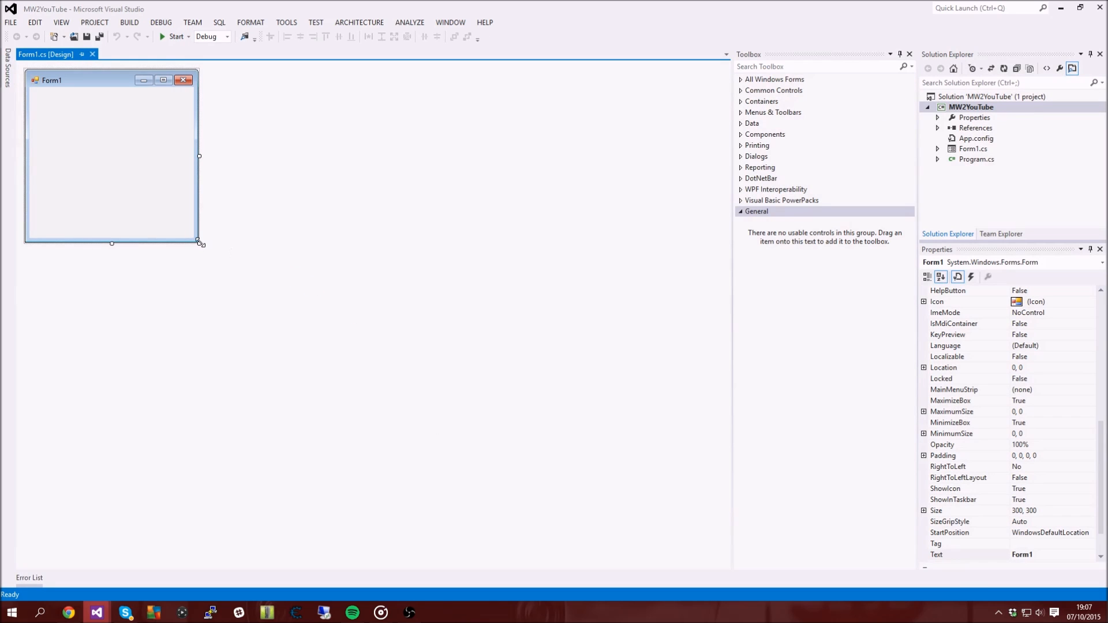
Enlarge Form1 well beyond its default size, then trim its width slightly
drag(198, 242, 387, 315)
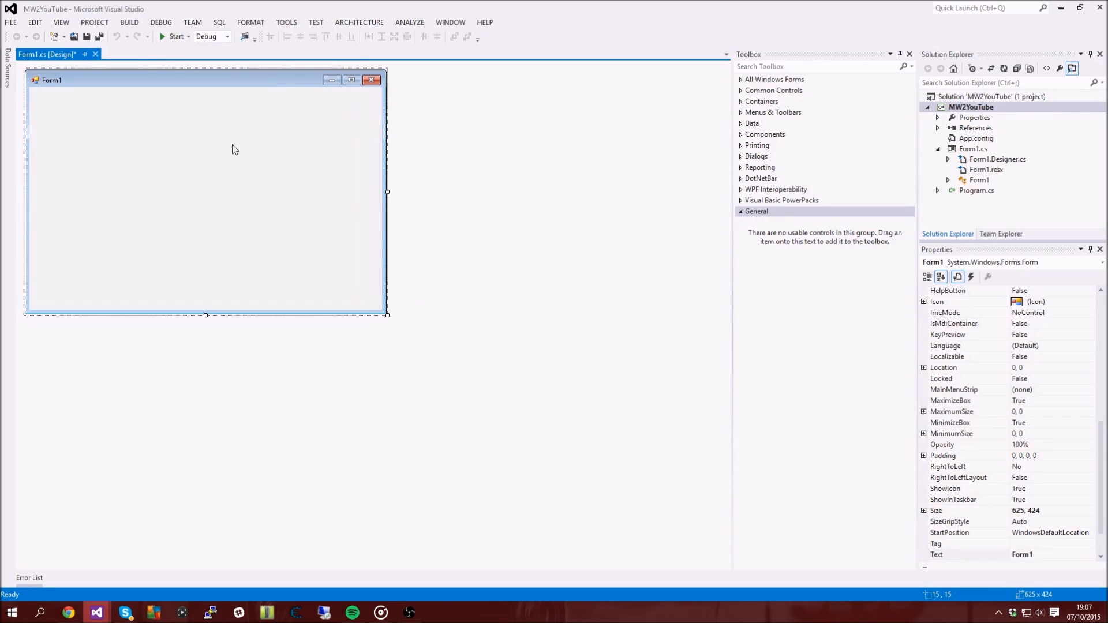
drag(387, 191, 361, 192)
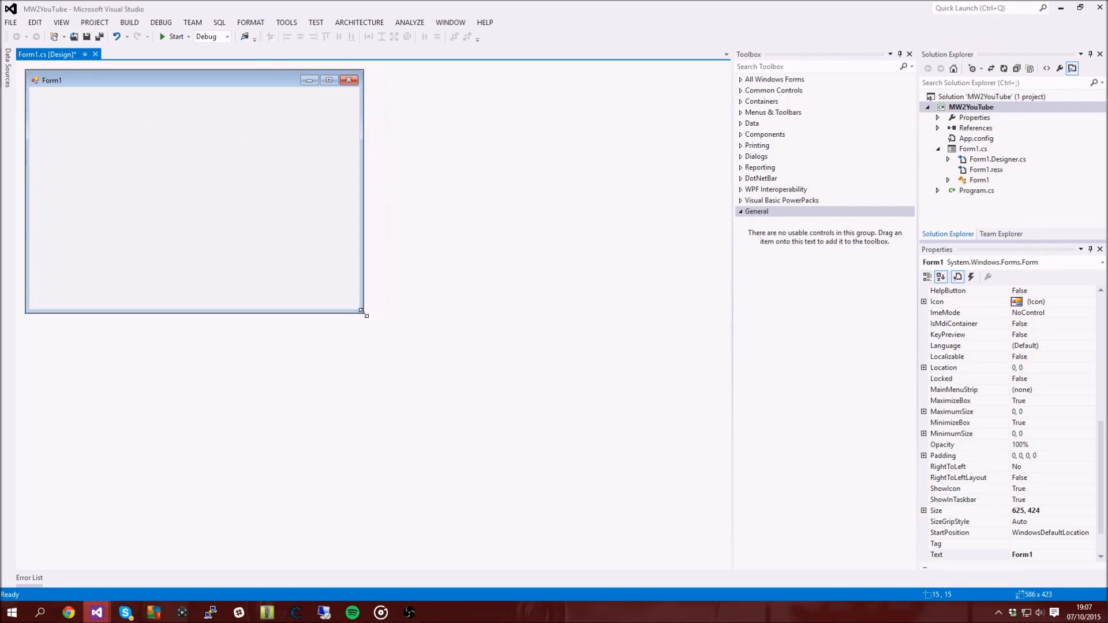
click(969, 107)
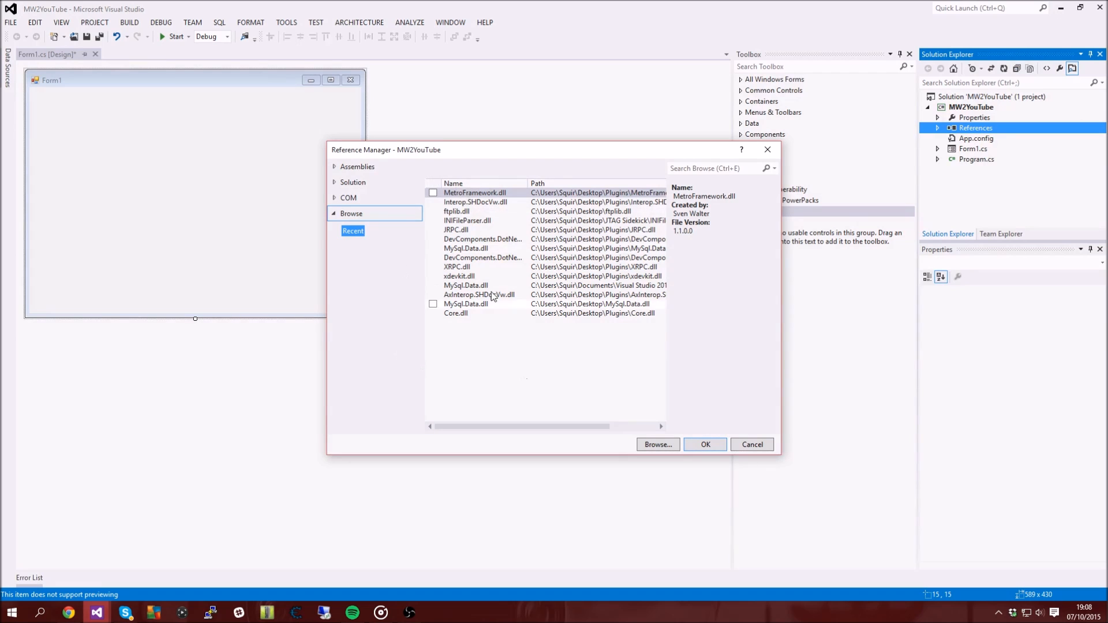
Browse to Desktop\Plugins and reference DevComponents.DotNetBar2.dll, JRPC.dll and xdevkit.dll
click(356, 166)
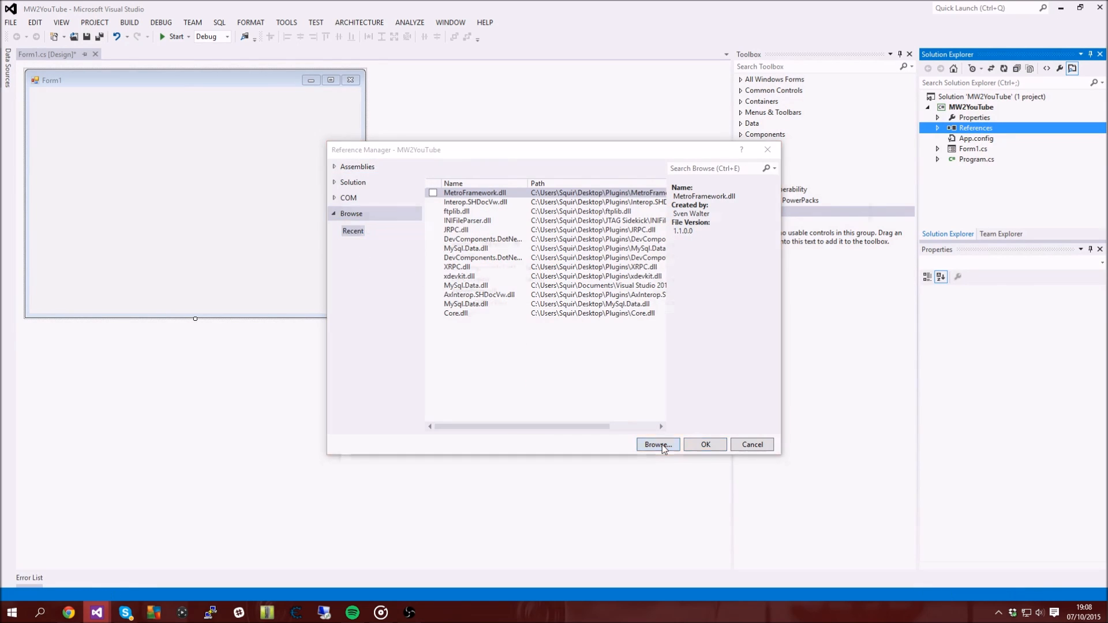
click(656, 444)
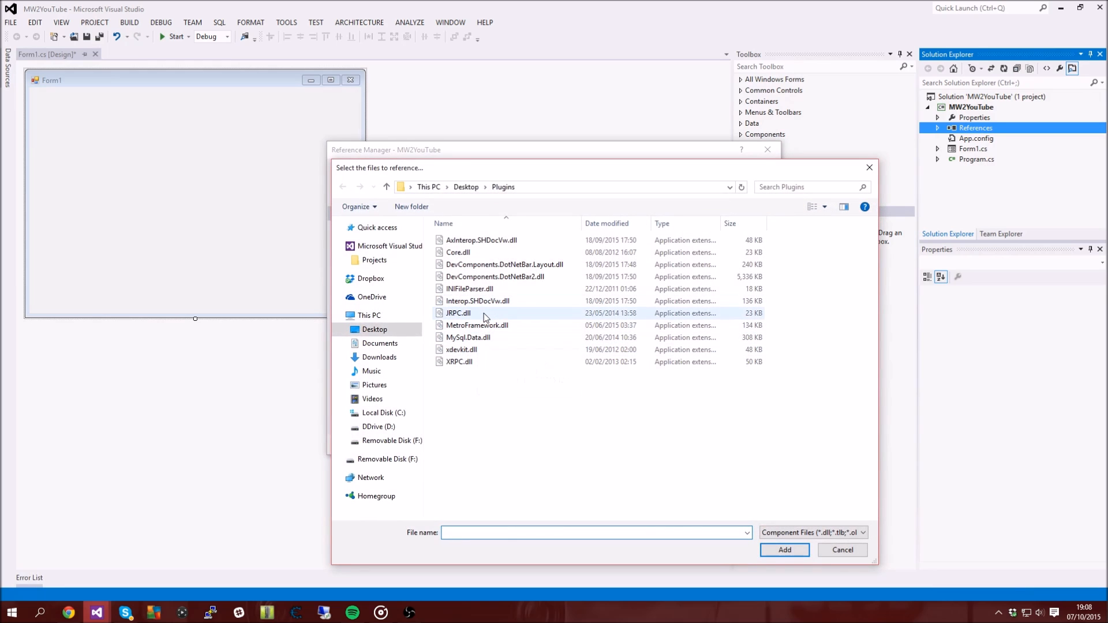
mouse_move(458, 313)
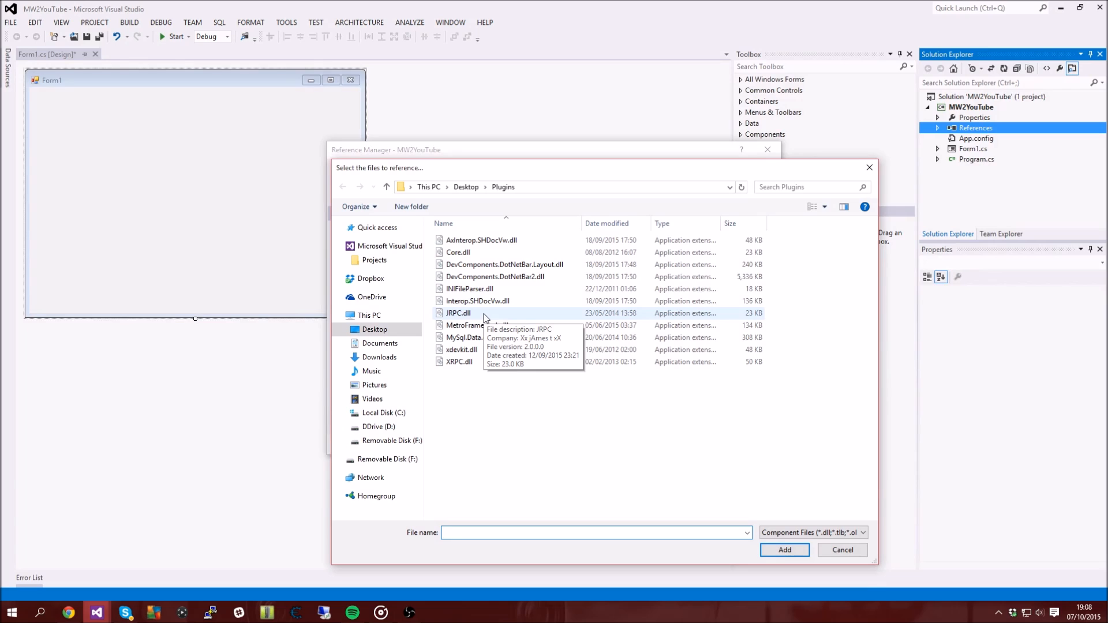
click(457, 312)
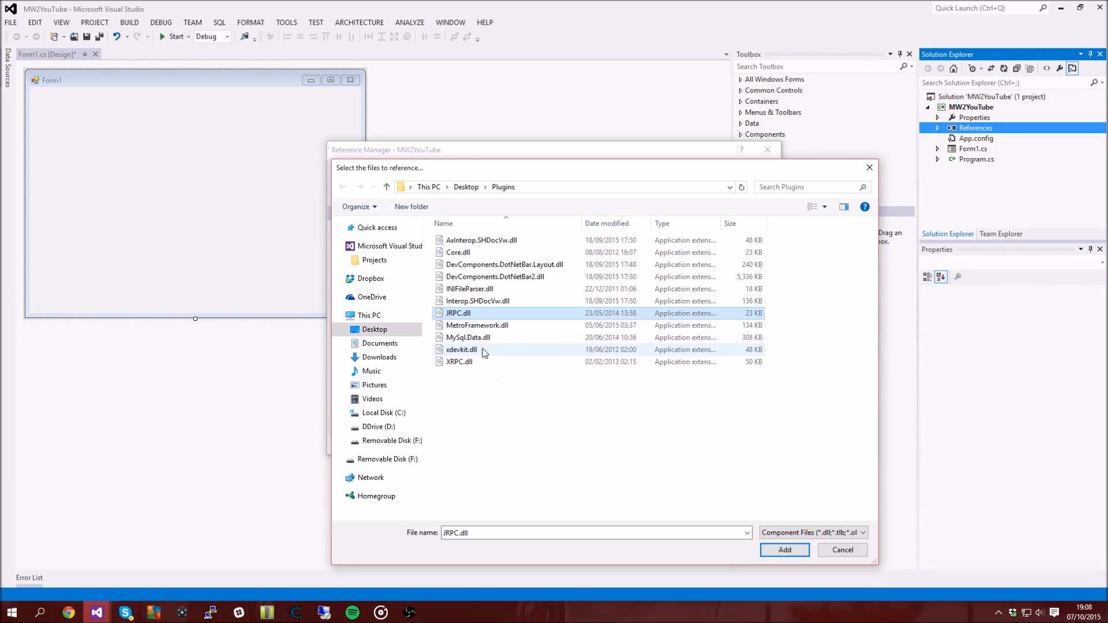
click(468, 337)
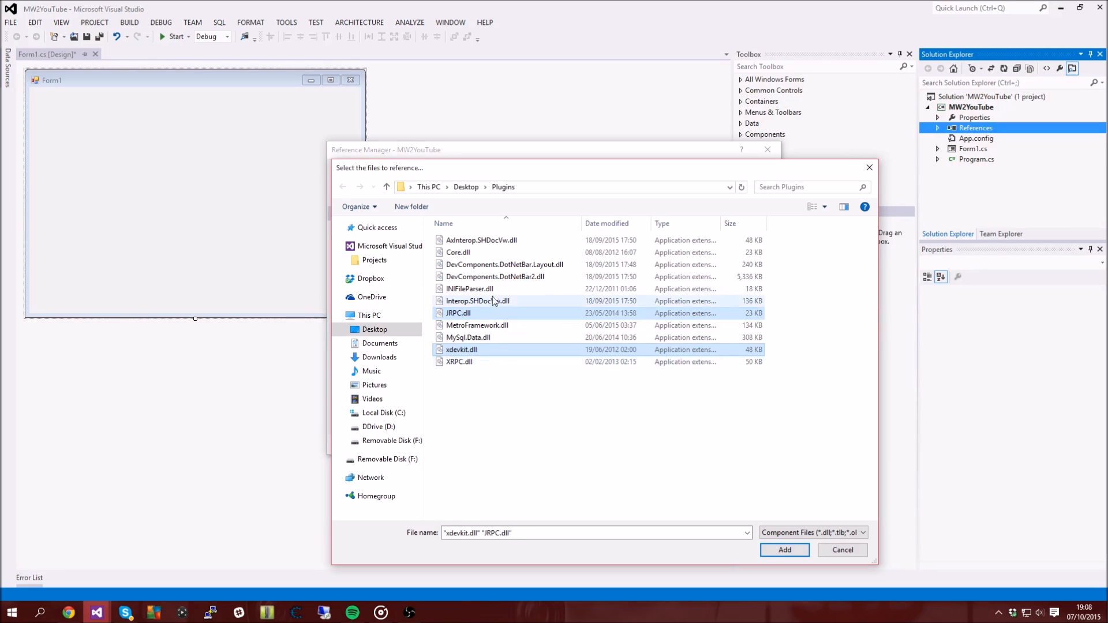
mouse_move(544, 304)
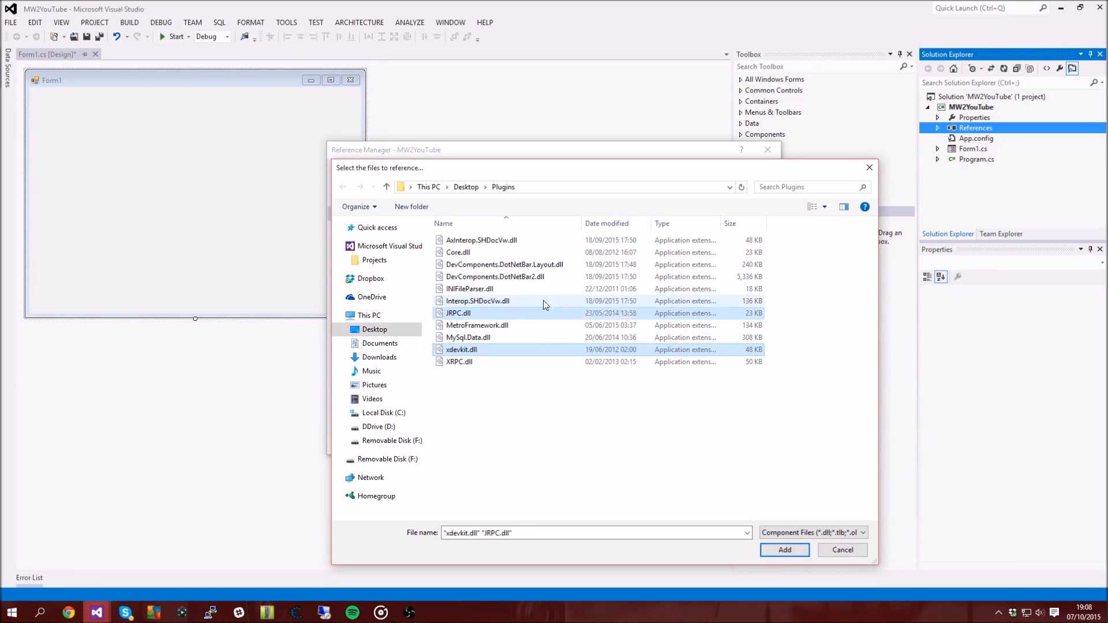
click(495, 277)
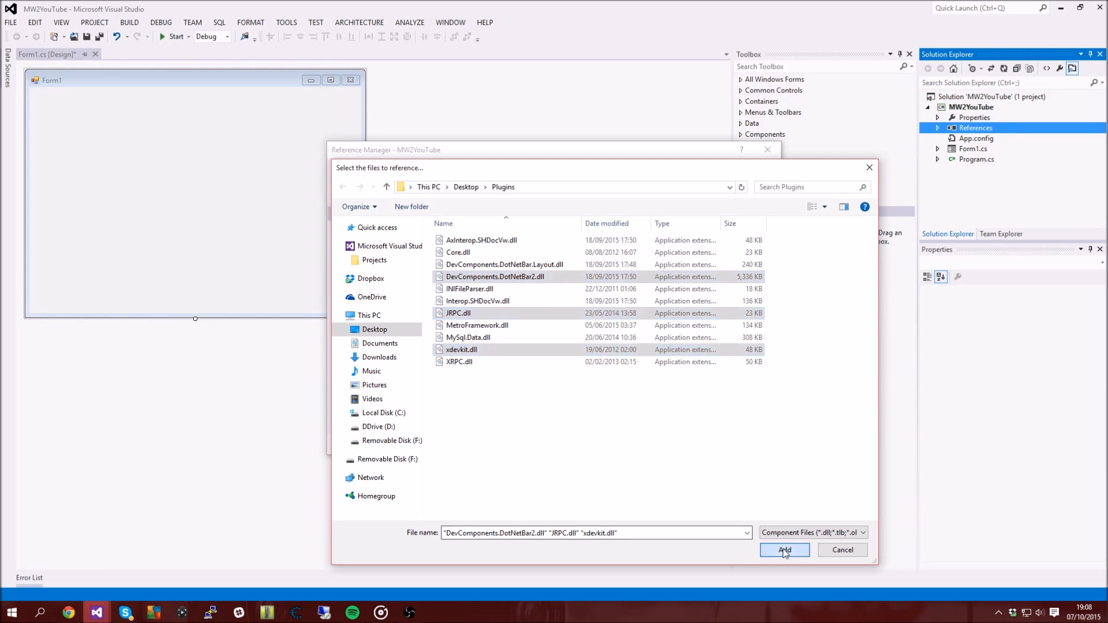
click(784, 550)
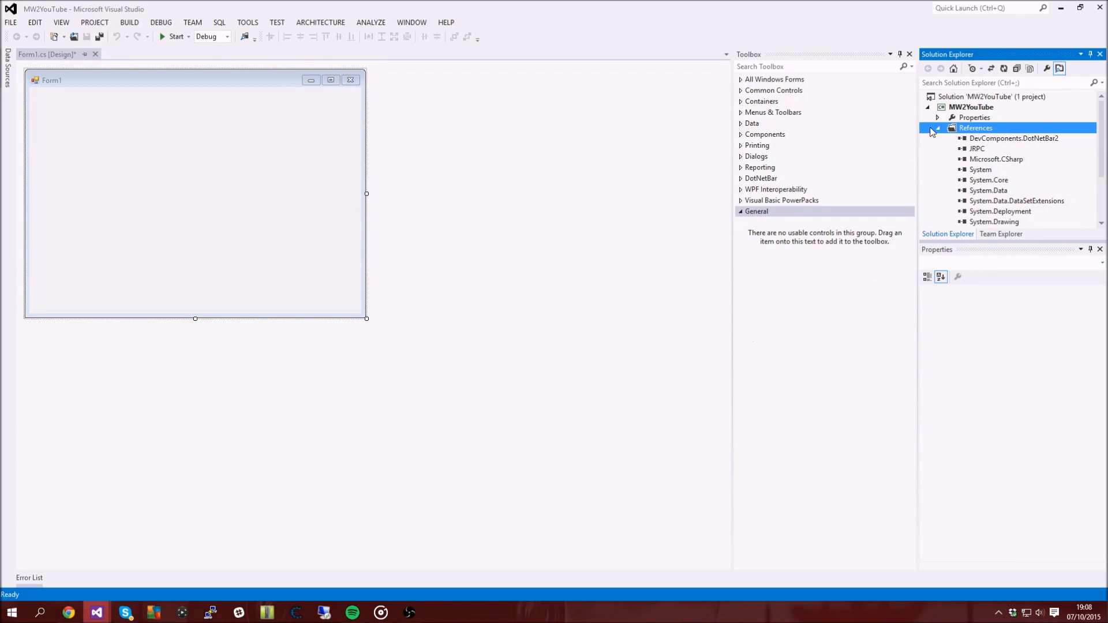
click(937, 128)
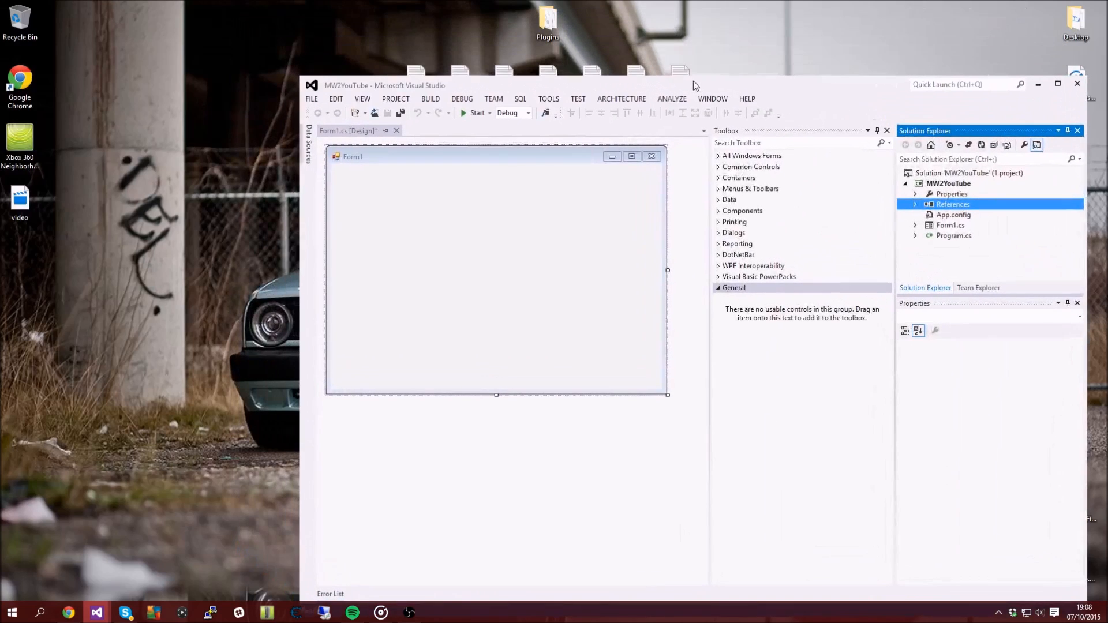
Open File Explorer from the Start shortcuts and build the MW2YouTube project
right_click(10, 613)
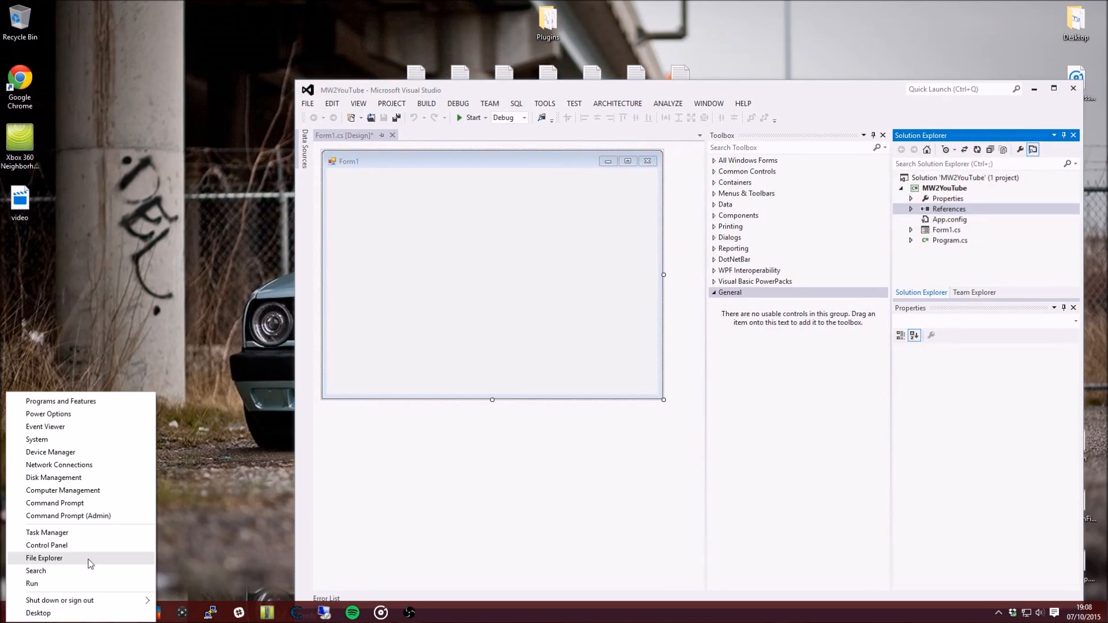
click(44, 558)
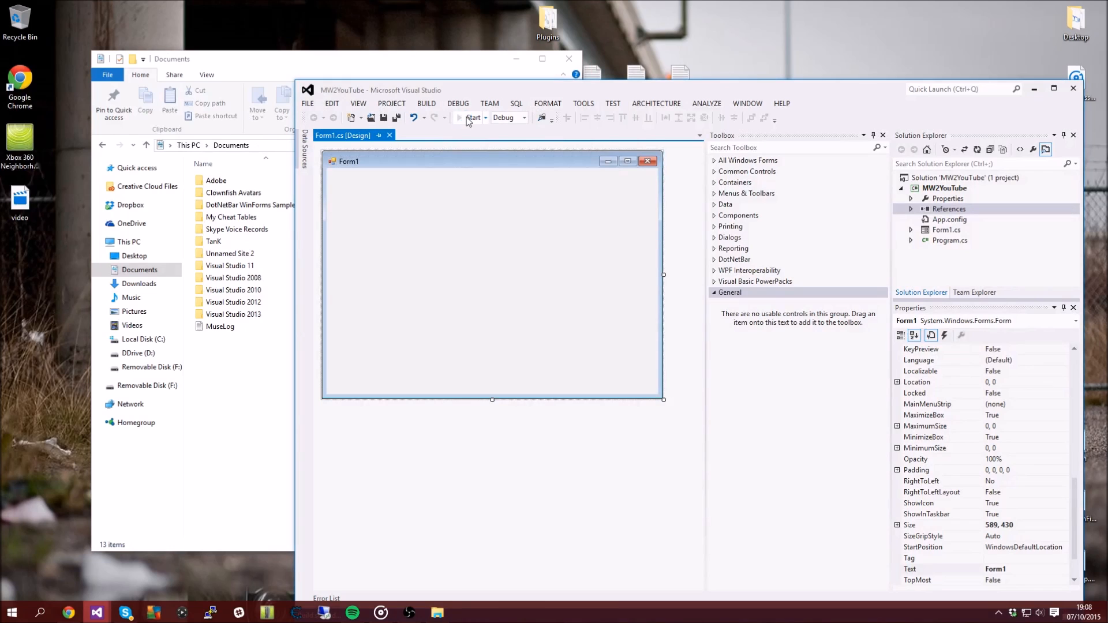
click(473, 117)
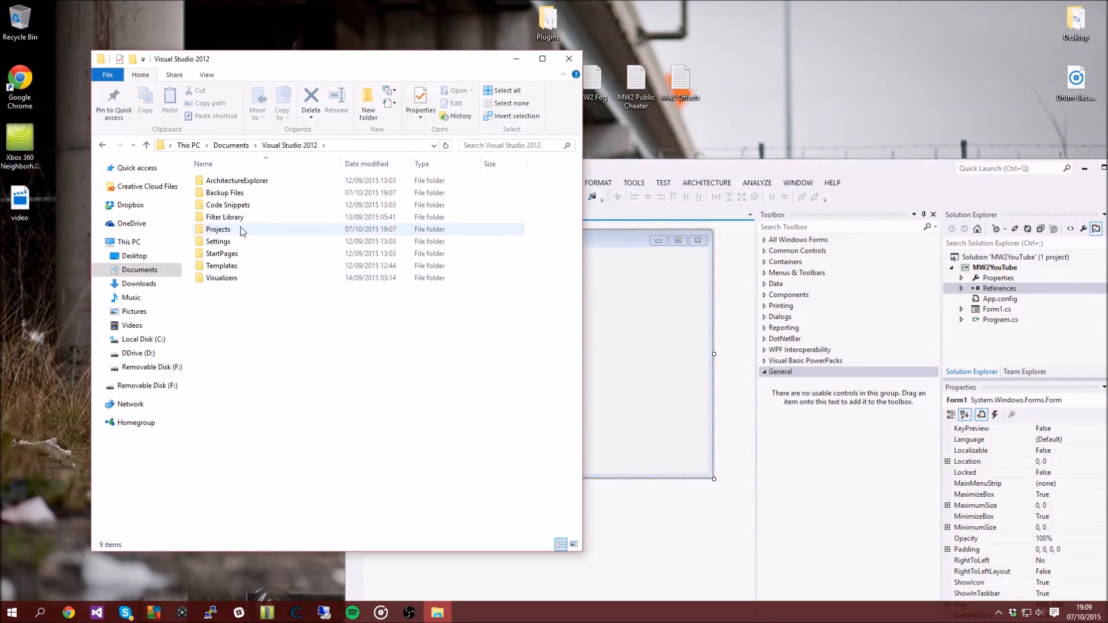
Browse through Projects into the MW2YouTube solution folder and its project folder
double_click(218, 229)
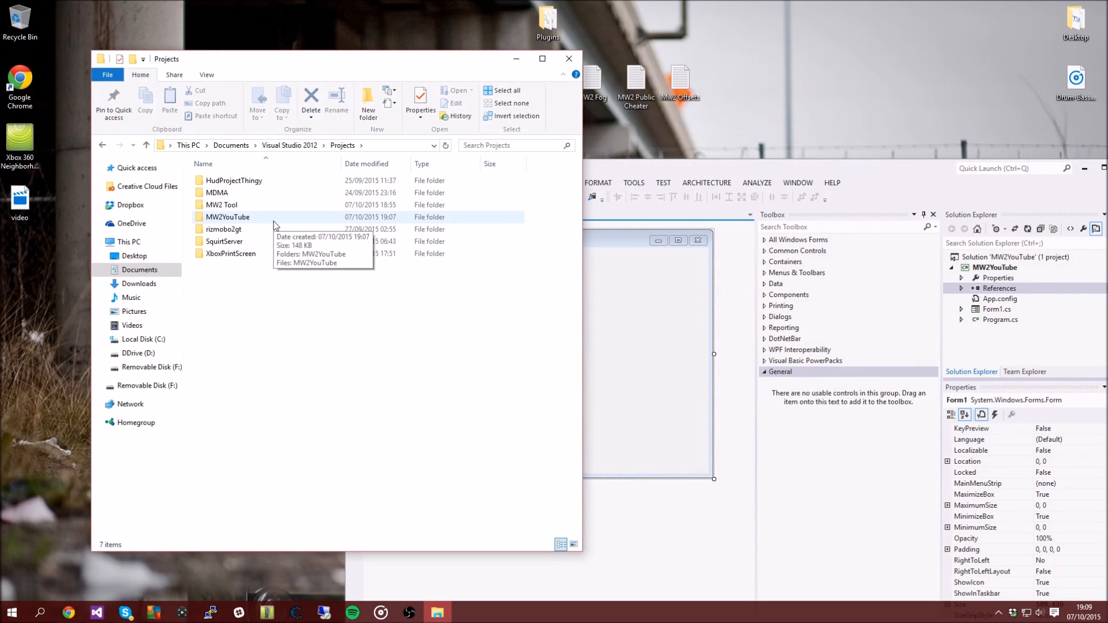
double_click(227, 216)
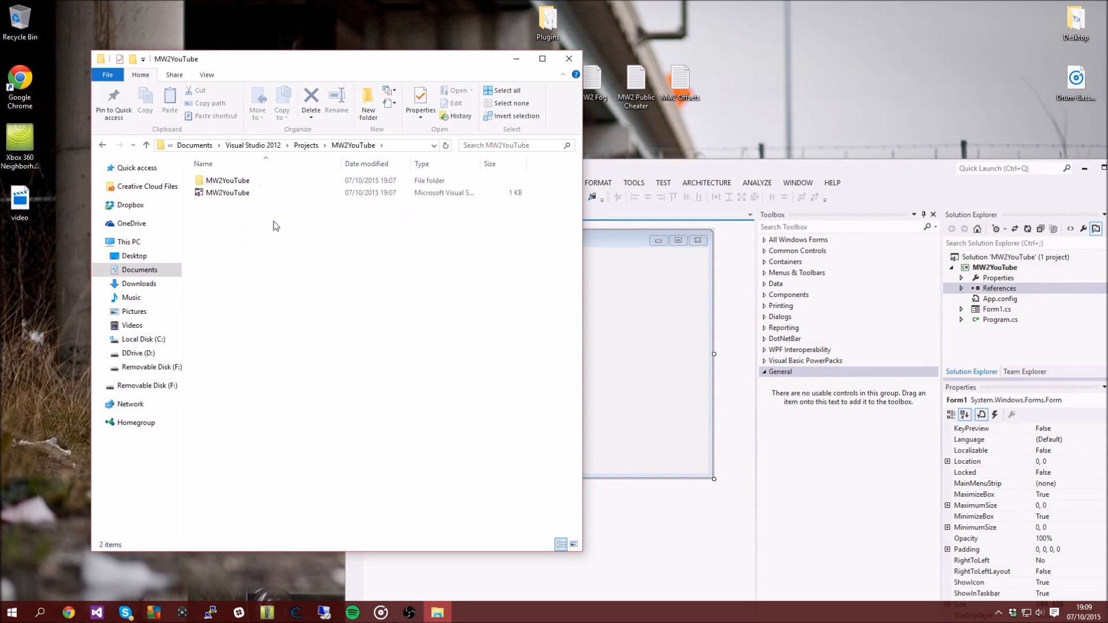
double_click(227, 180)
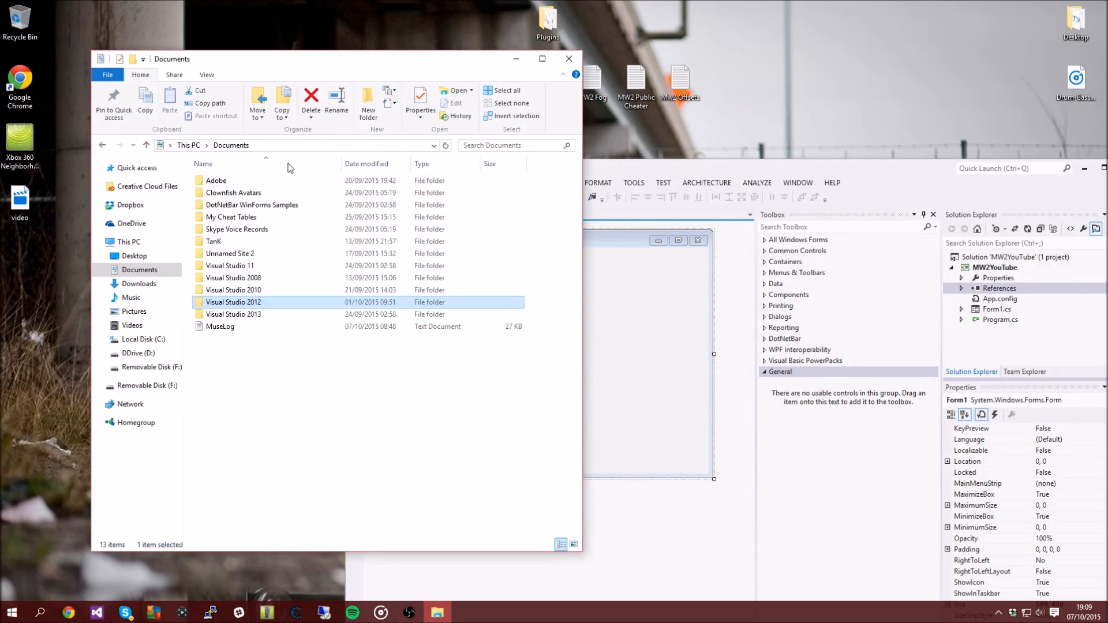
double_click(233, 302)
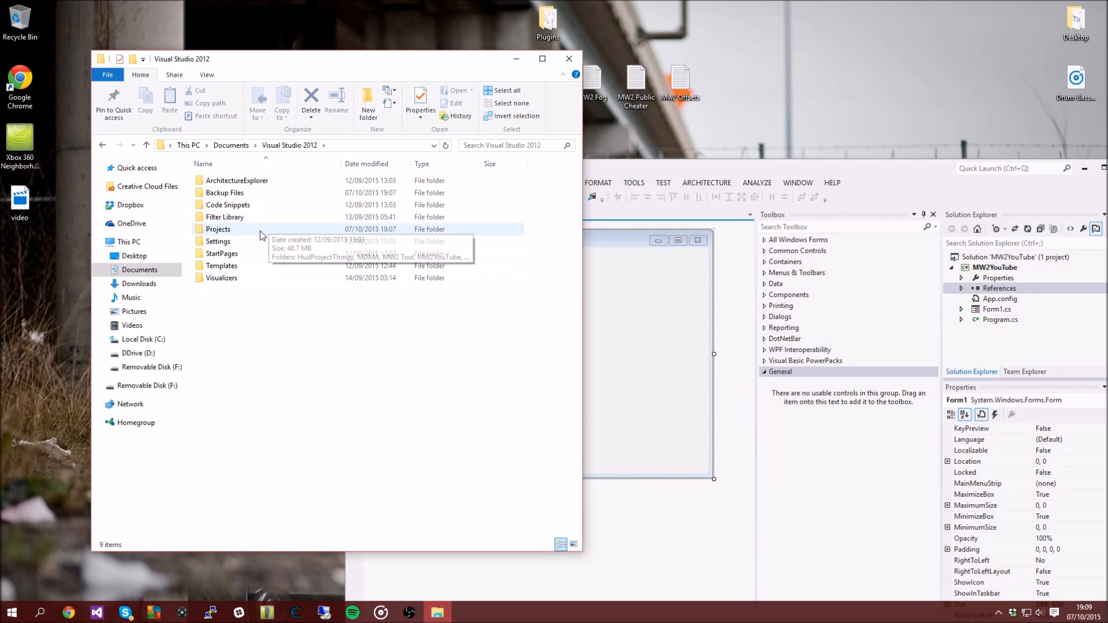
double_click(217, 229)
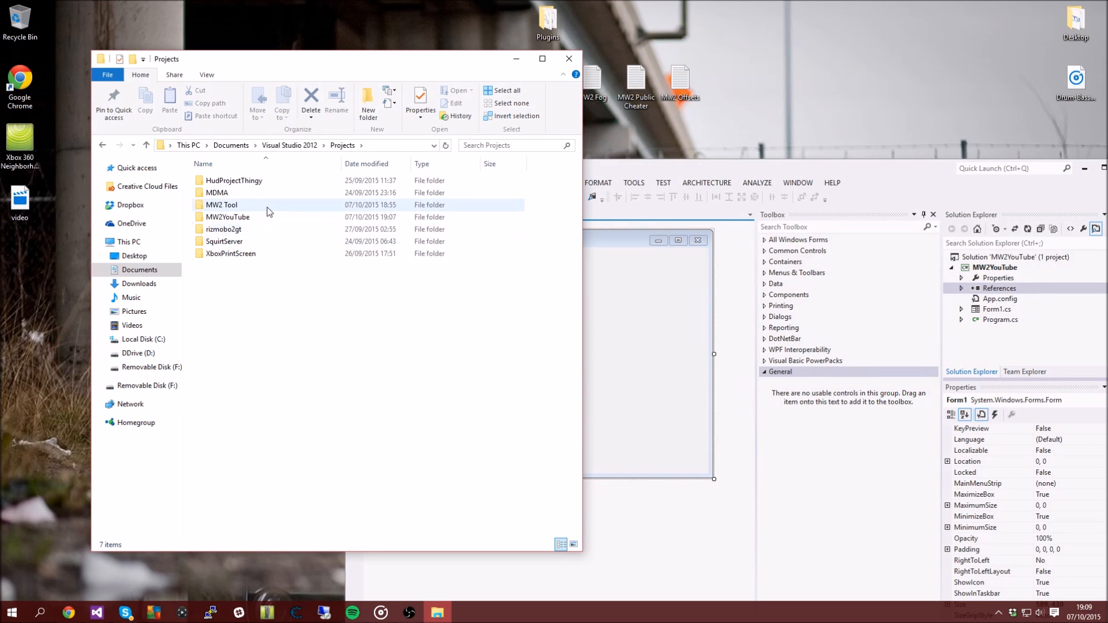
Reach the project's bin\Debug output and act on JRPC.dll there via its context menu
double_click(227, 217)
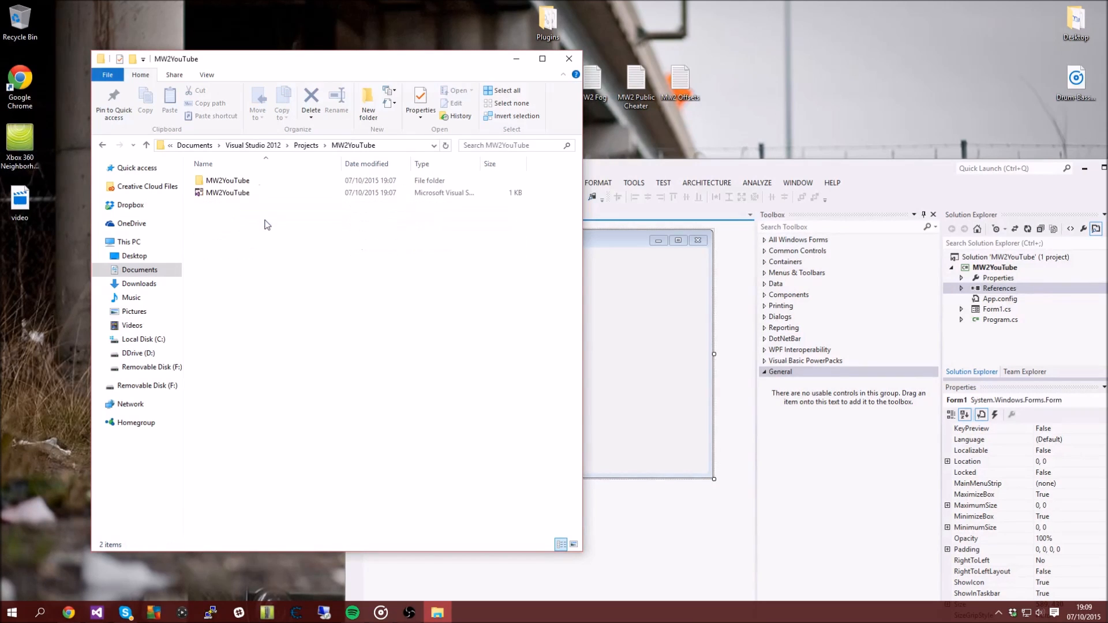
double_click(227, 180)
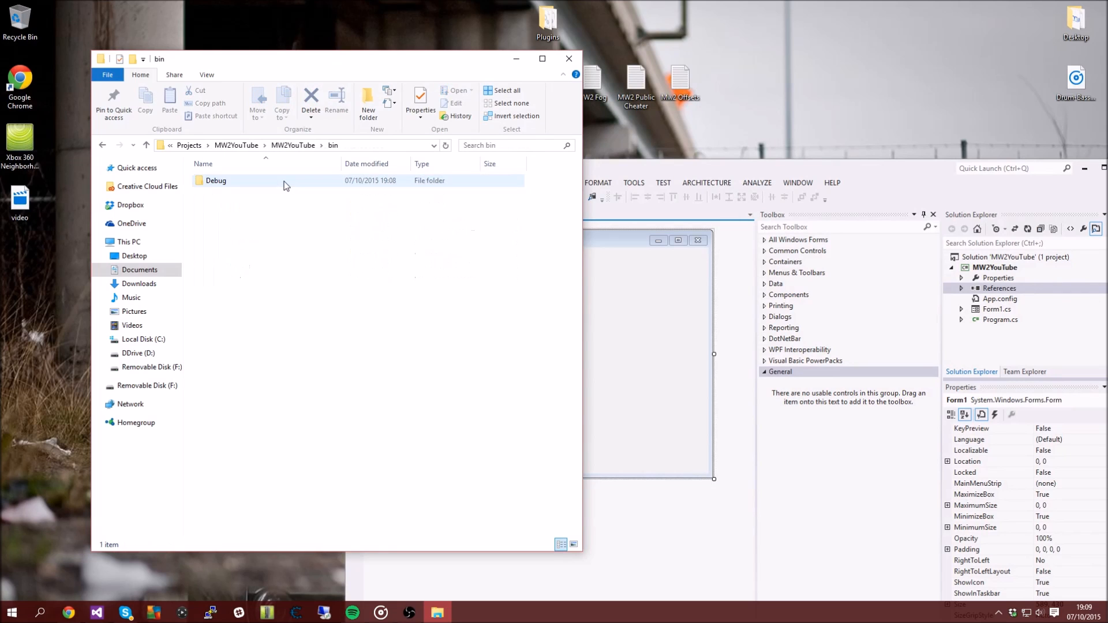
double_click(215, 180)
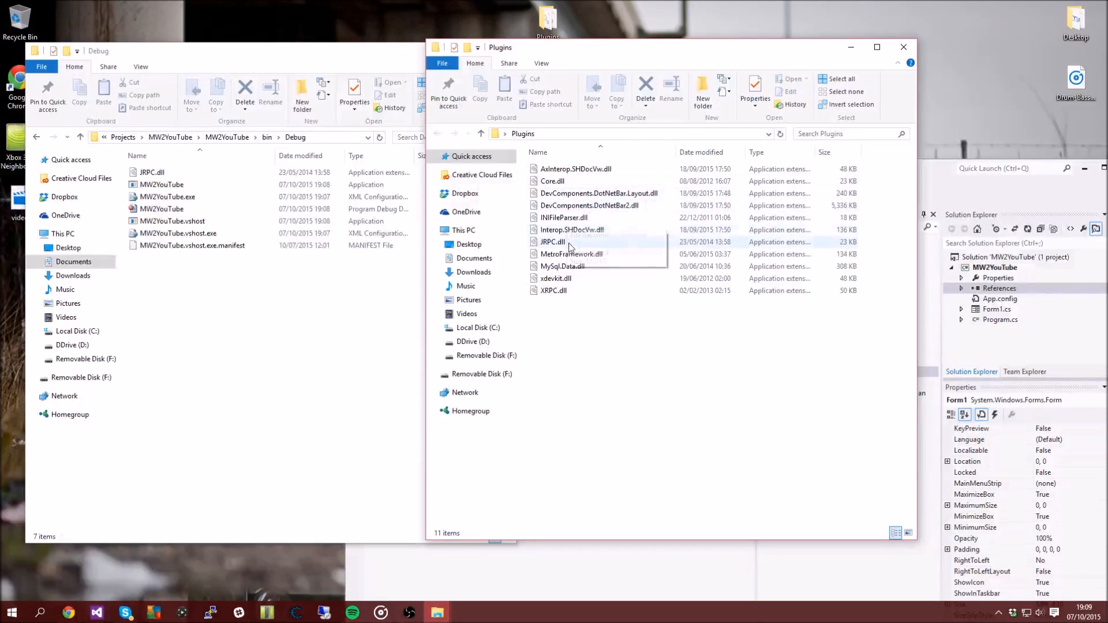
right_click(555, 277)
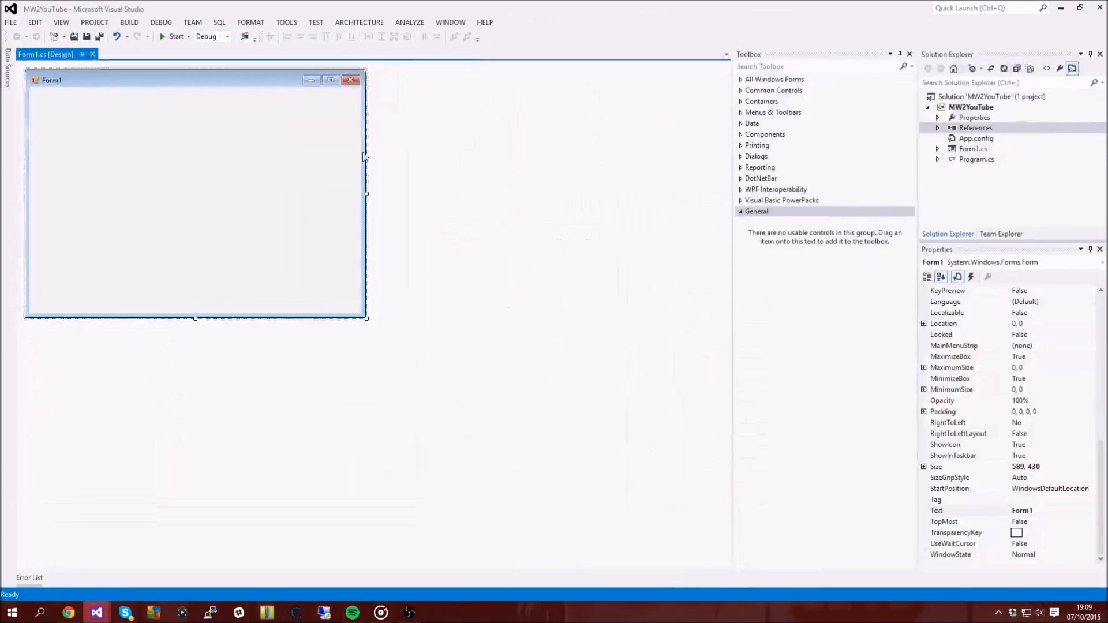
Shrink Form1 to about 551 by 423 and adjust its width
drag(365, 317, 343, 308)
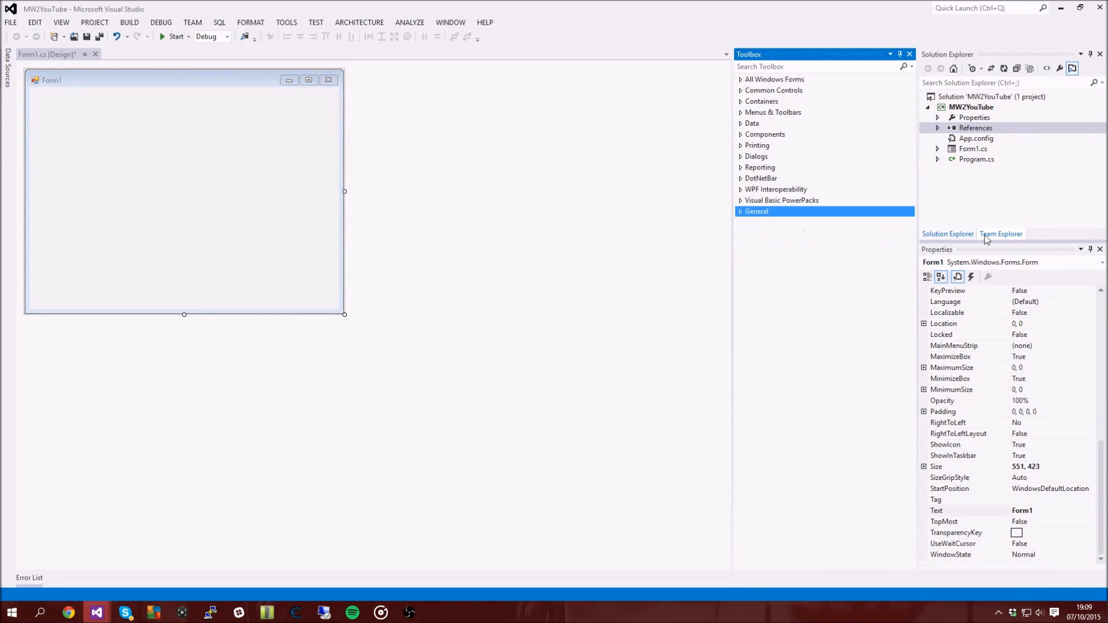
click(976, 128)
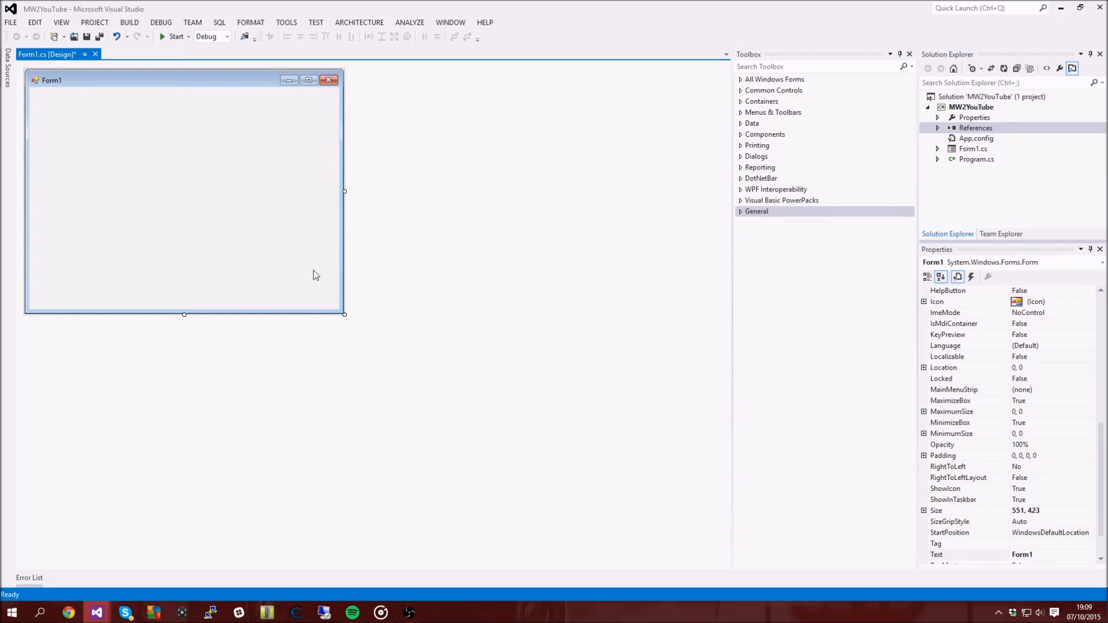
drag(344, 191, 361, 191)
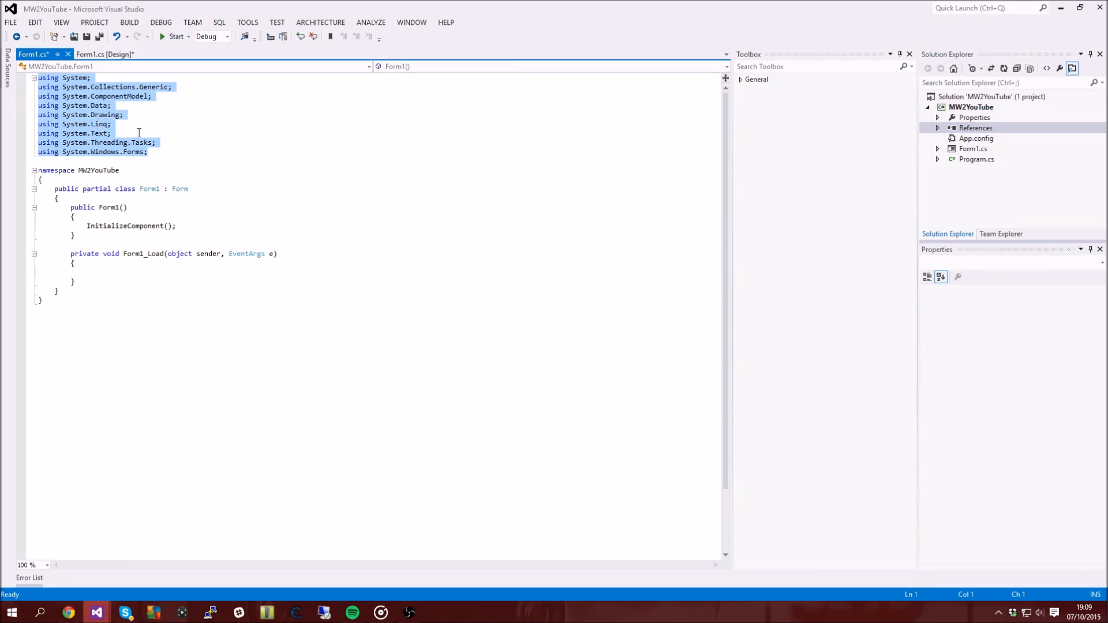
Add using lines for JRPC_Client and DevComponents.DotNetBar.Metro after the existing imports
click(186, 151)
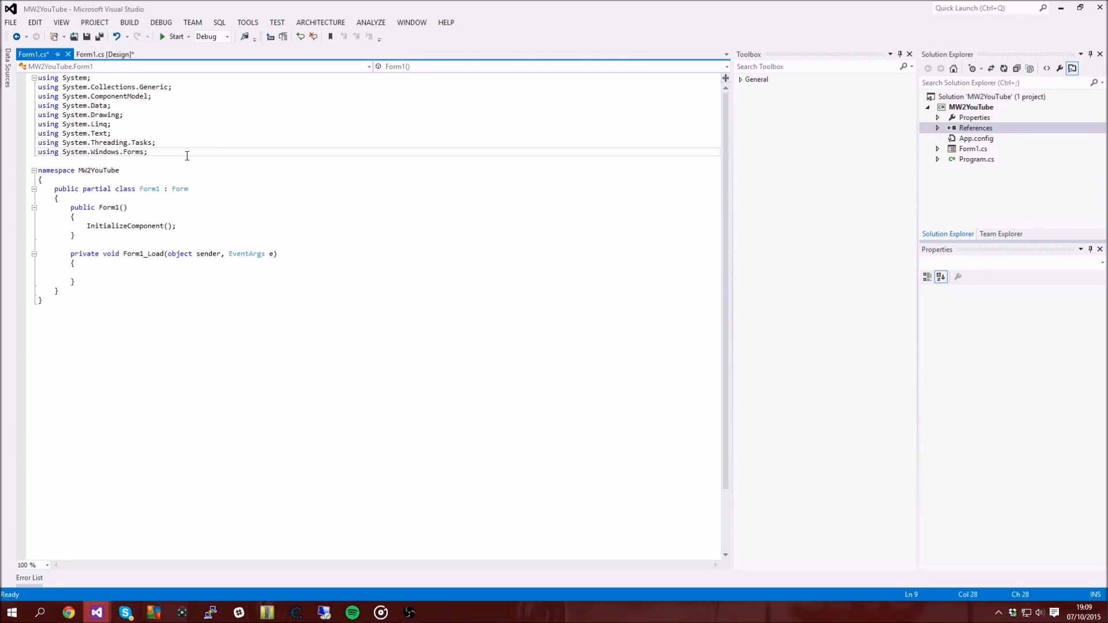
text(us)
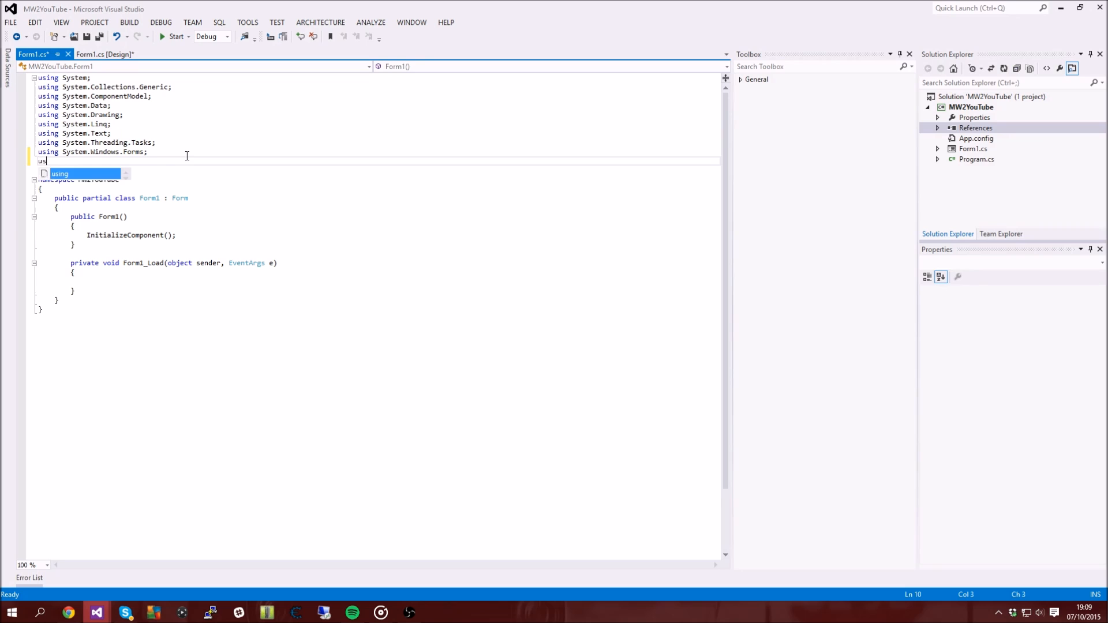
text(JRPC_Client;)
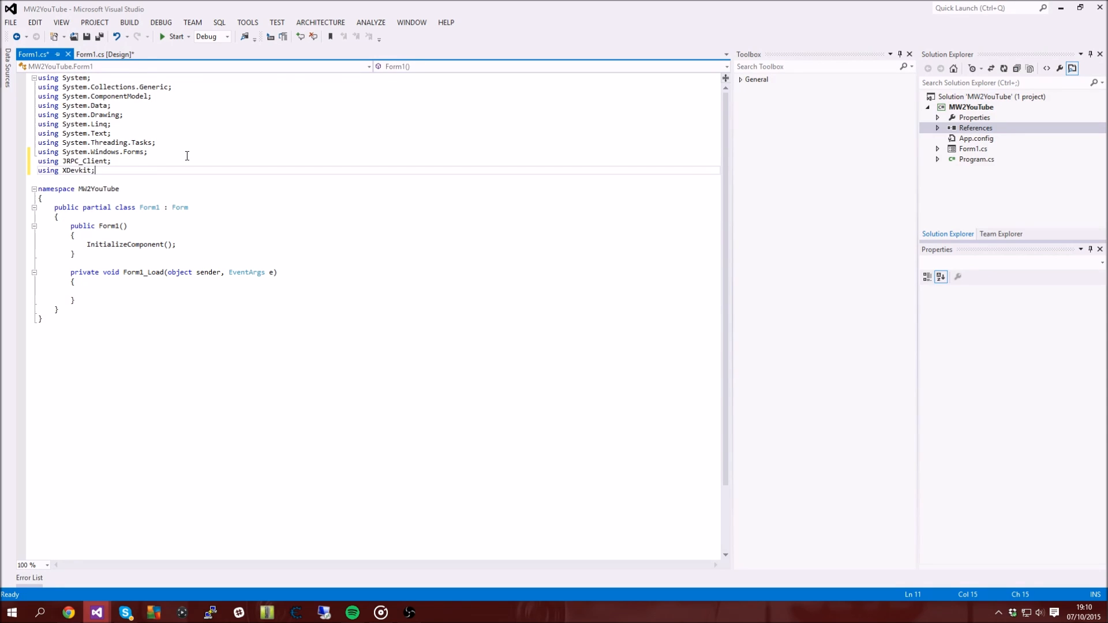
text(using DevComponents)
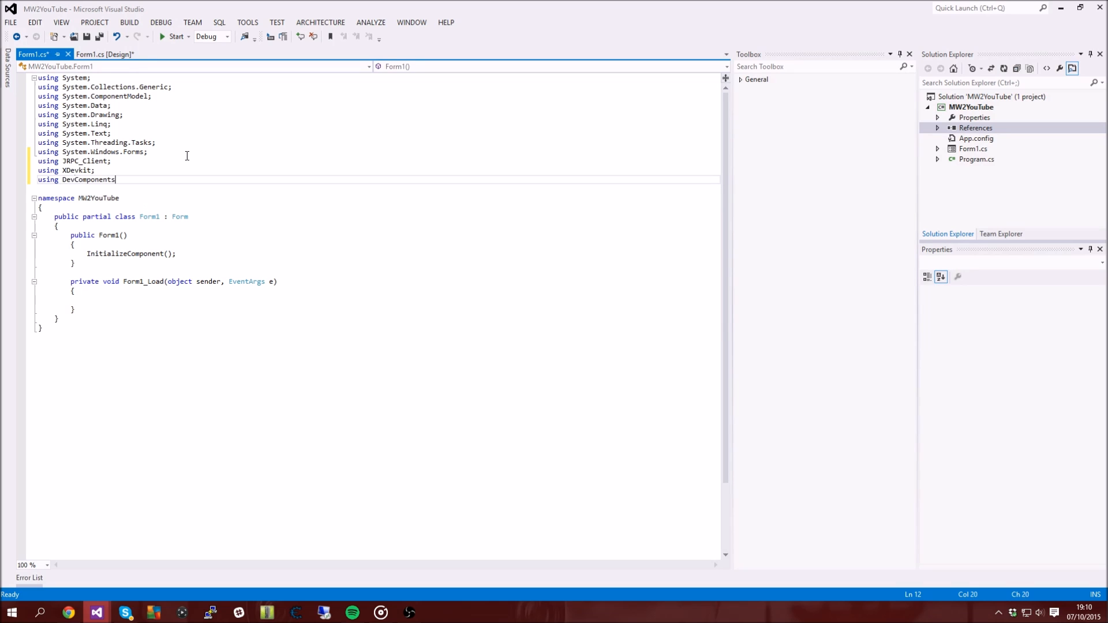
text(.)
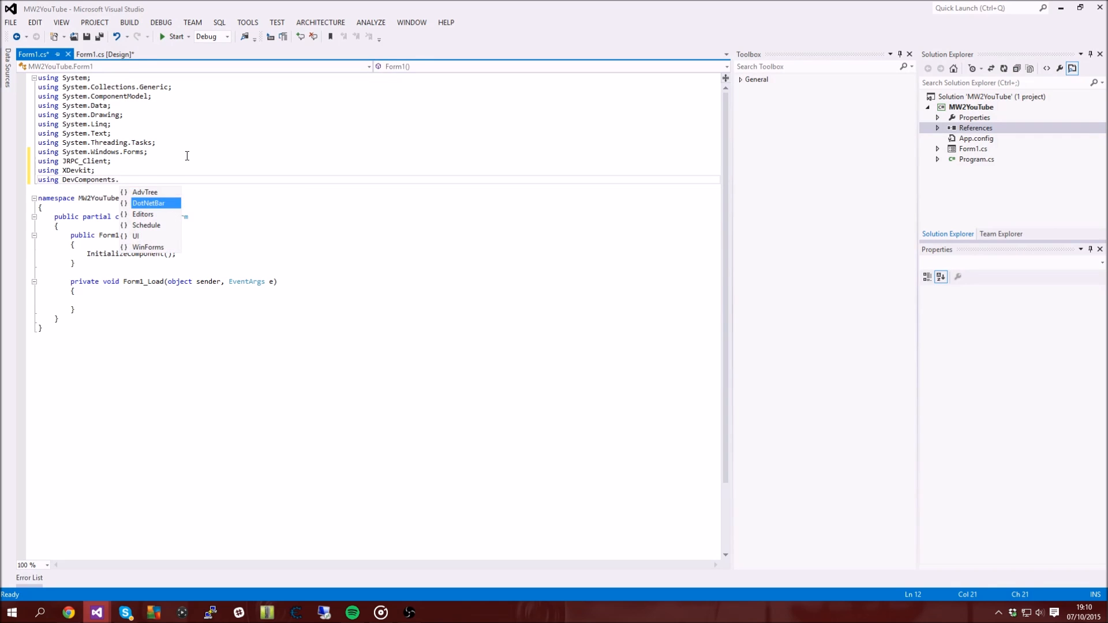
text(DotNetBar.)
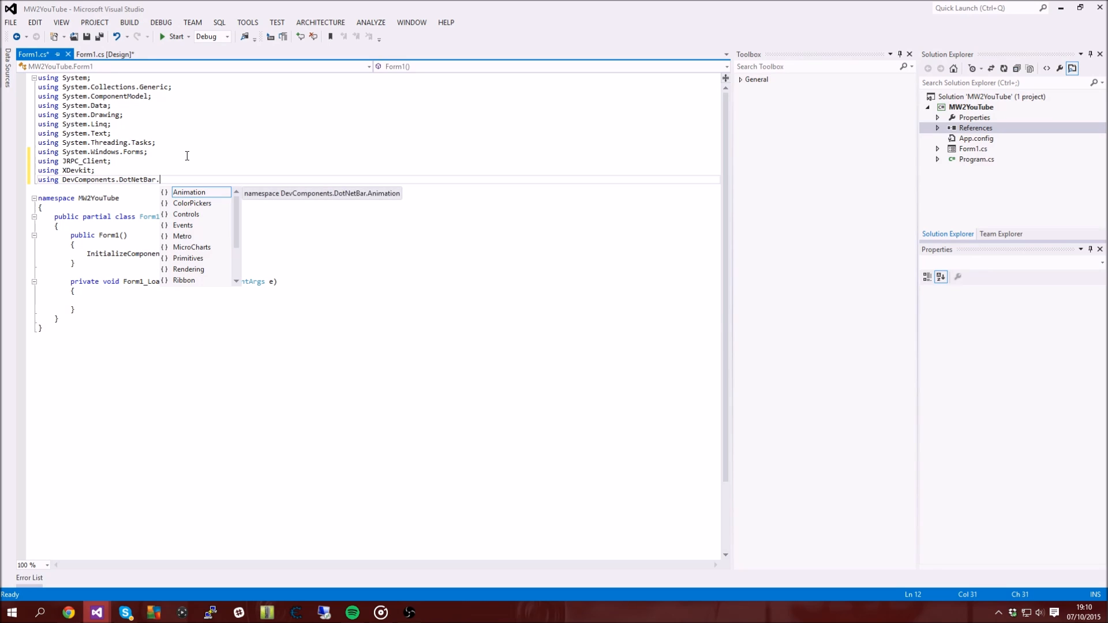
text(Metro.)
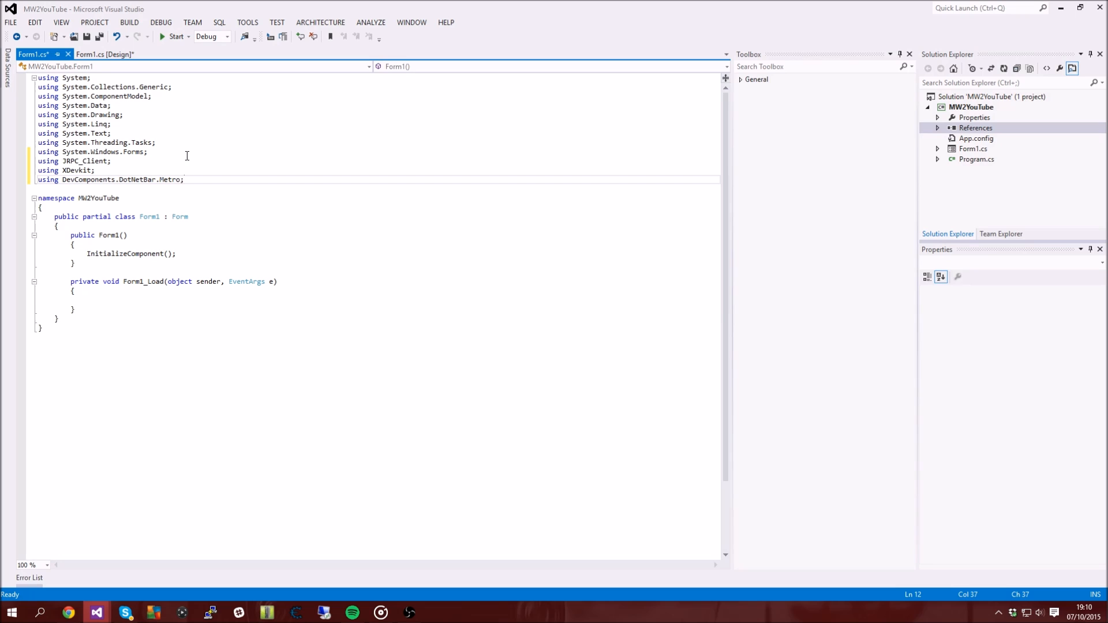
Change Form1's base class from Form to MetroForm
double_click(180, 216)
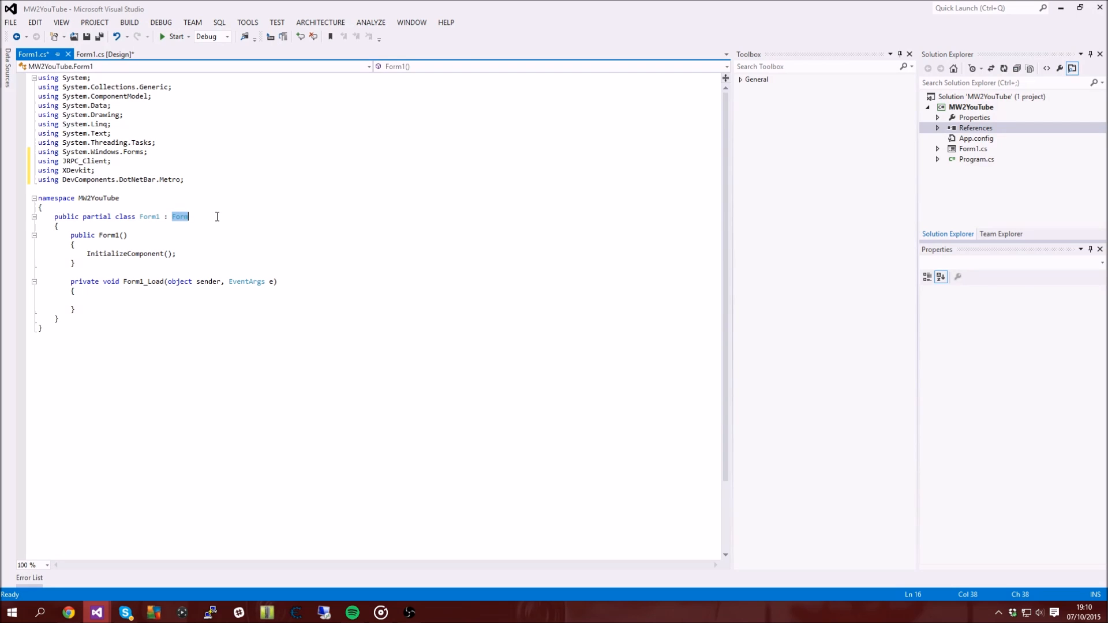
text(Metro)
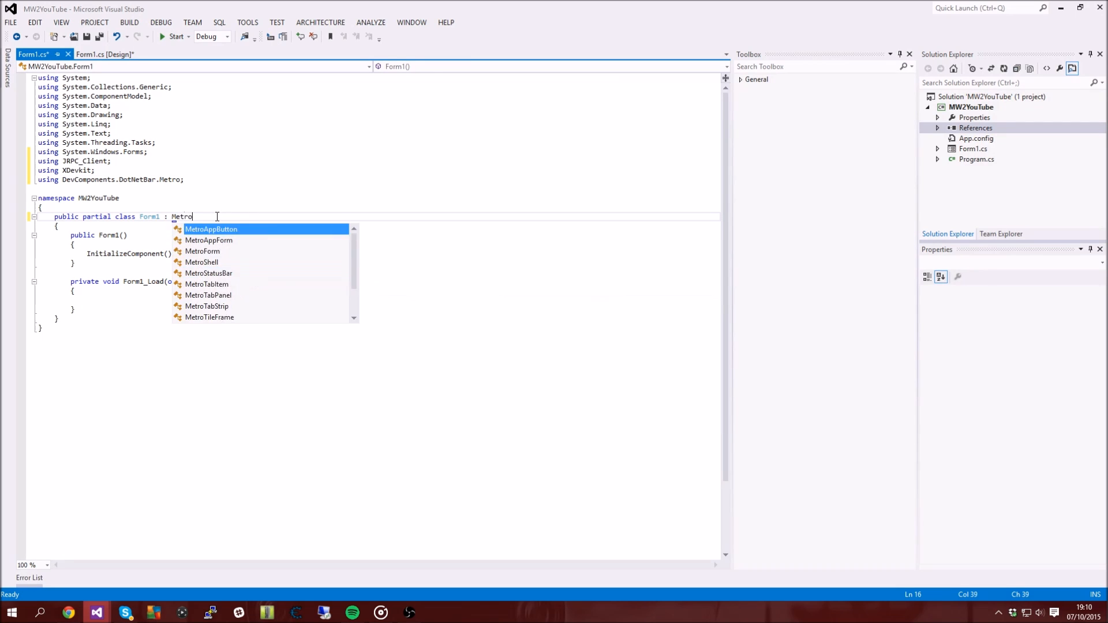
text(Form)
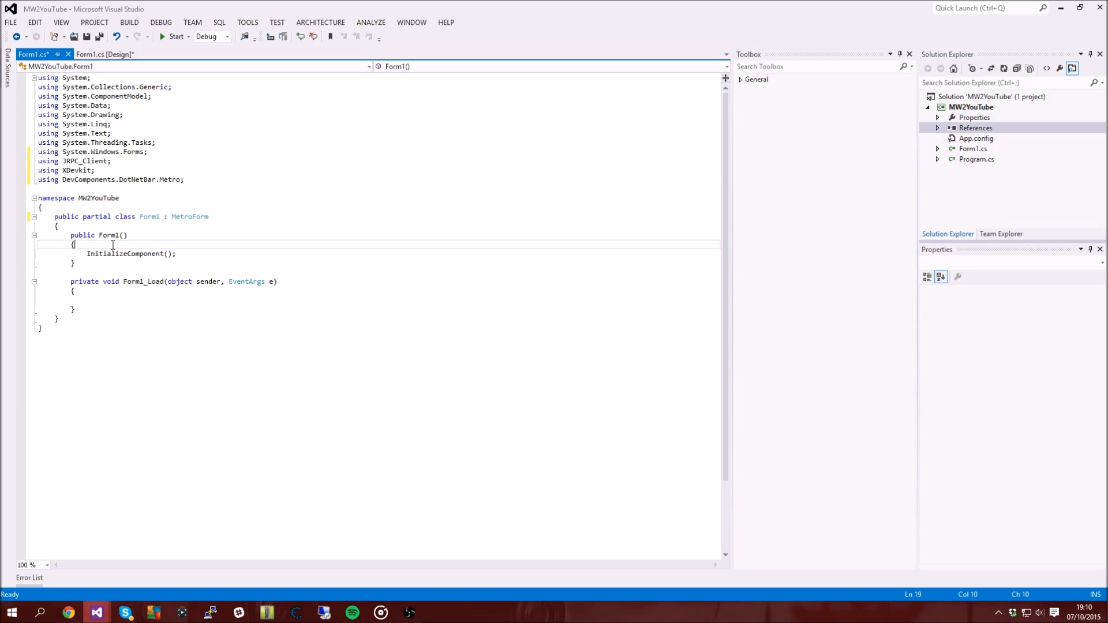
mouse_move(90, 270)
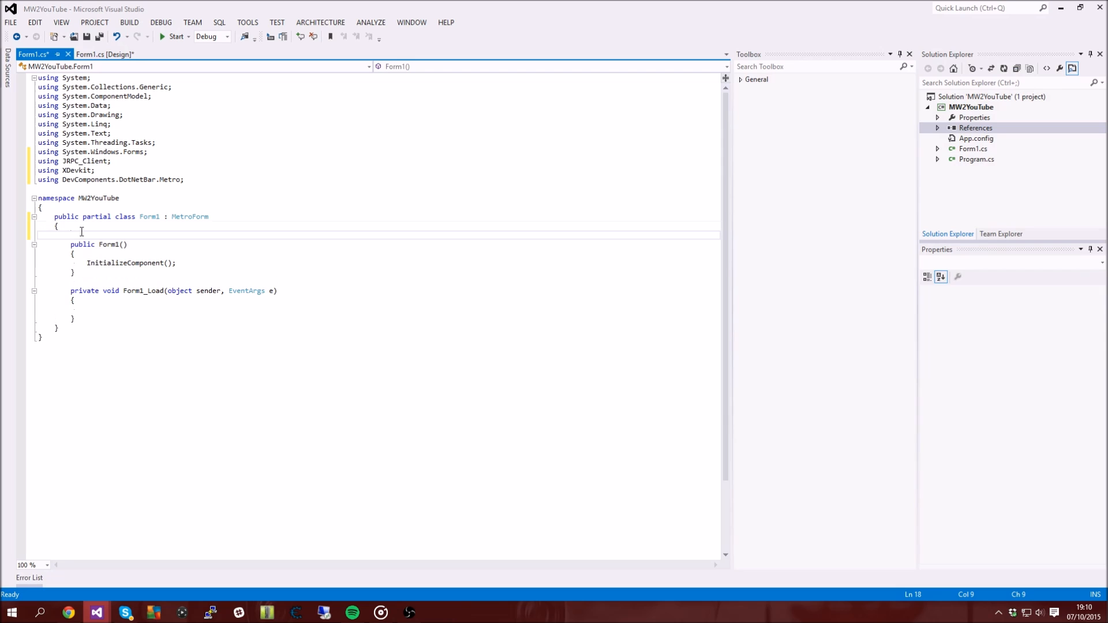
Declare the field IXboxConsole Jtag; at the top of the Form1 class
text(IXboxConsole ;)
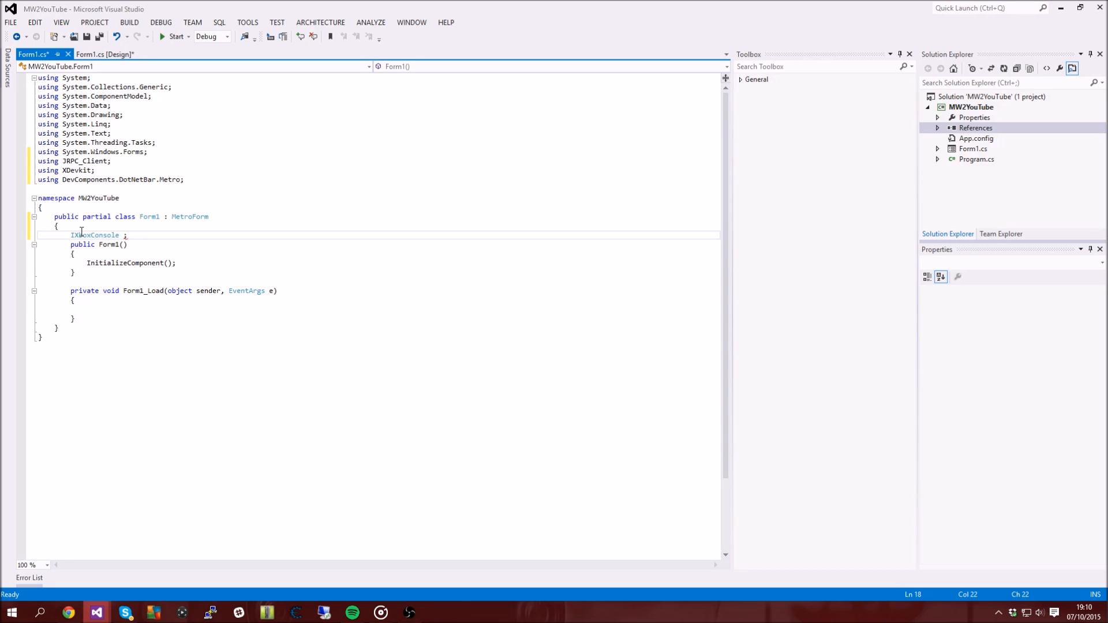
text(Jtag)
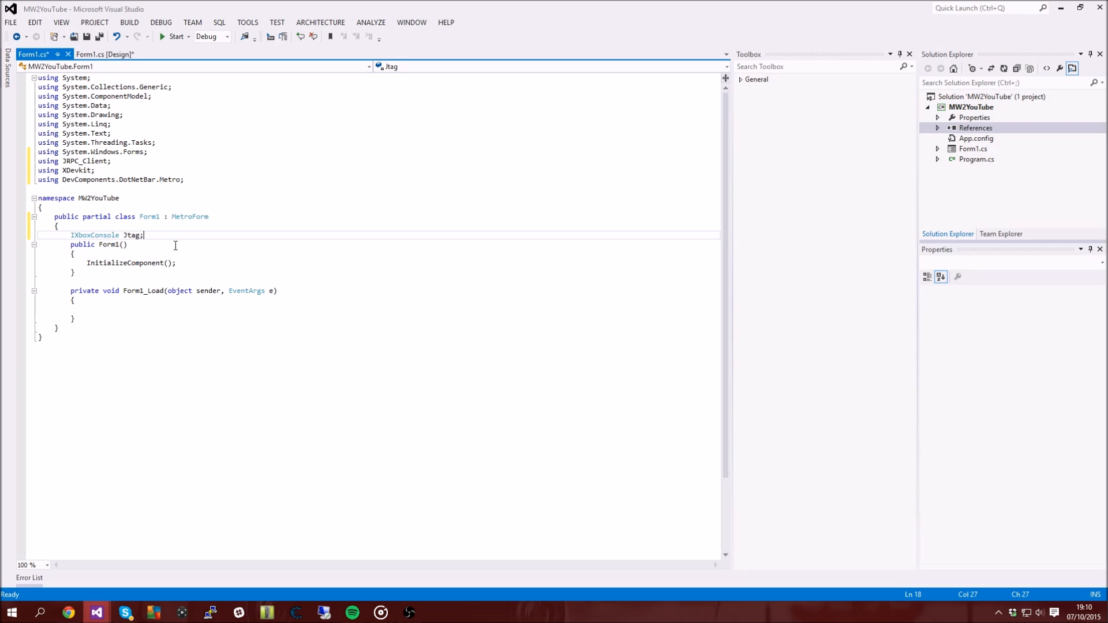
Return to the Metro-styled designer and resize the form to 570 by 387
click(102, 53)
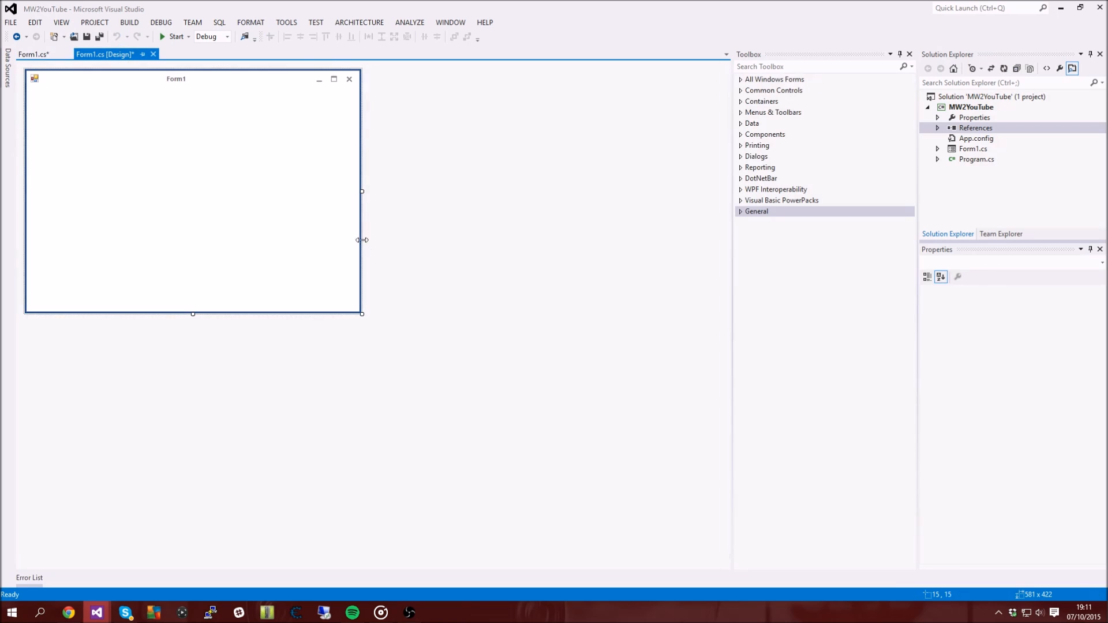
click(191, 191)
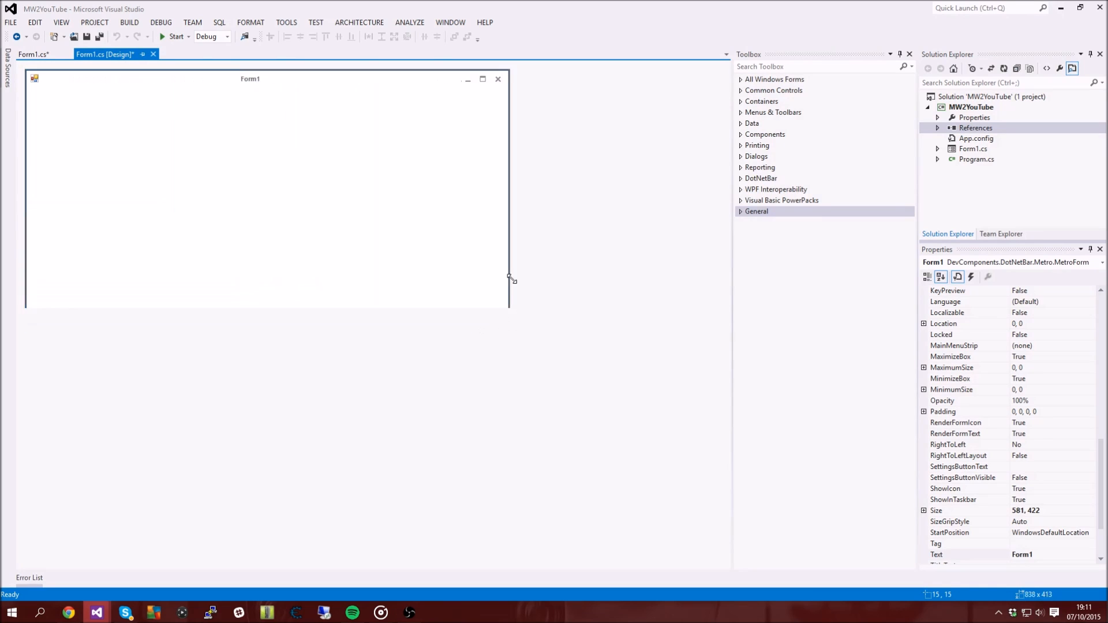
drag(512, 280, 706, 534)
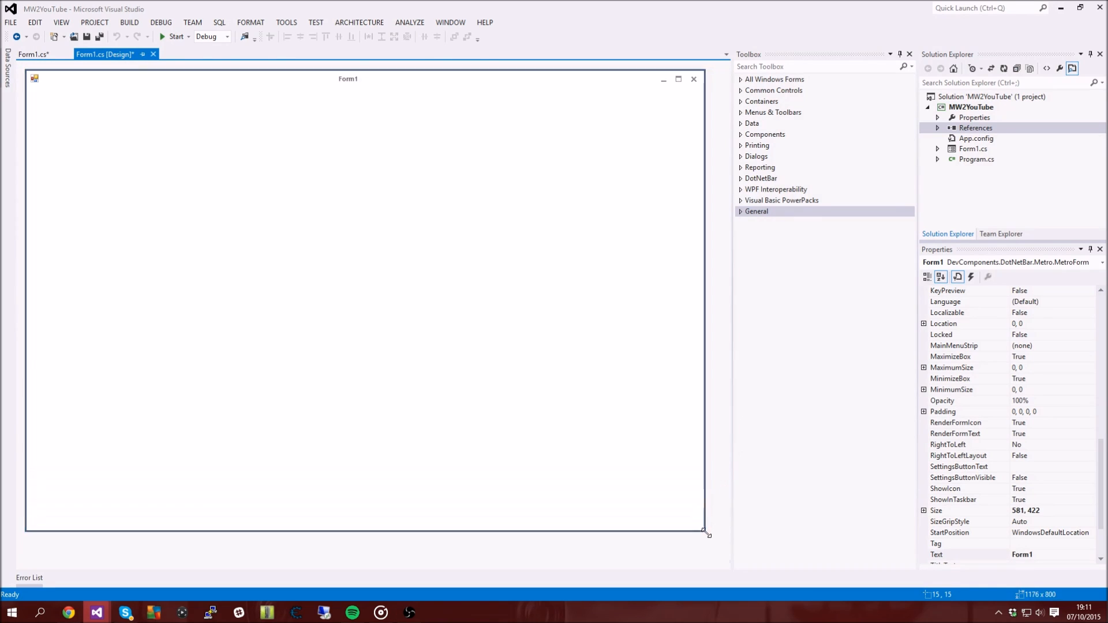
drag(706, 533, 102, 151)
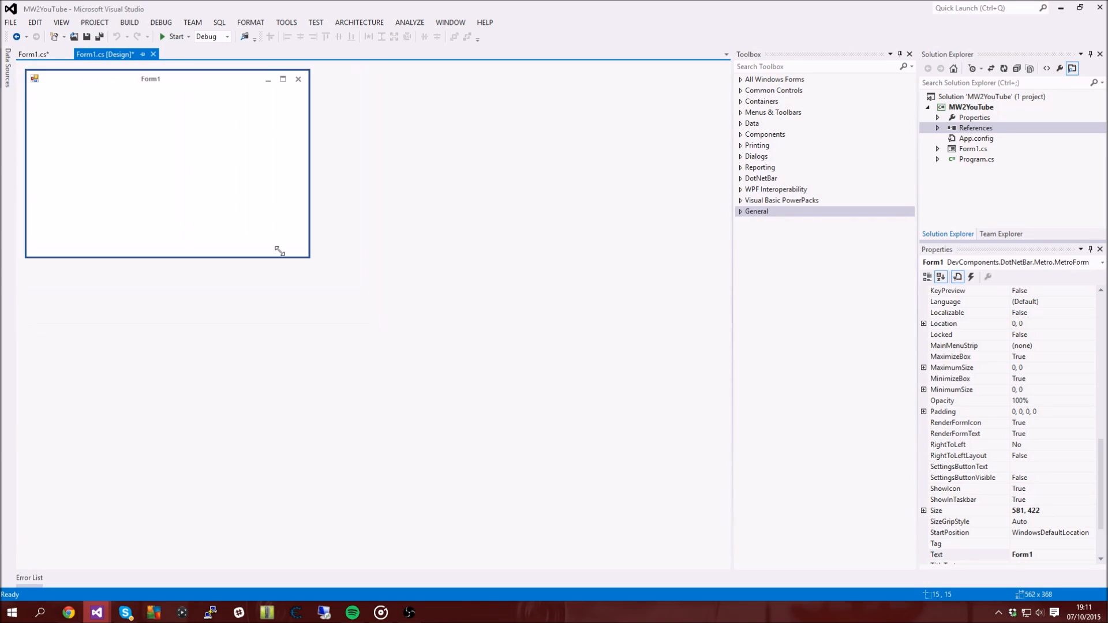
drag(277, 249, 409, 276)
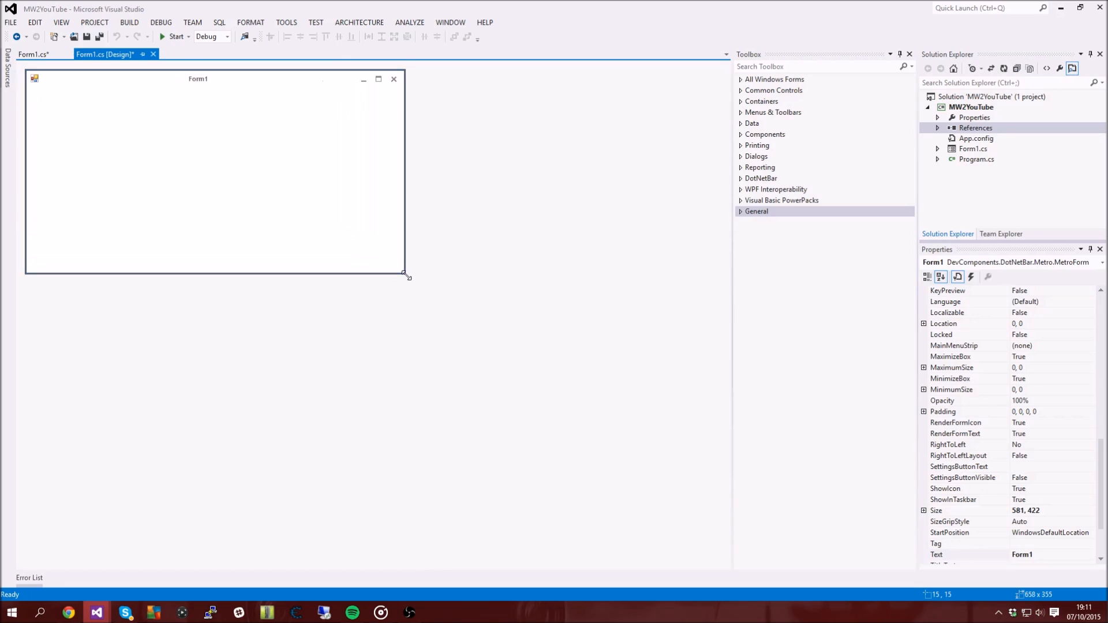
drag(408, 276, 357, 295)
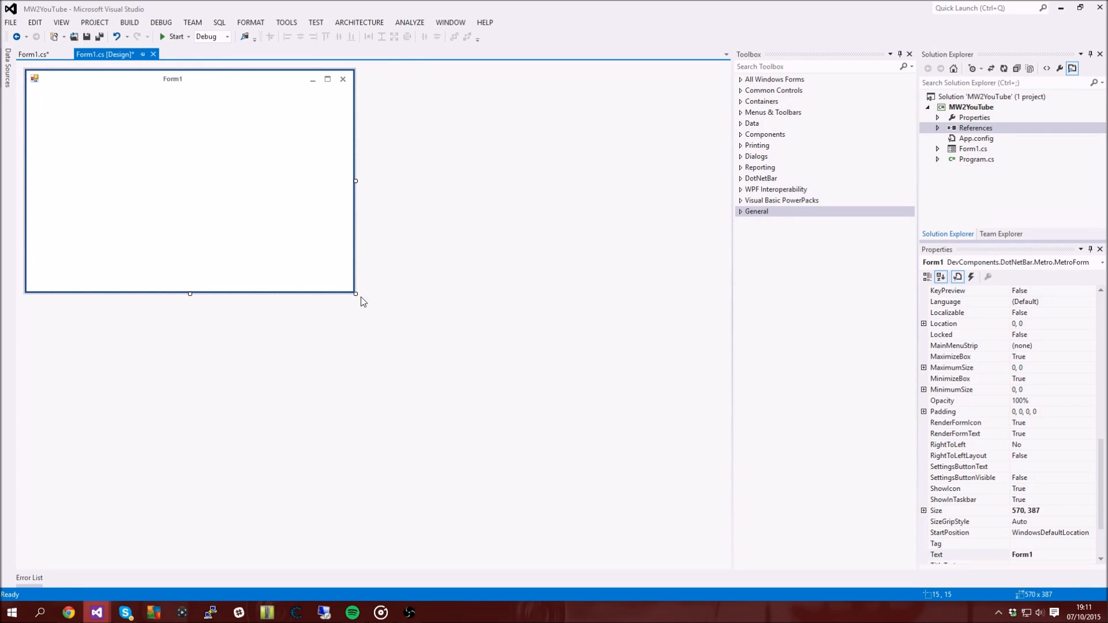
scroll(down, 3)
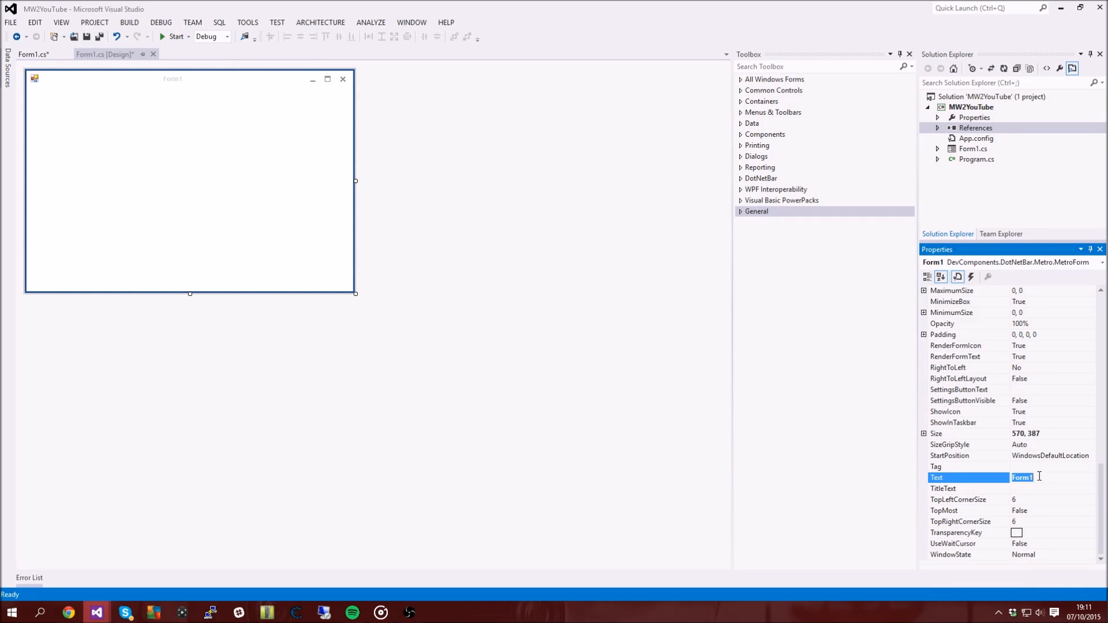
Set the form's Text property to MW2 Tool
text(MW2 Tool)
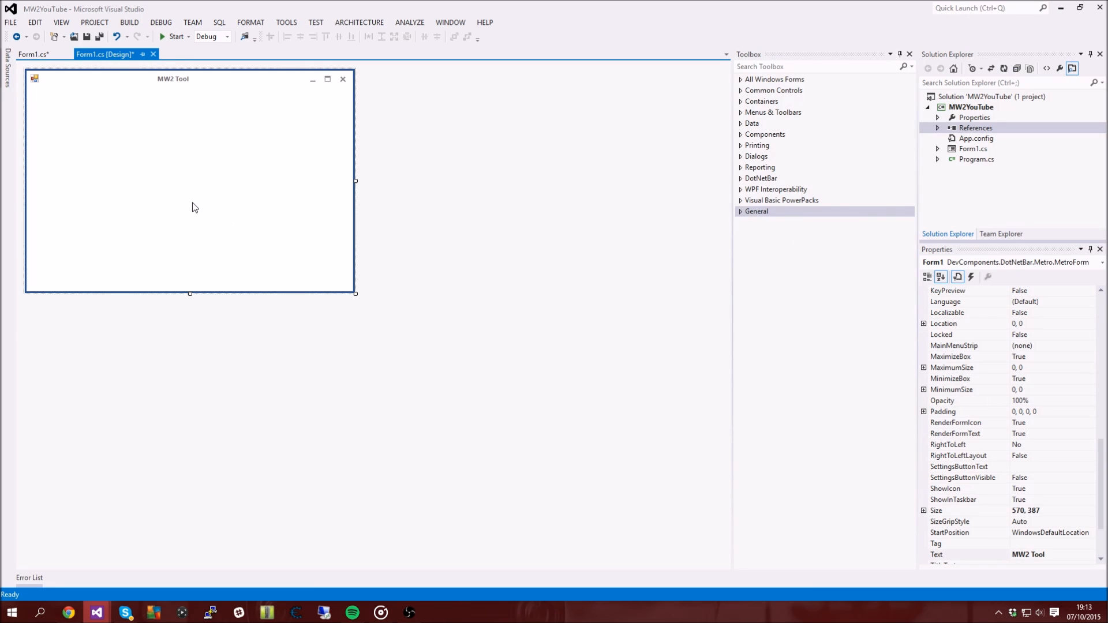
mouse_move(445, 239)
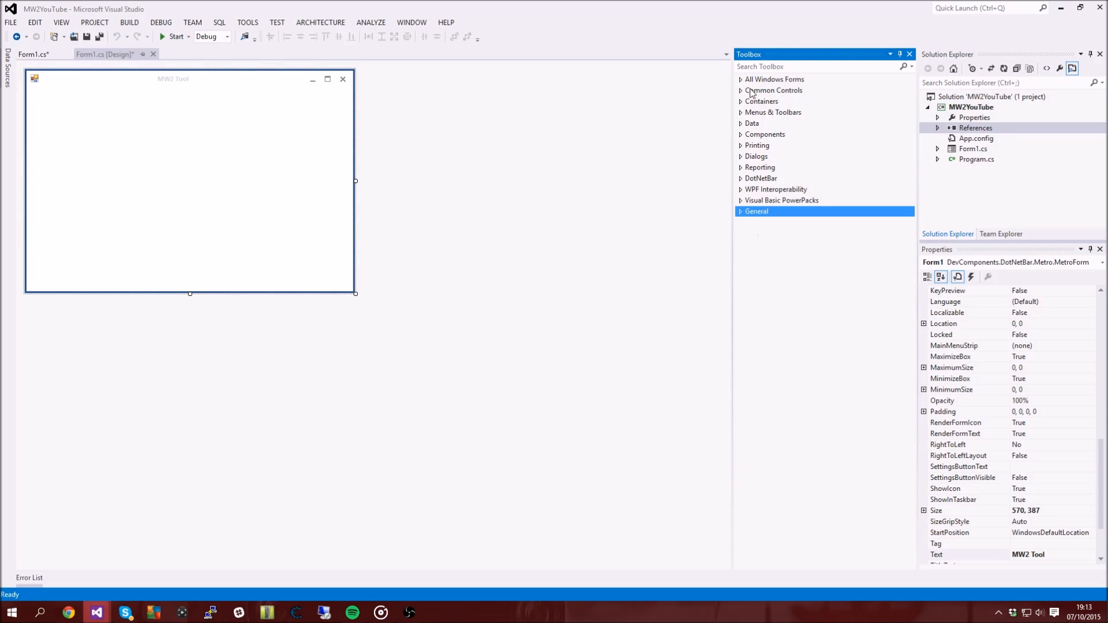
Place a button at the form's top-left corner, captioned Connect, and resize it
click(774, 79)
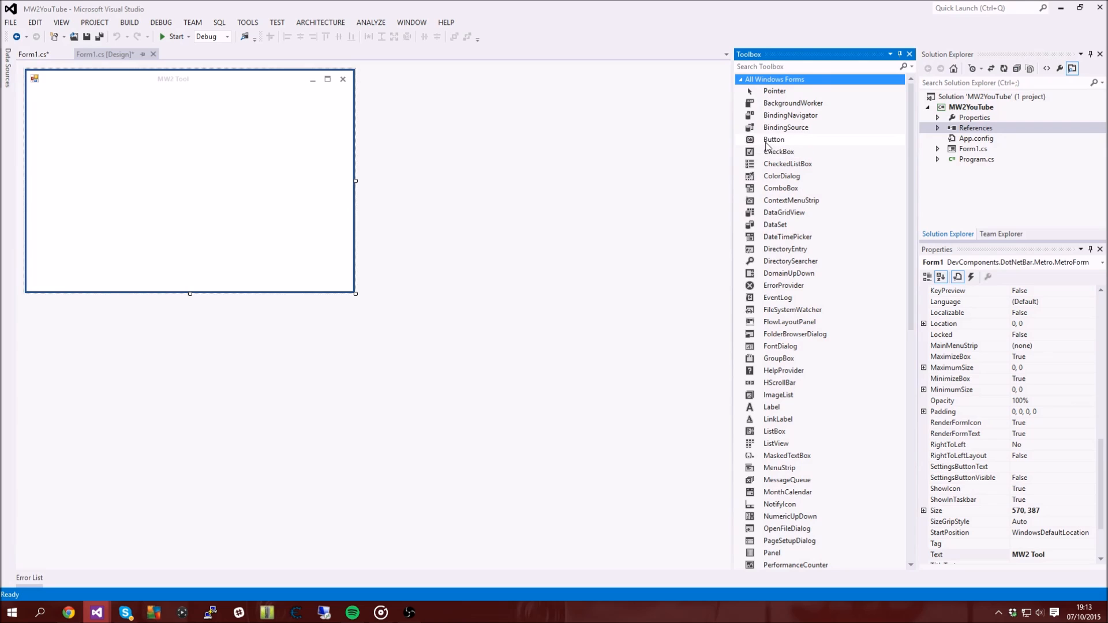
drag(773, 139, 136, 122)
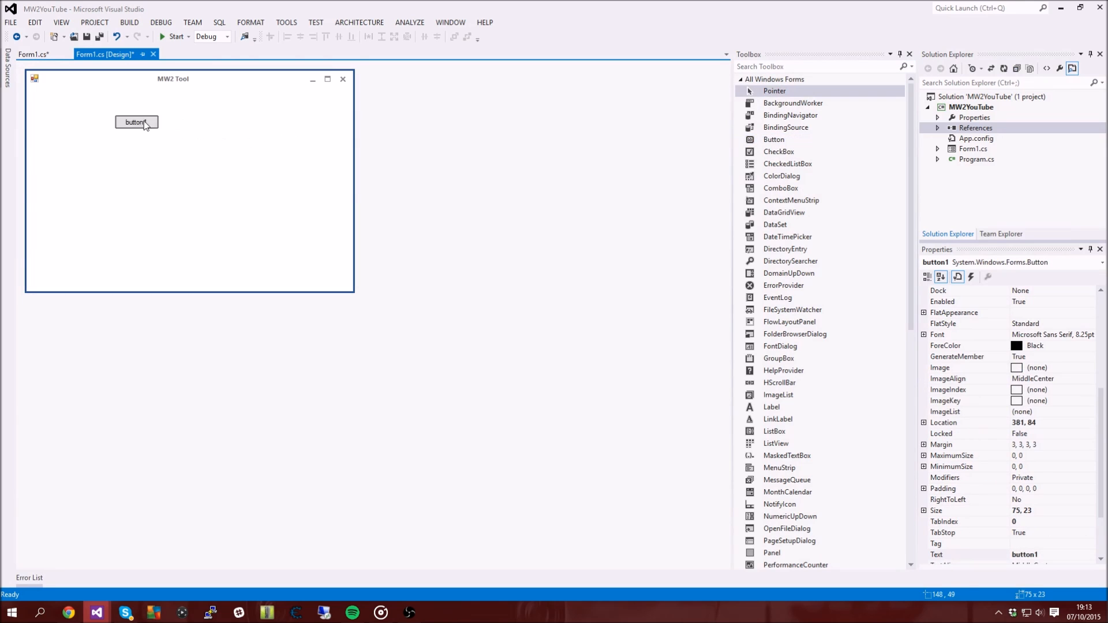
drag(136, 122, 63, 101)
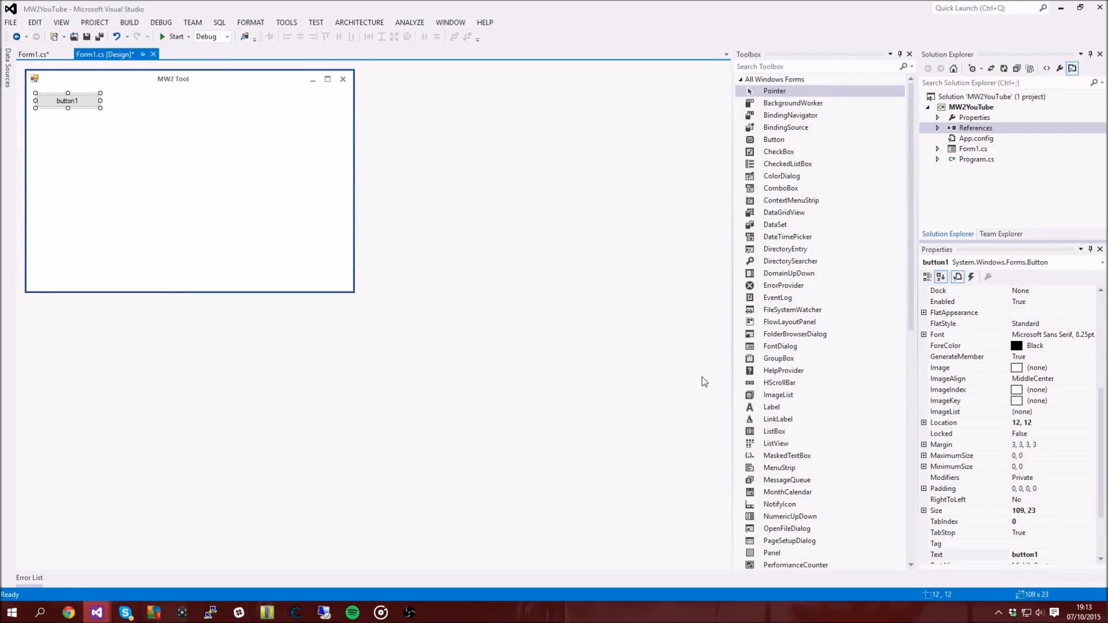
click(1046, 554)
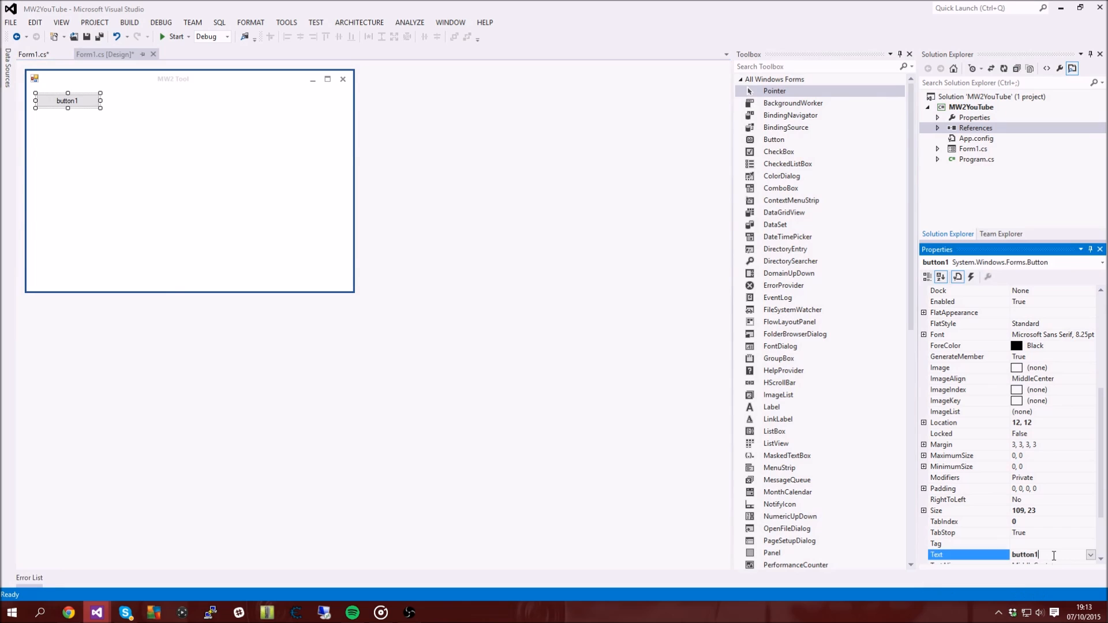
text(Connect)
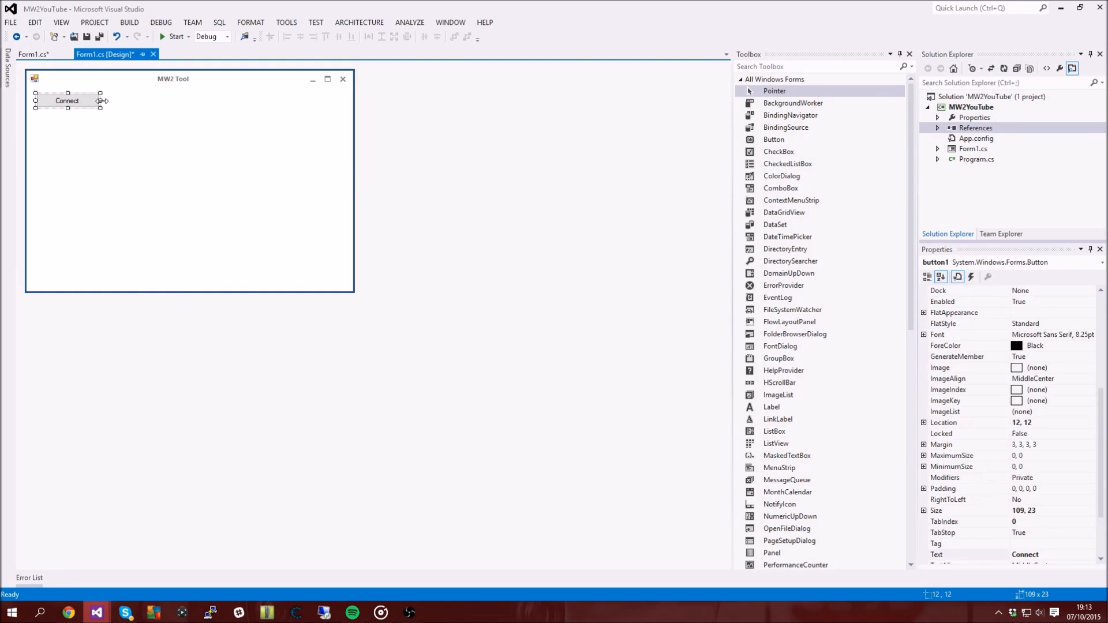
drag(108, 100, 80, 100)
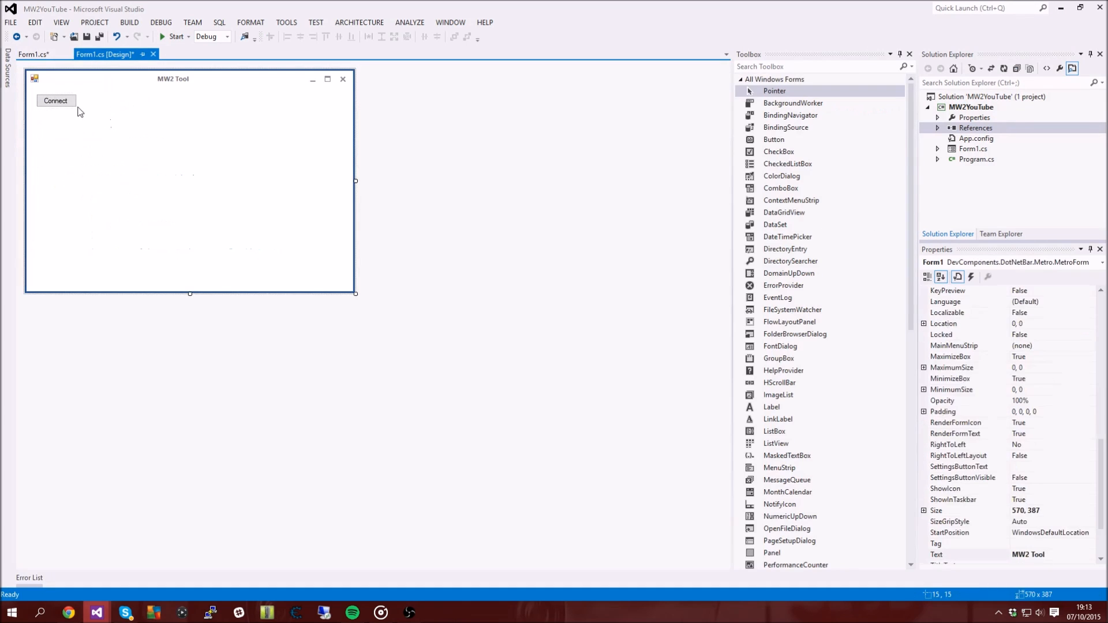
Generate the Connect button's button1_Click event handler
click(56, 100)
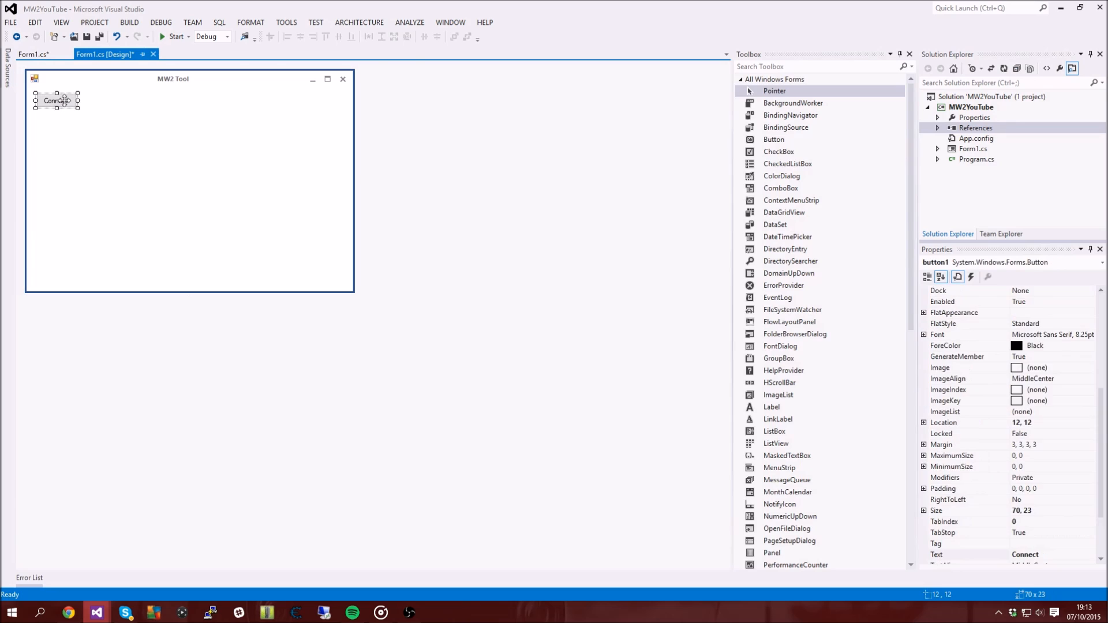
double_click(56, 101)
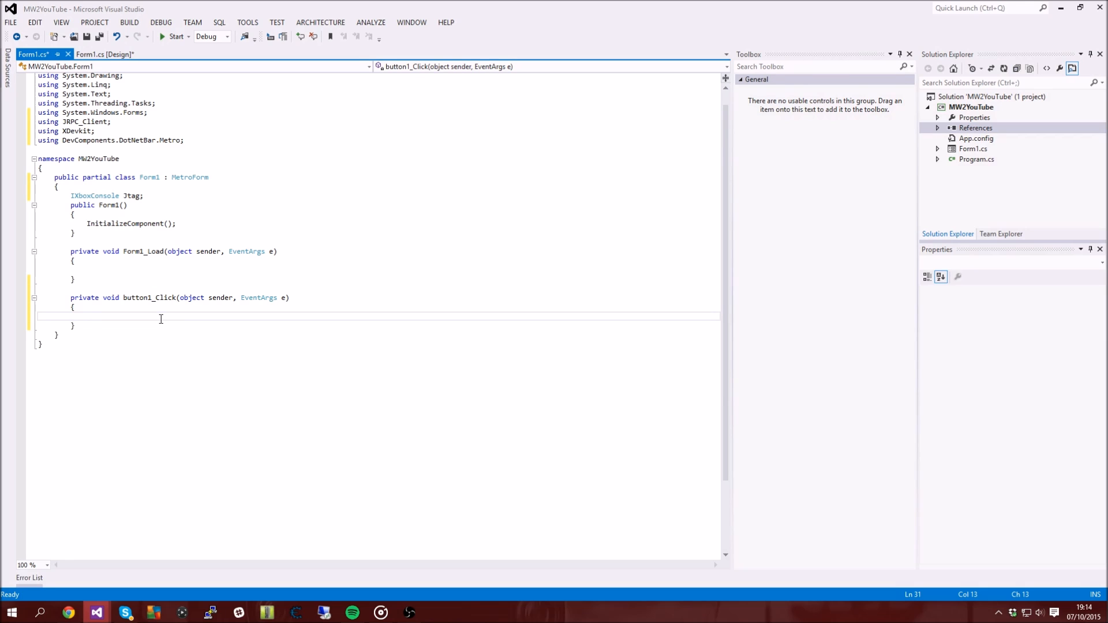
Write the if (Jtag.Connect(out Jtag)) condition in button1_Click
text(if()
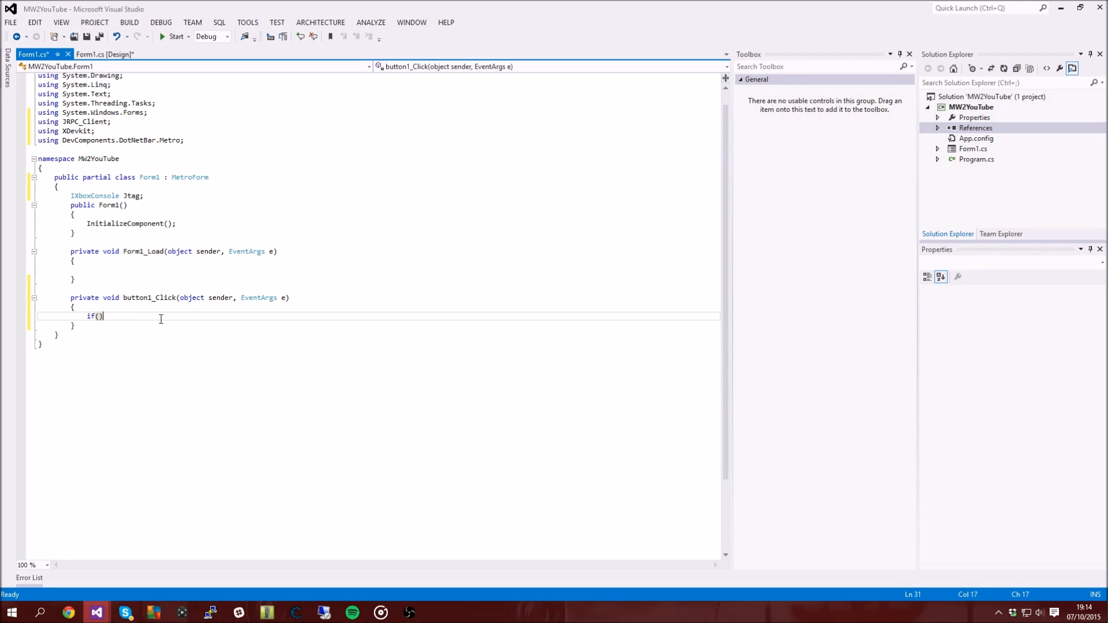
text(Jtag.)
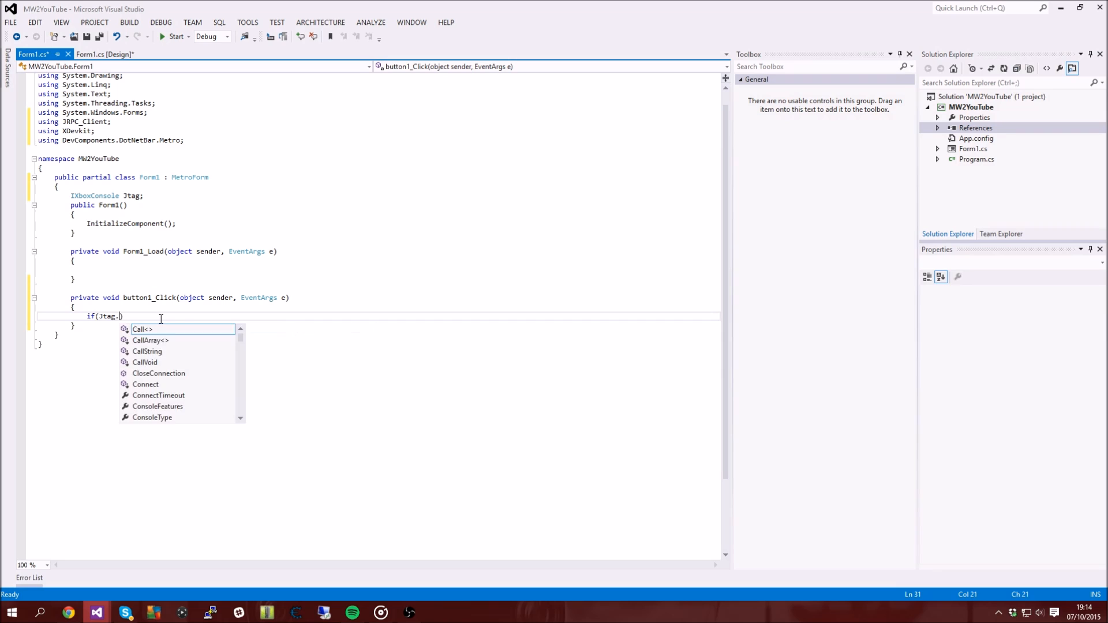
text(Connect()))
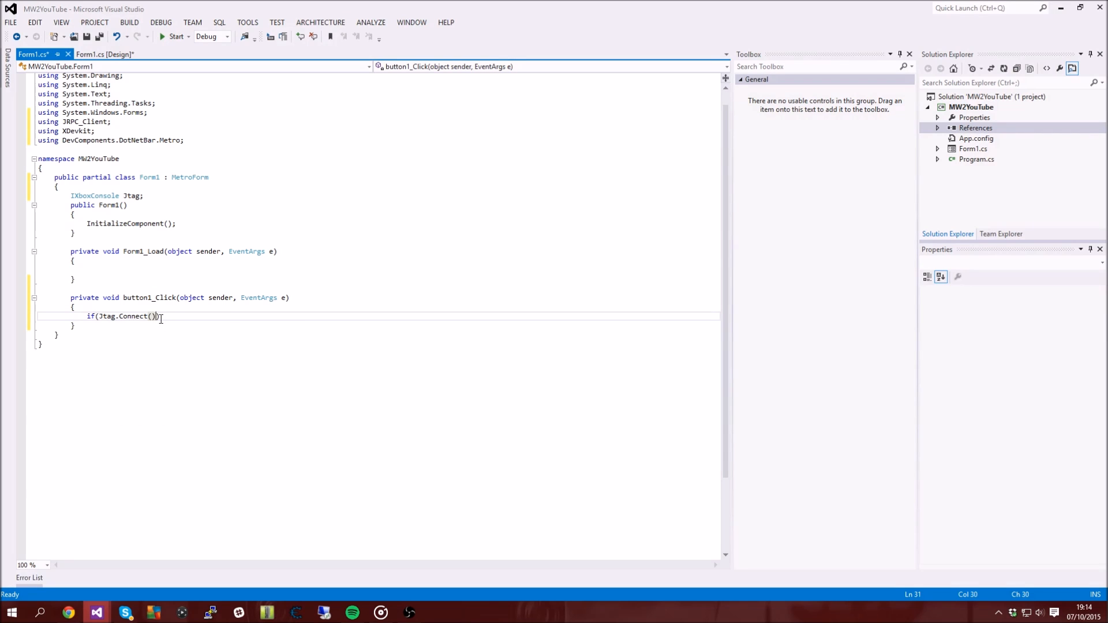
text(out Jtag)
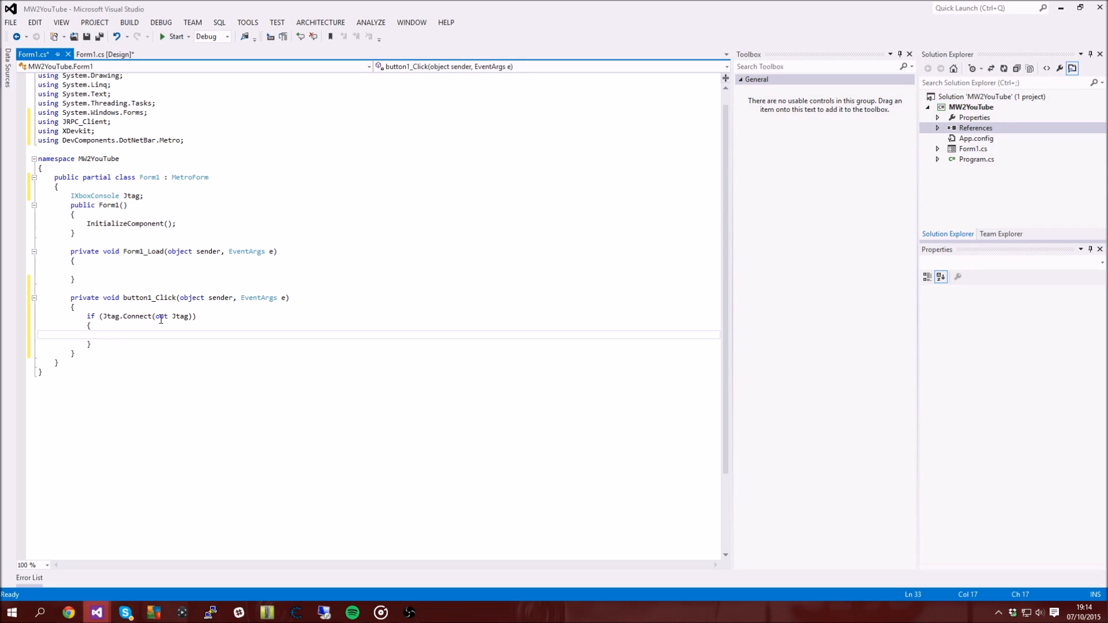
Show a "Connected!" MessageBox when the connection succeeds
text(MessageBox.)
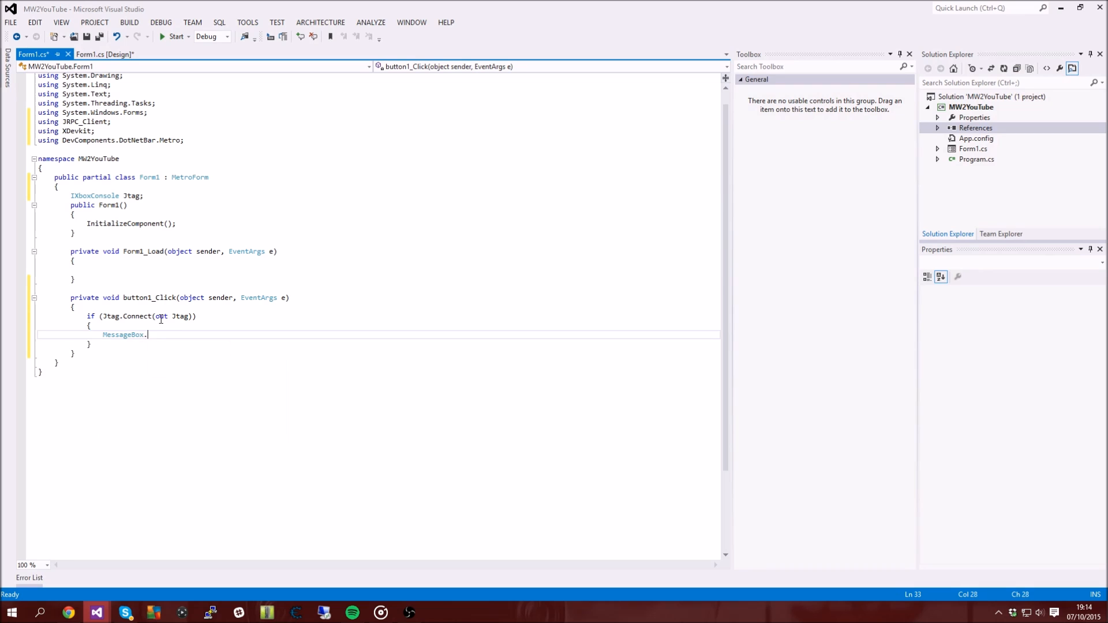
text(Show();)
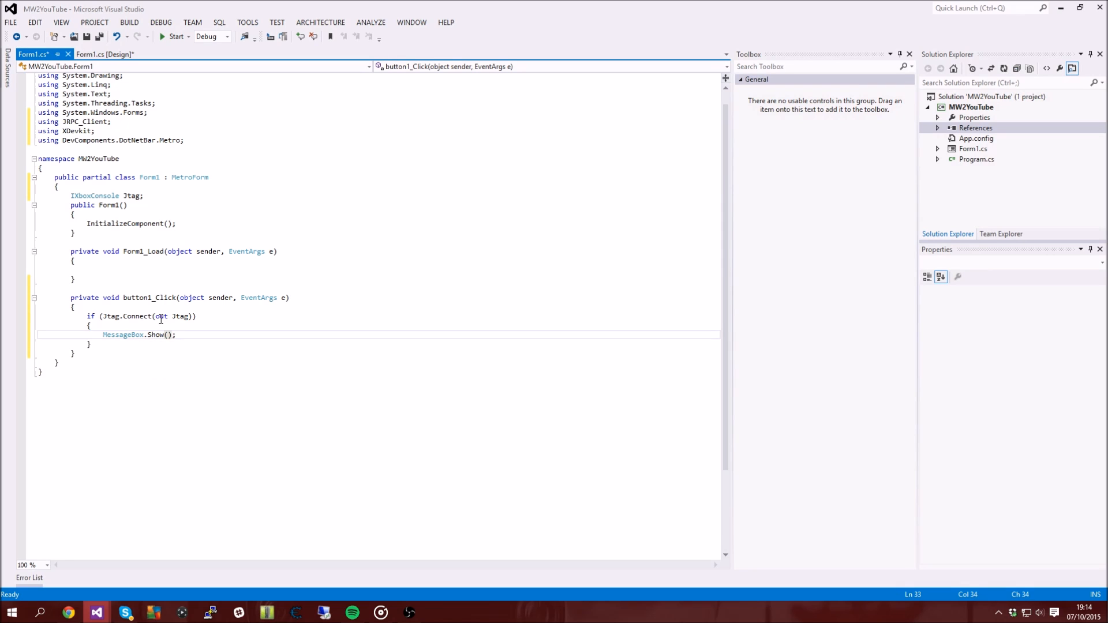
text("")
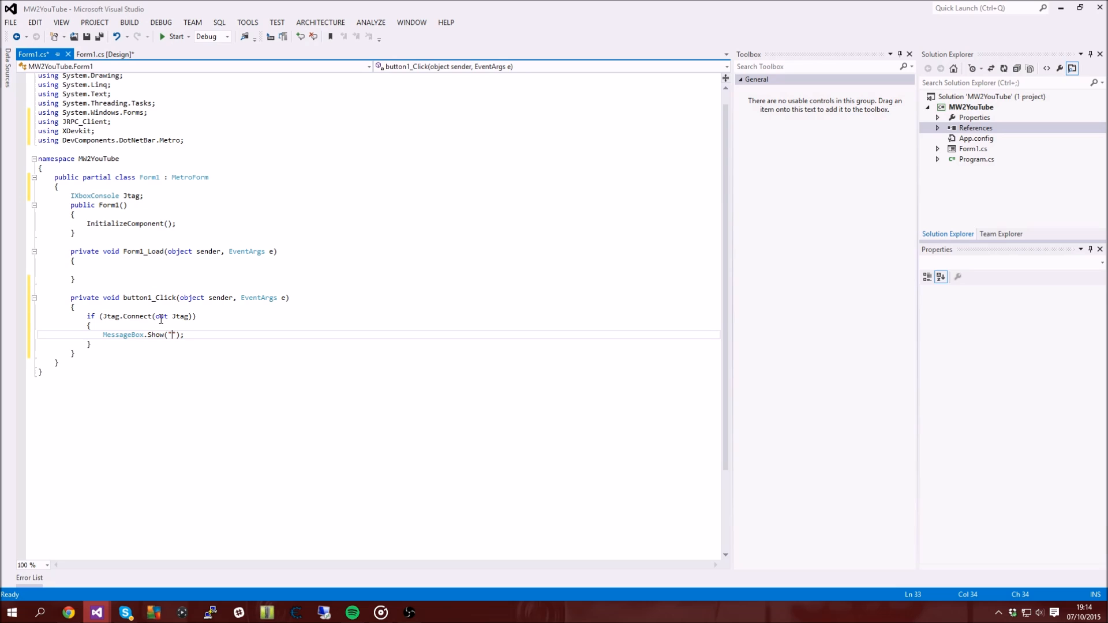
text(C)
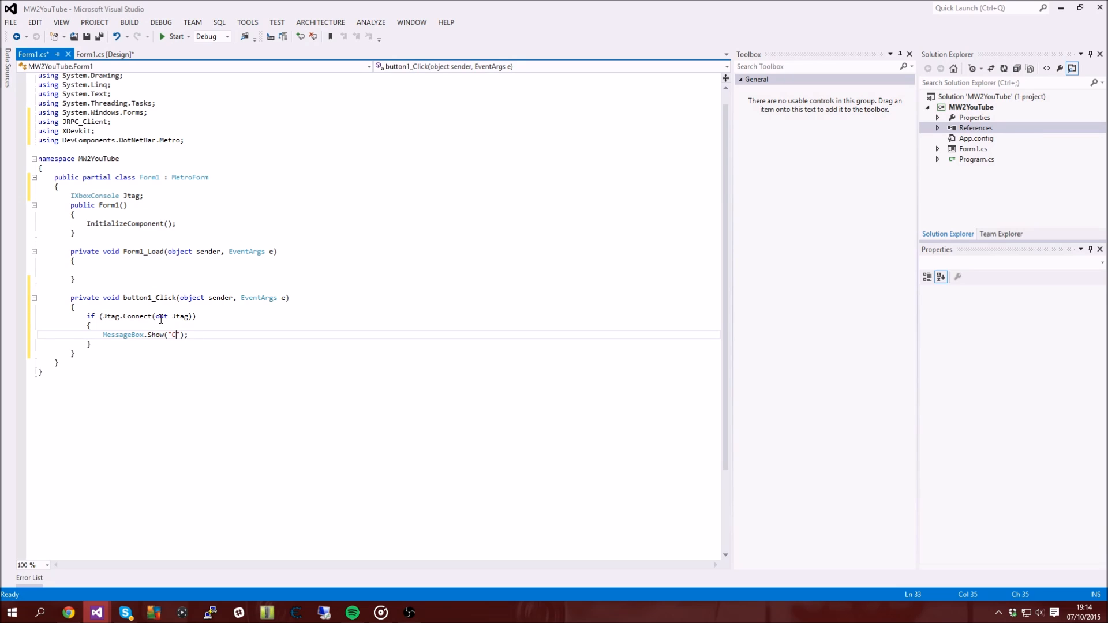
text(onnected!)
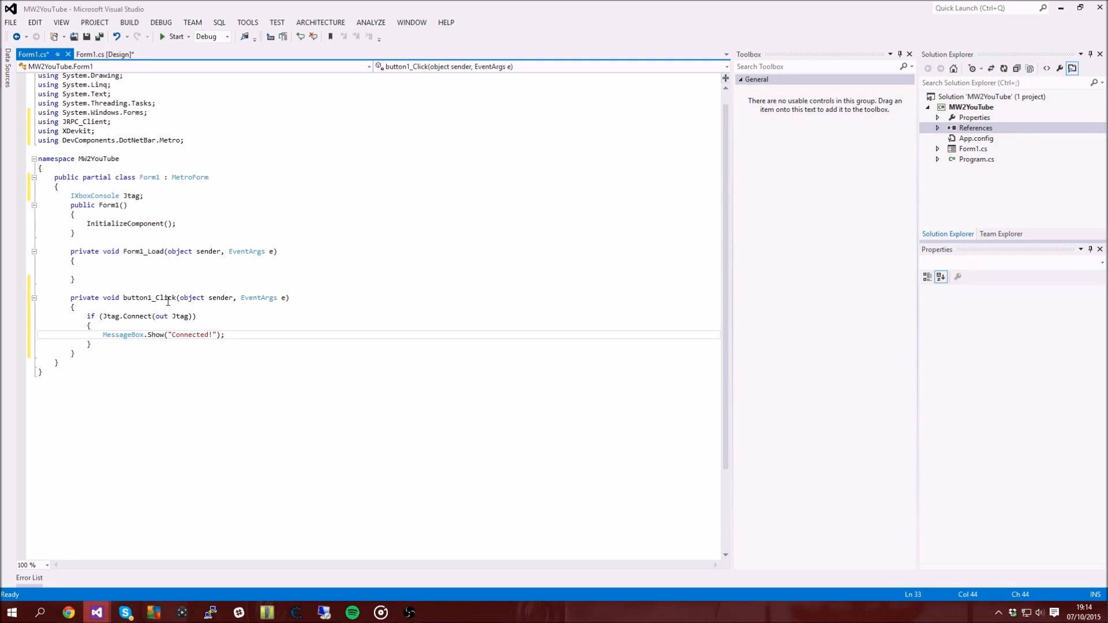
click(160, 344)
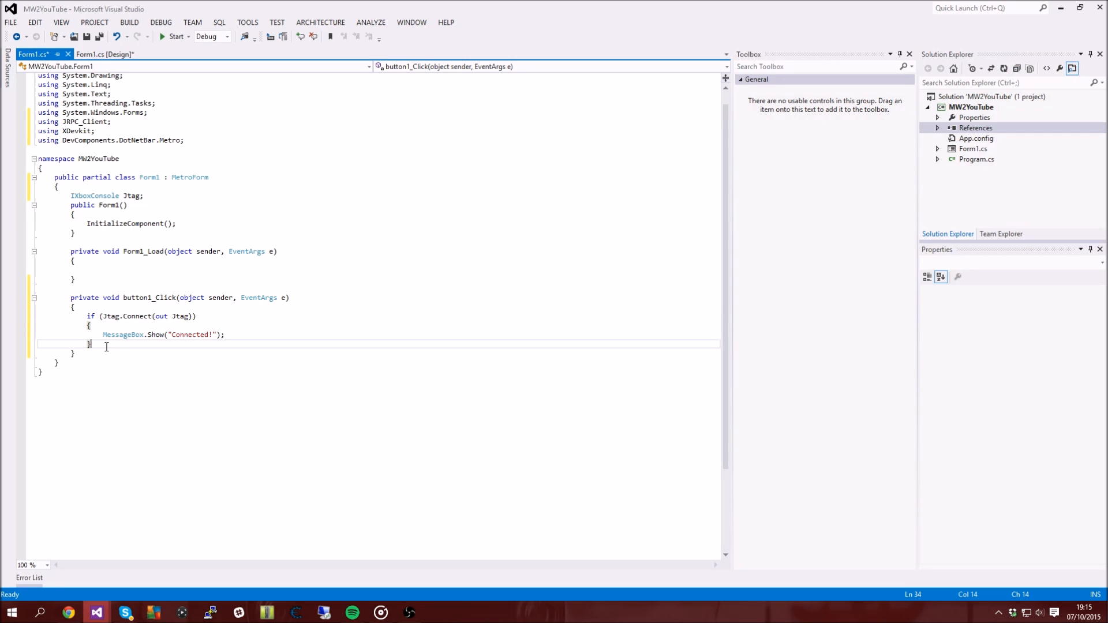
Add an else branch with a MessageBox.Show for the not-connected (jrpc plugin) message
key(enter)
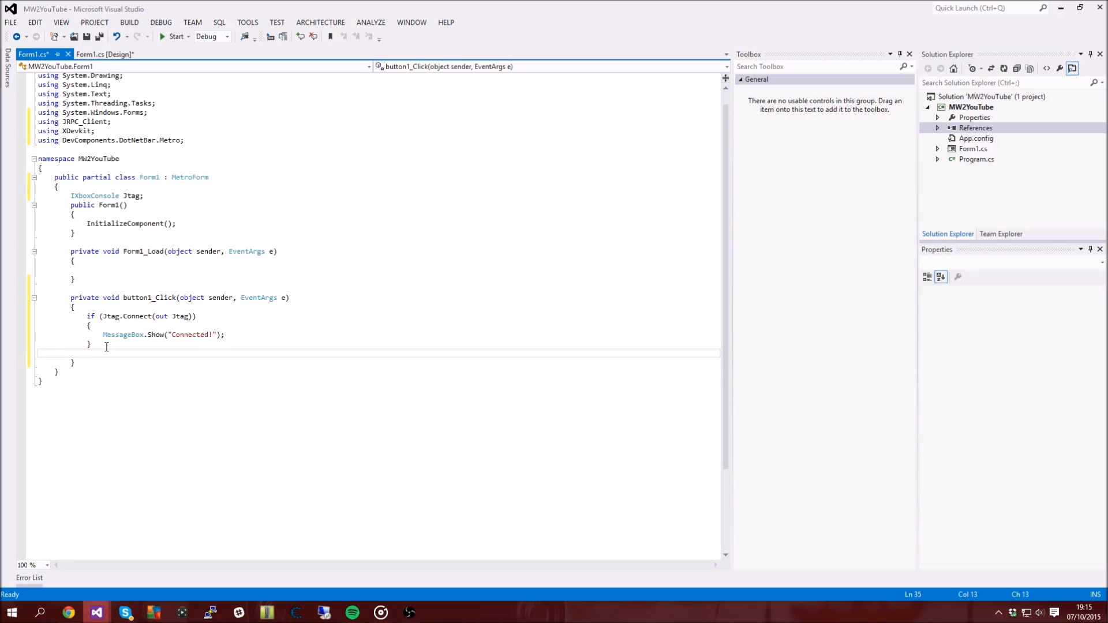
text(else)
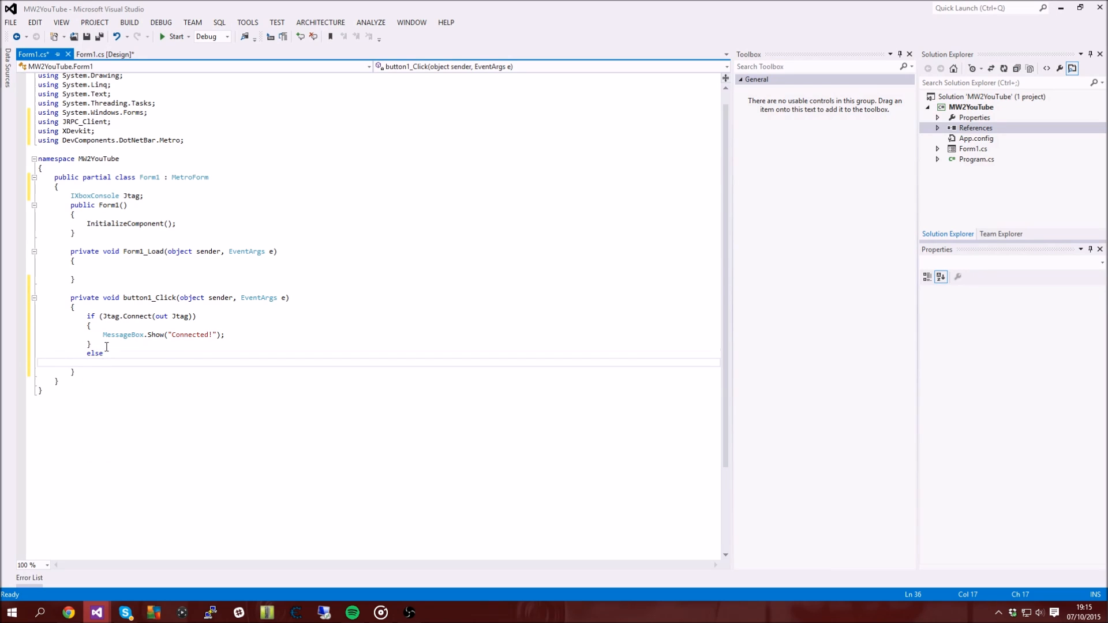
text({)
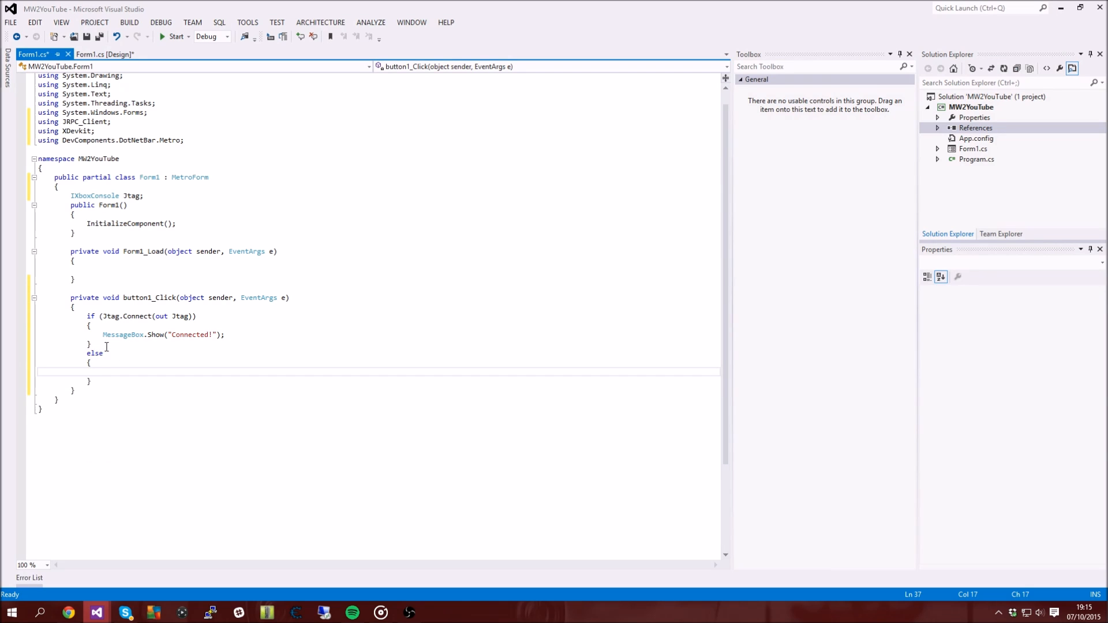
text(MessageBox)
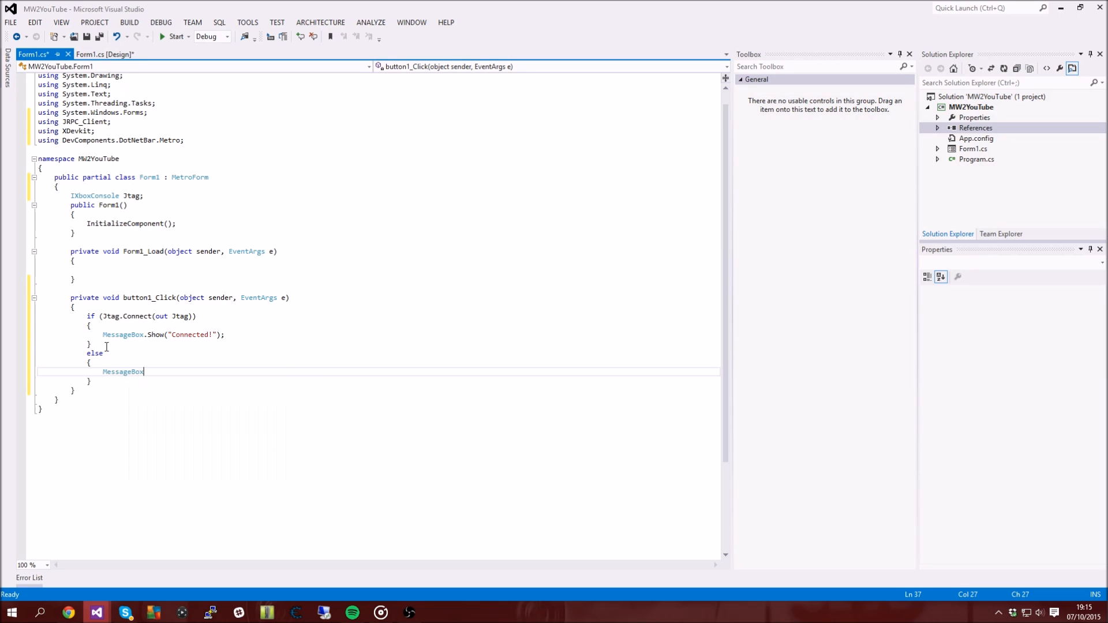
text(.Show)
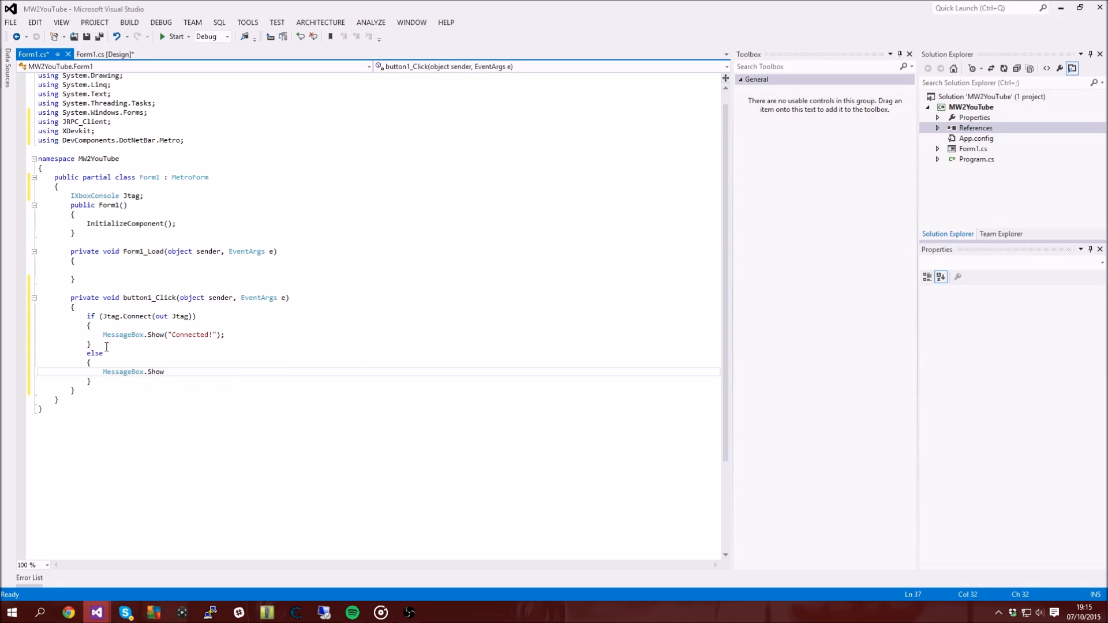
text(();)
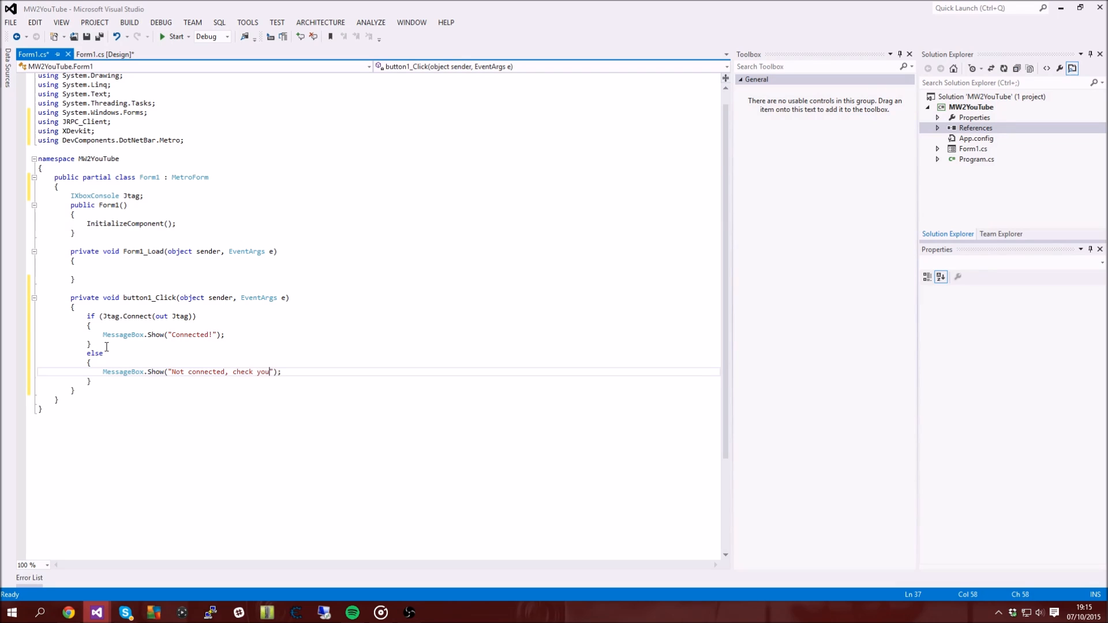
text(have jrpc as a [l)
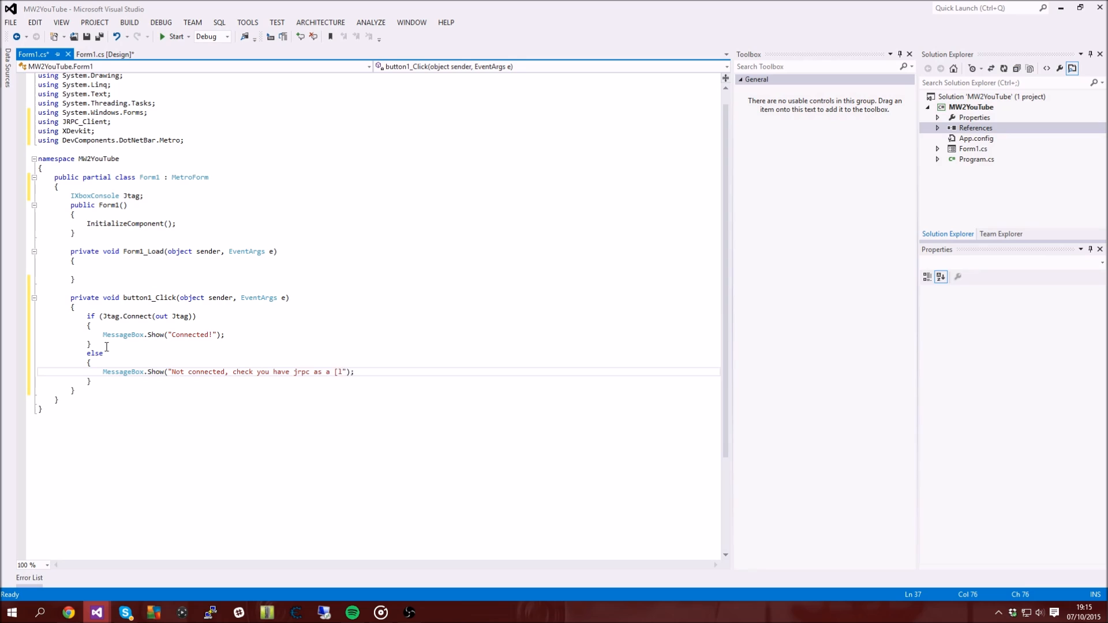
text(p)
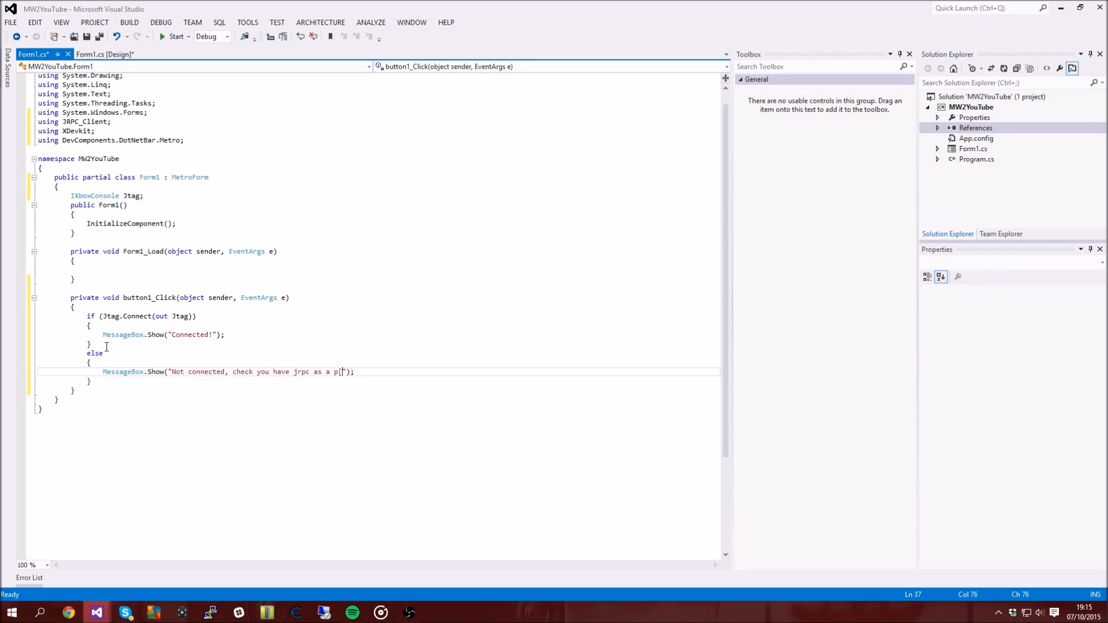
text(lgu)
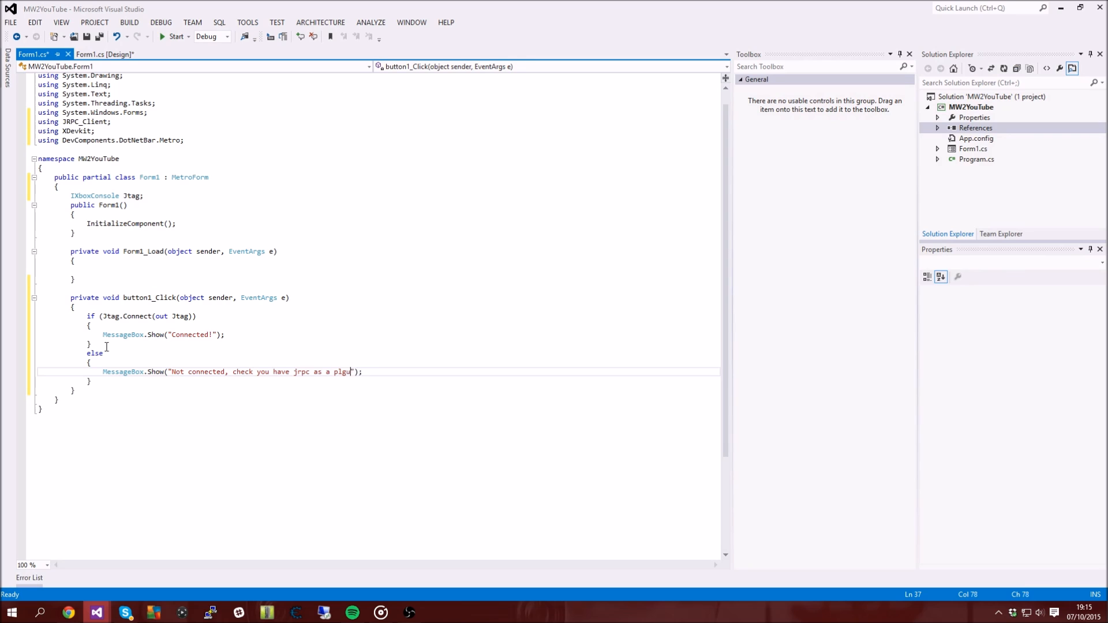
text(in)
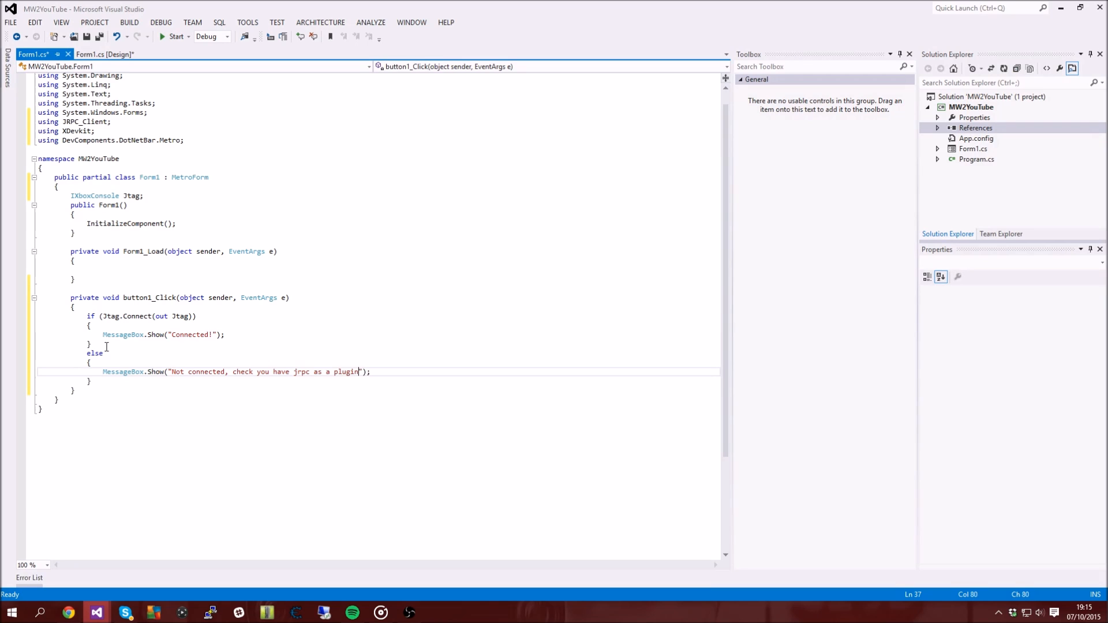
text(!)
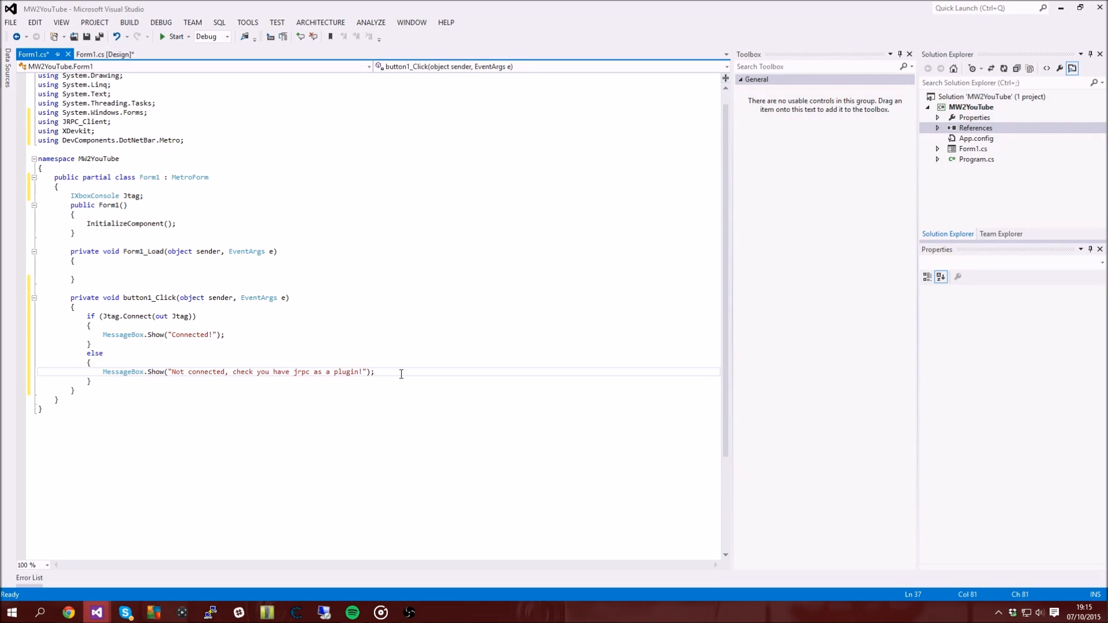
text(,)
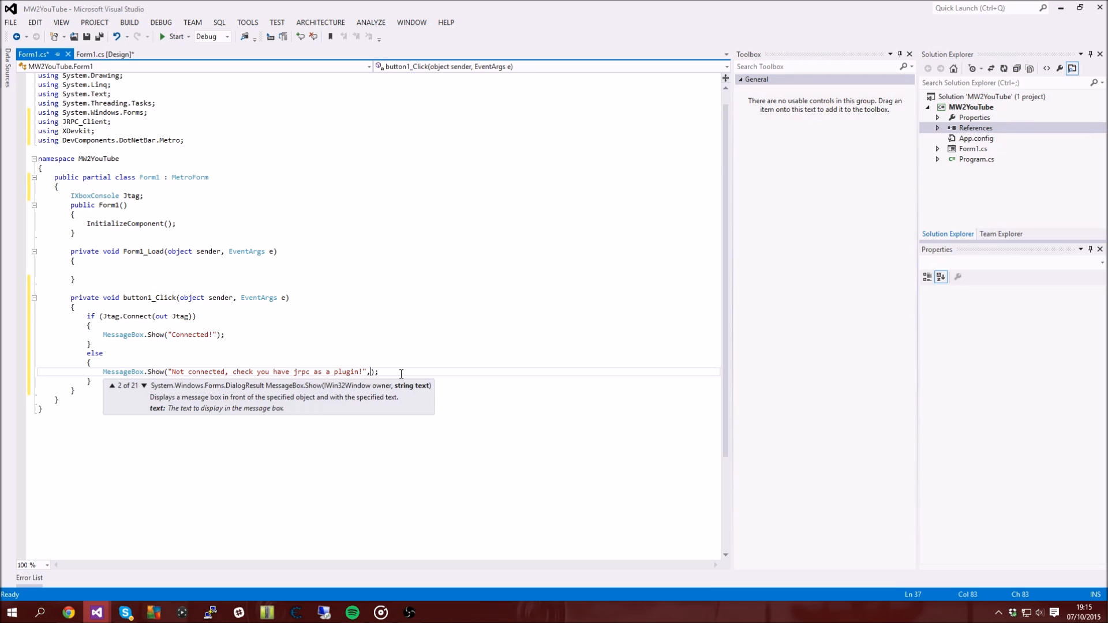
text(" ")
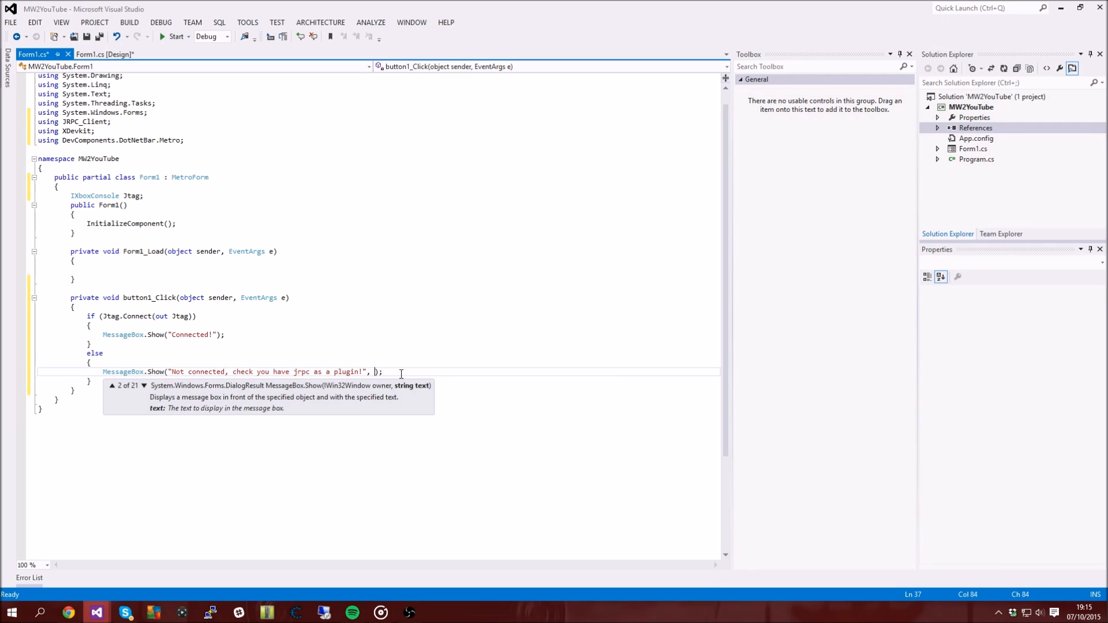
text(")
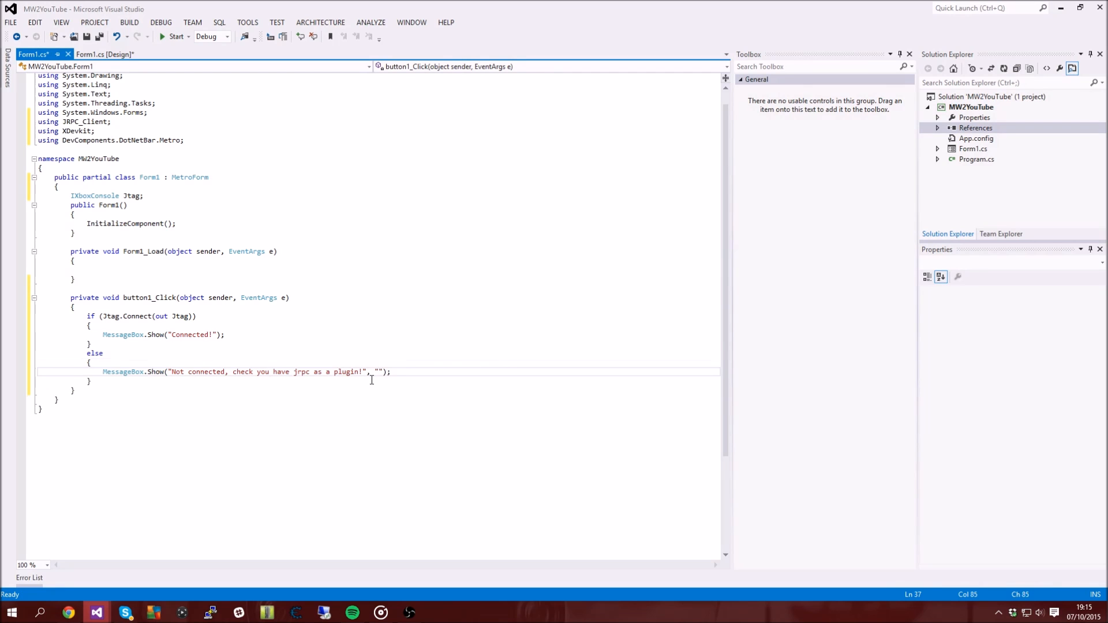
mouse_move(418, 355)
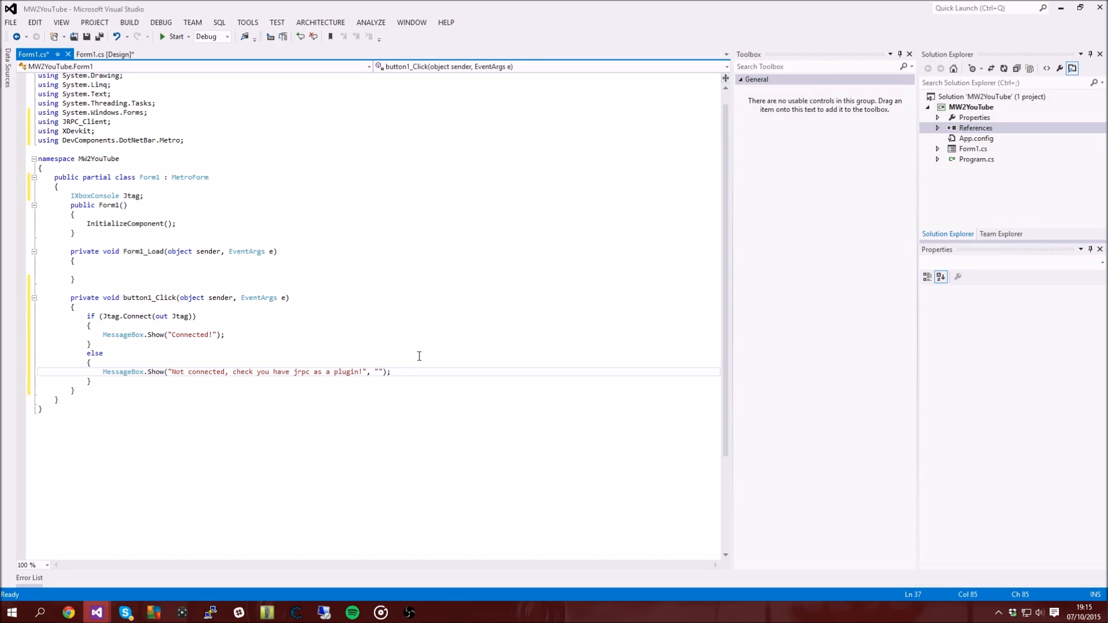
Give the error box an "Error!" caption, MessageBoxButtons.OKCancel and MessageBoxIcon.Error
text(Error!)
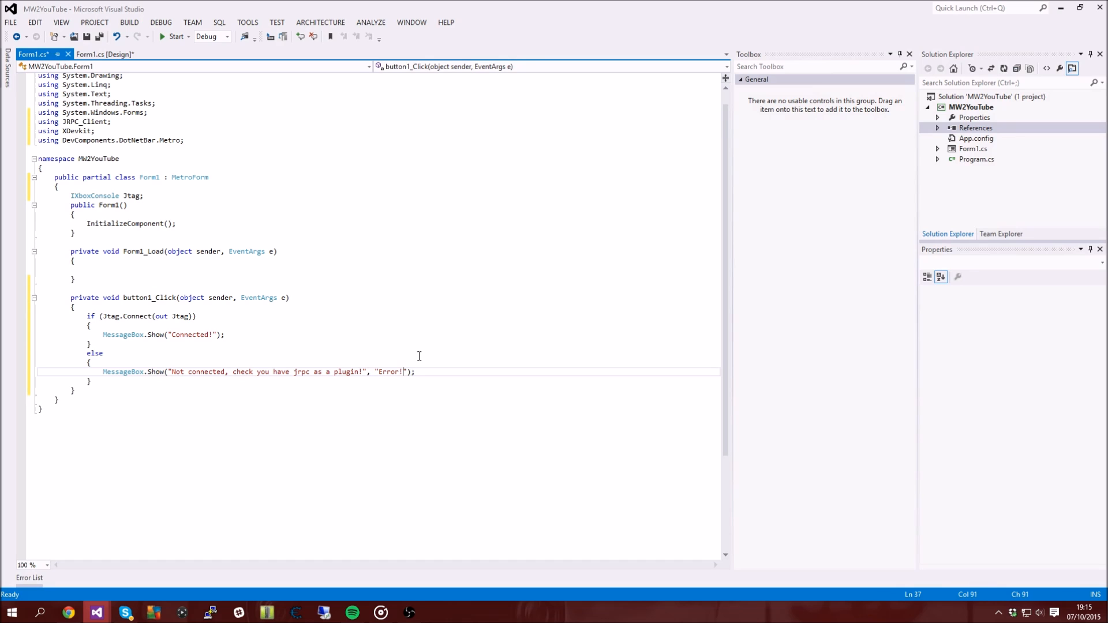
text(,)
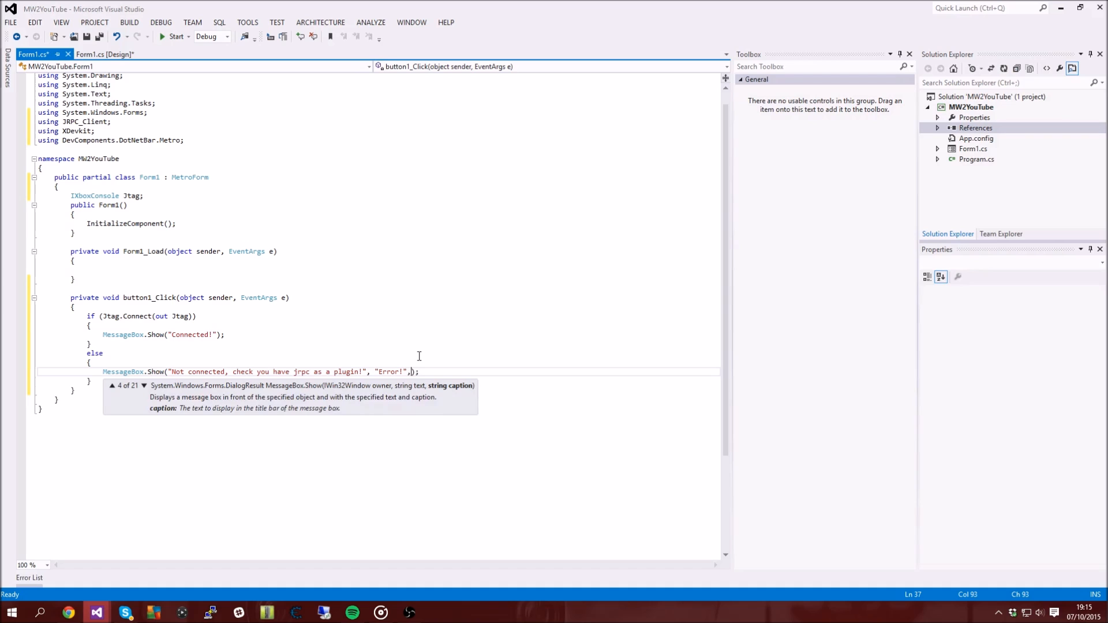
text(MessageBoxButtons)
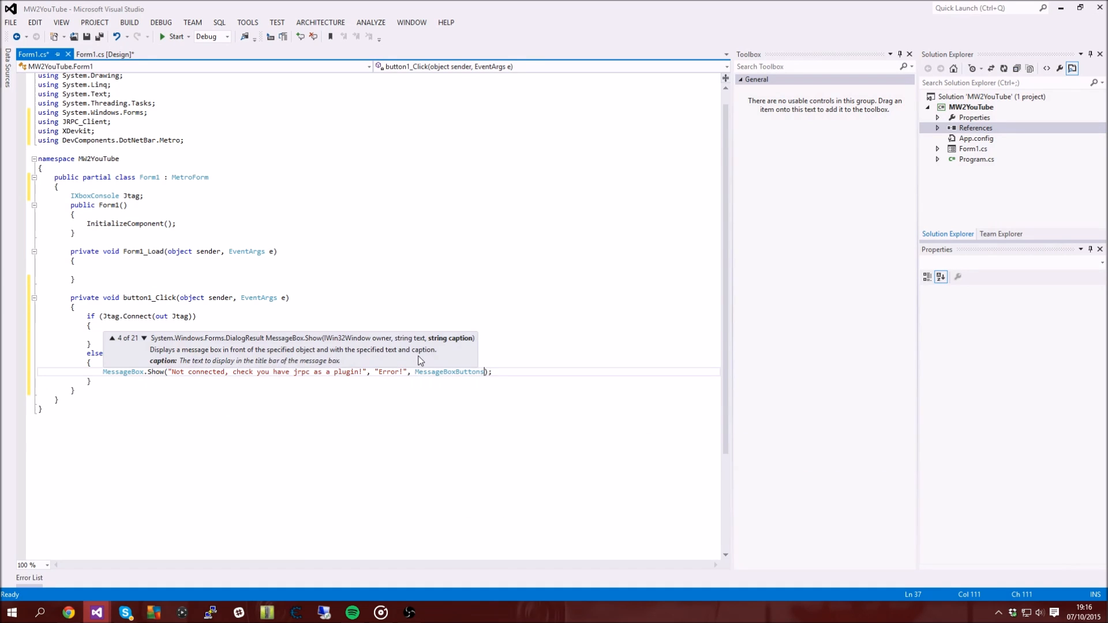
text(.OKCancel,)
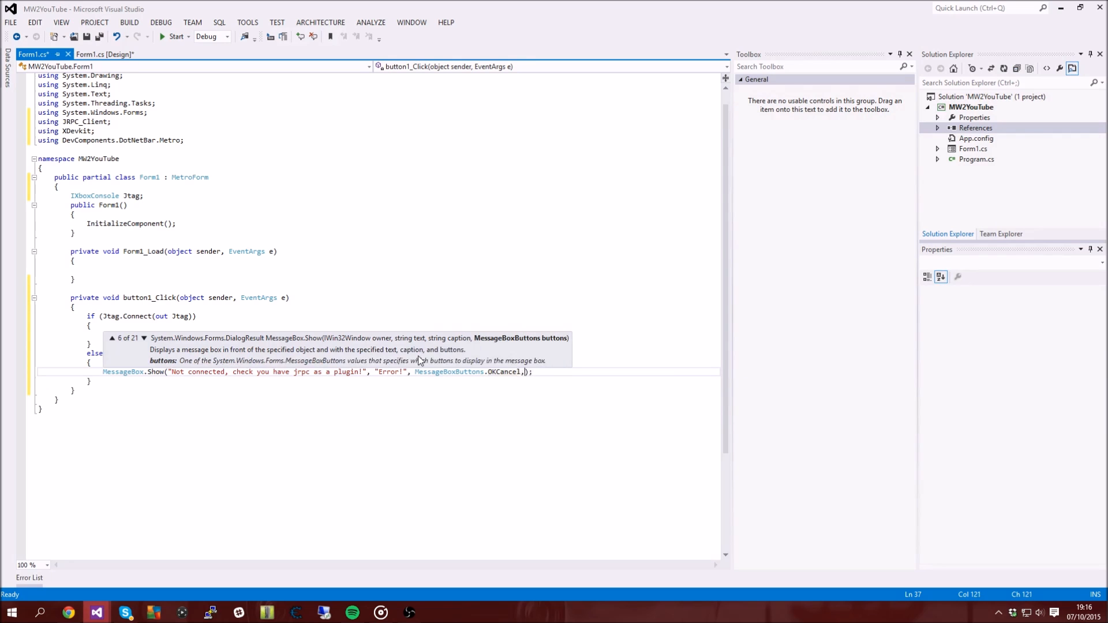
text(Mes)
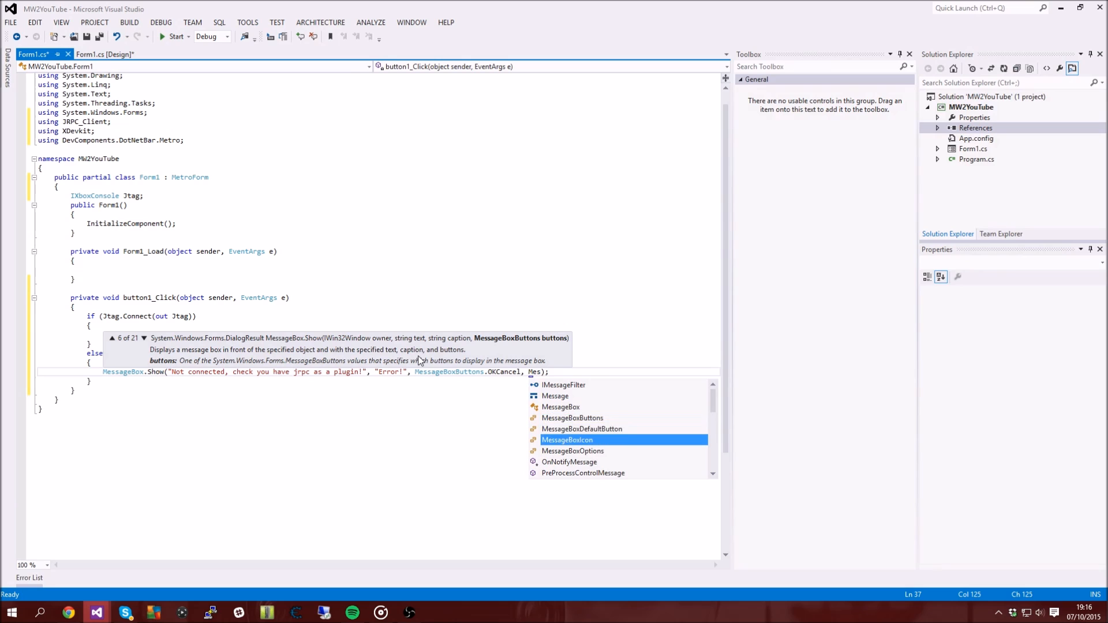
text(.Er)
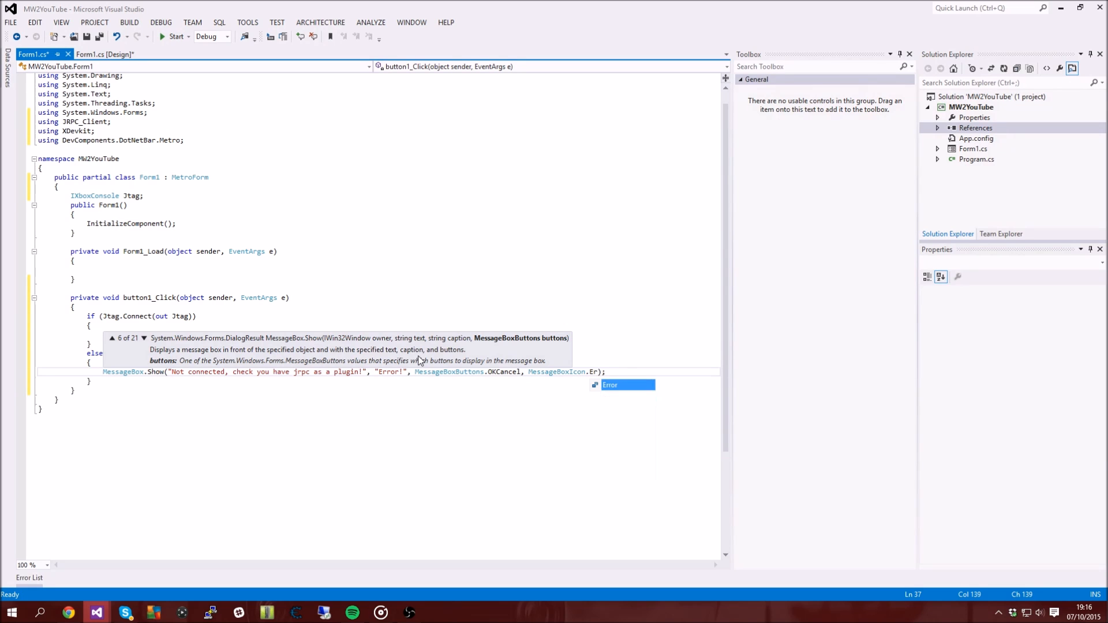
text(Error)
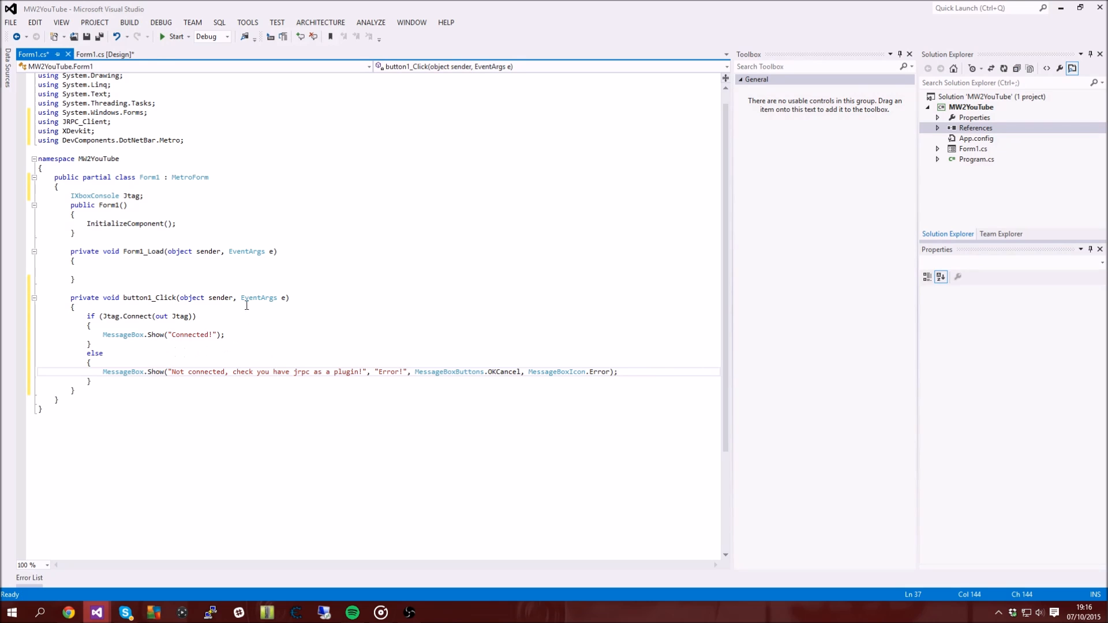
Run the tool, try Connect and dismiss the not-connected error message
click(172, 36)
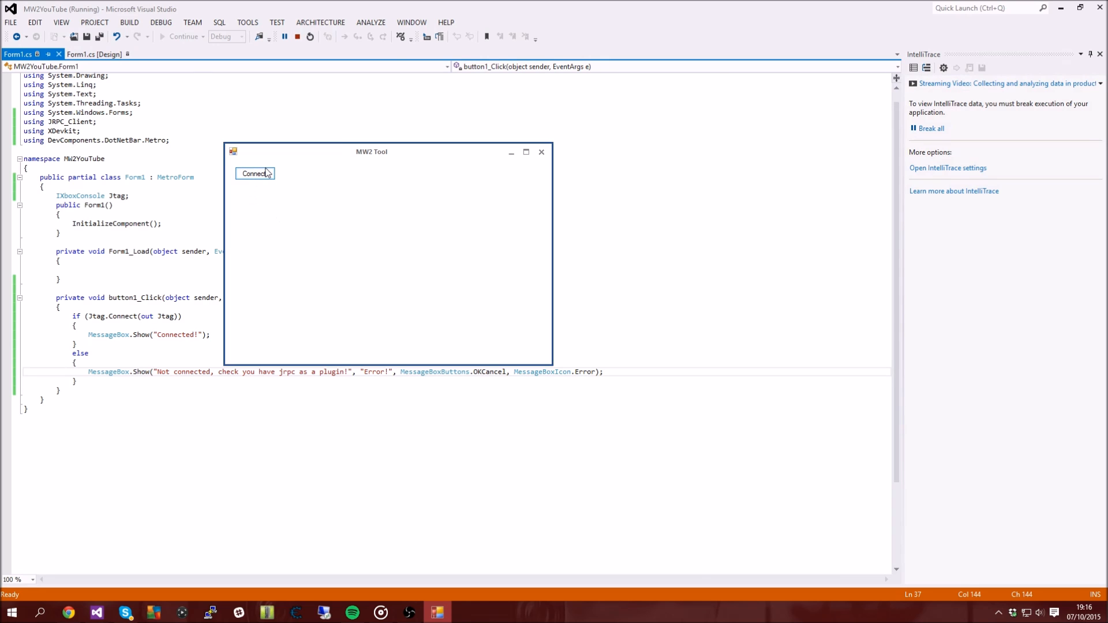
mouse_move(326, 201)
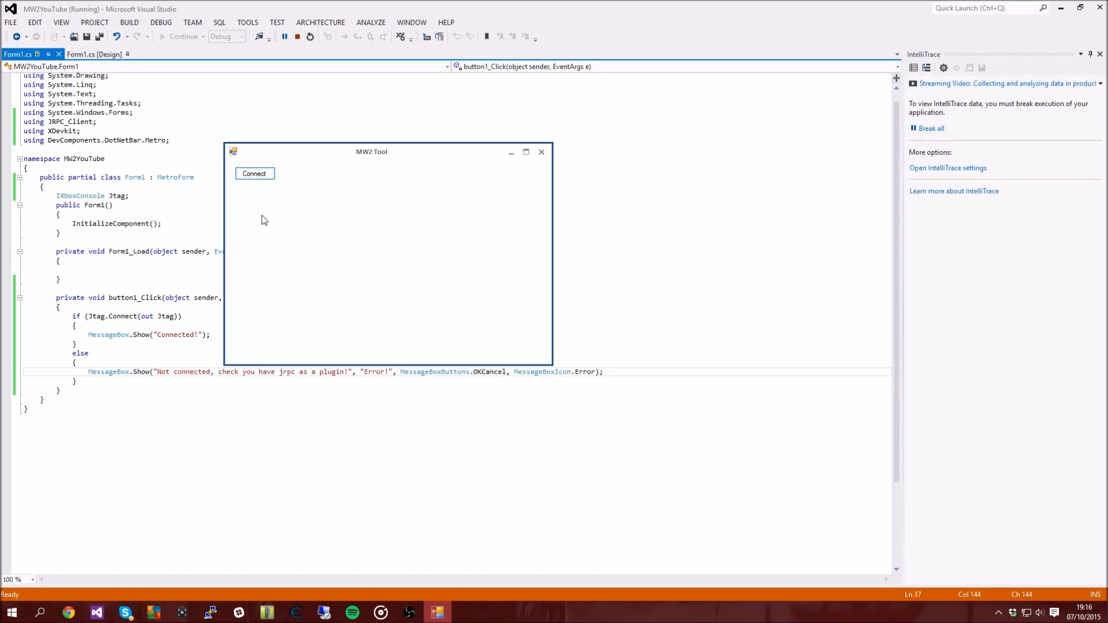
click(254, 173)
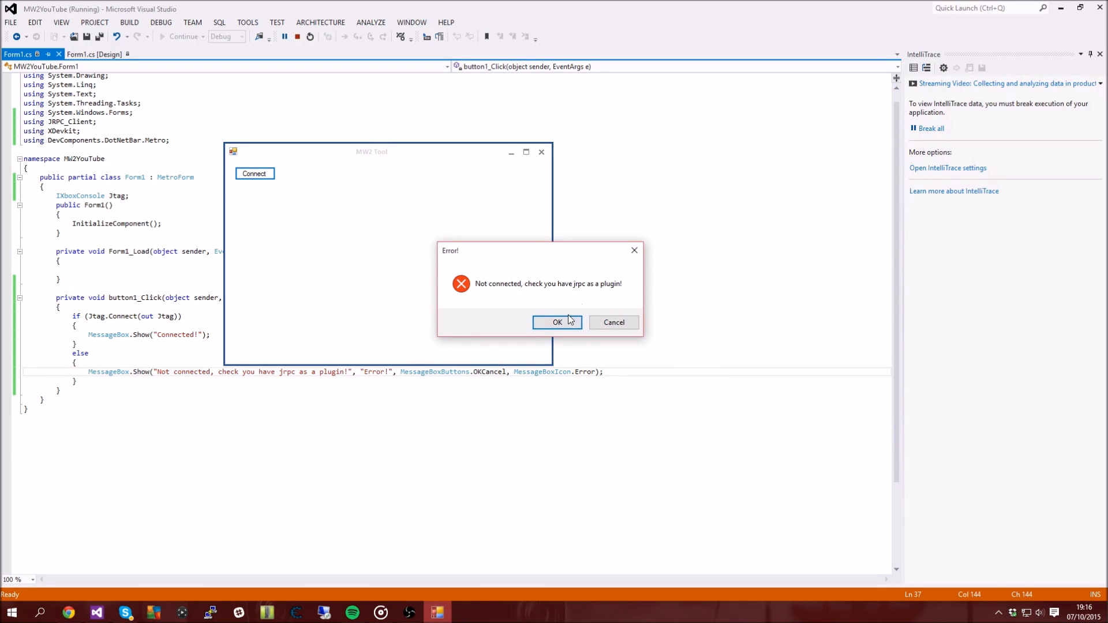
click(557, 322)
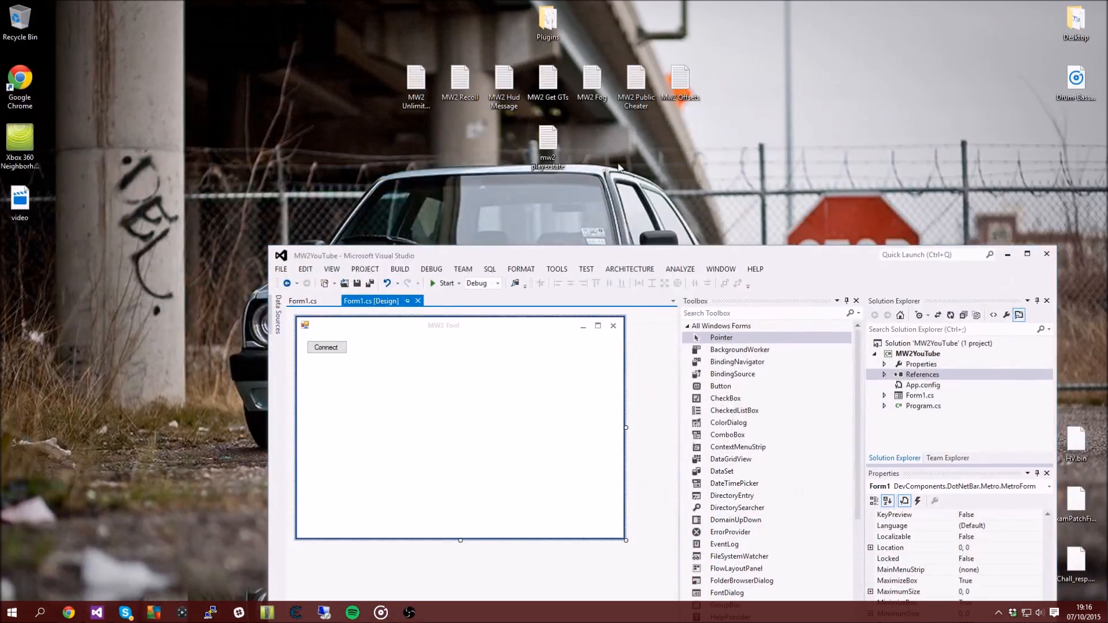
mouse_move(599, 220)
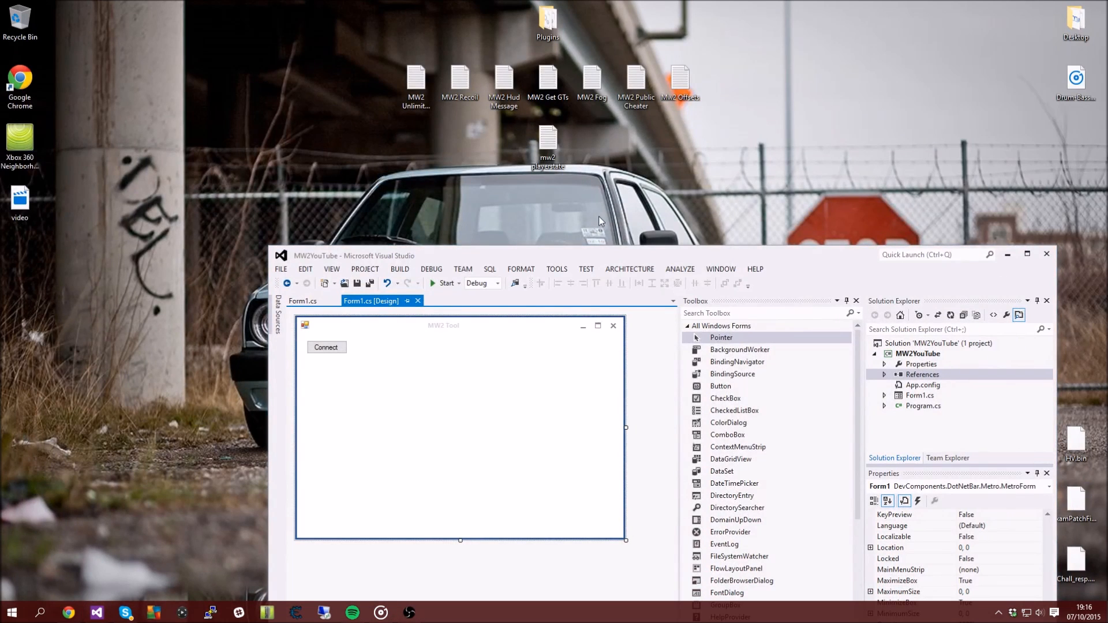
View the MW2 Recoil code notes in Notepad and return to the Form1 designer
double_click(460, 81)
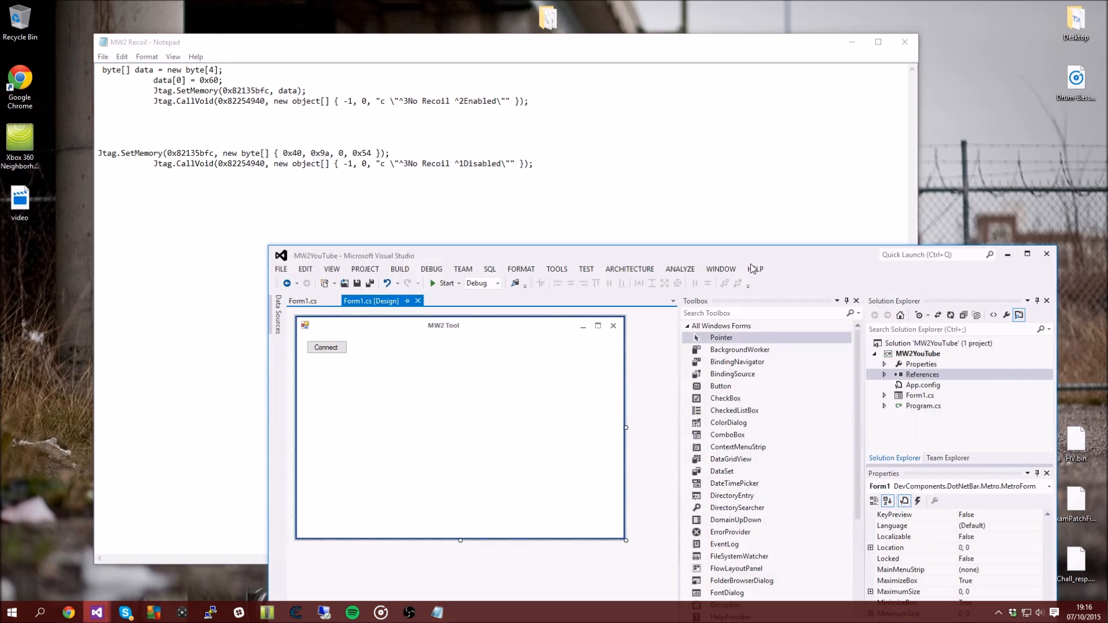
click(1028, 254)
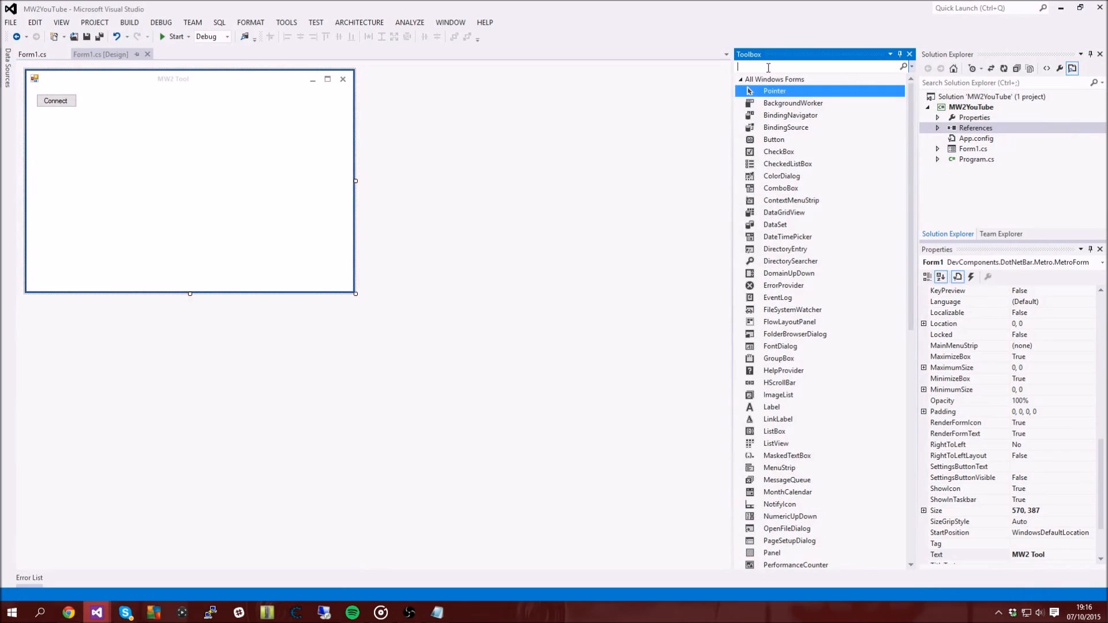
Find Button in the Toolbox and place button2 and button3 below Connect
text(butt)
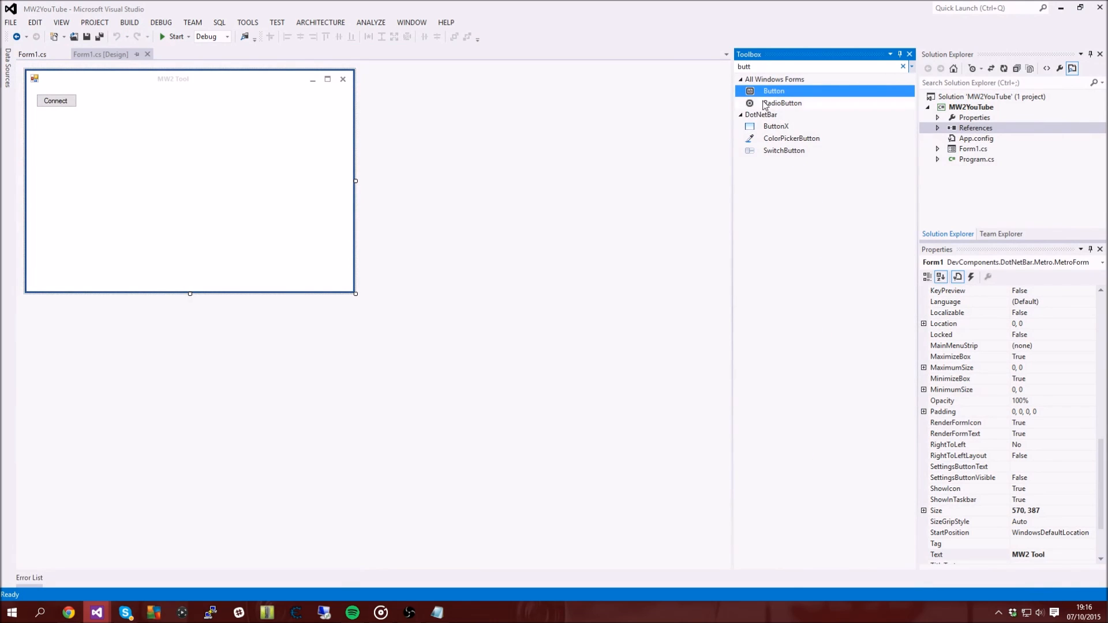
click(783, 150)
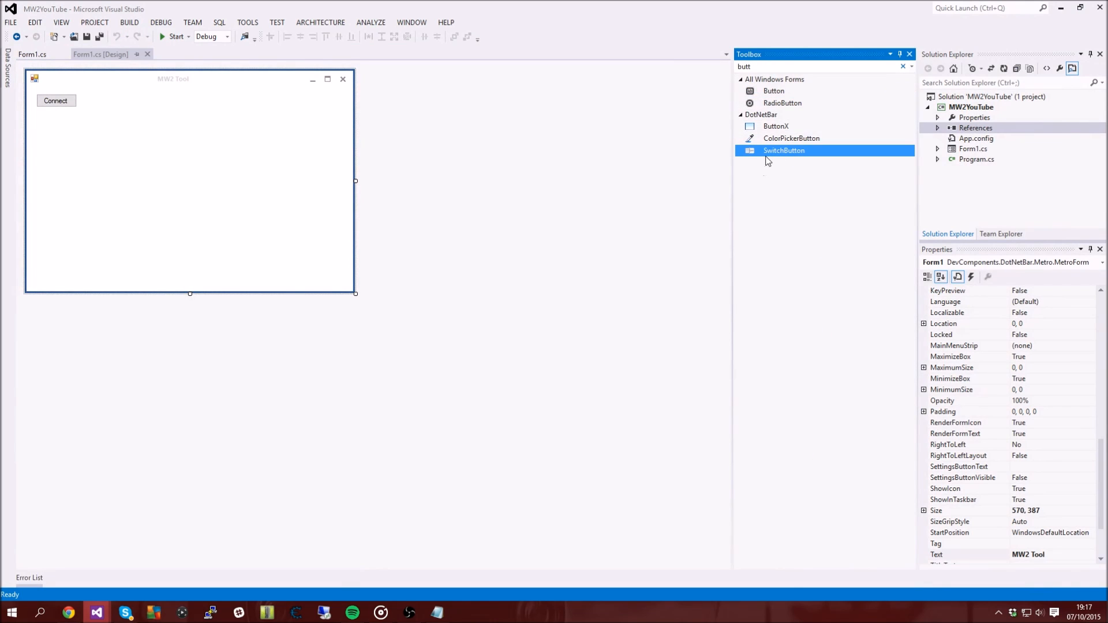
drag(783, 151, 150, 175)
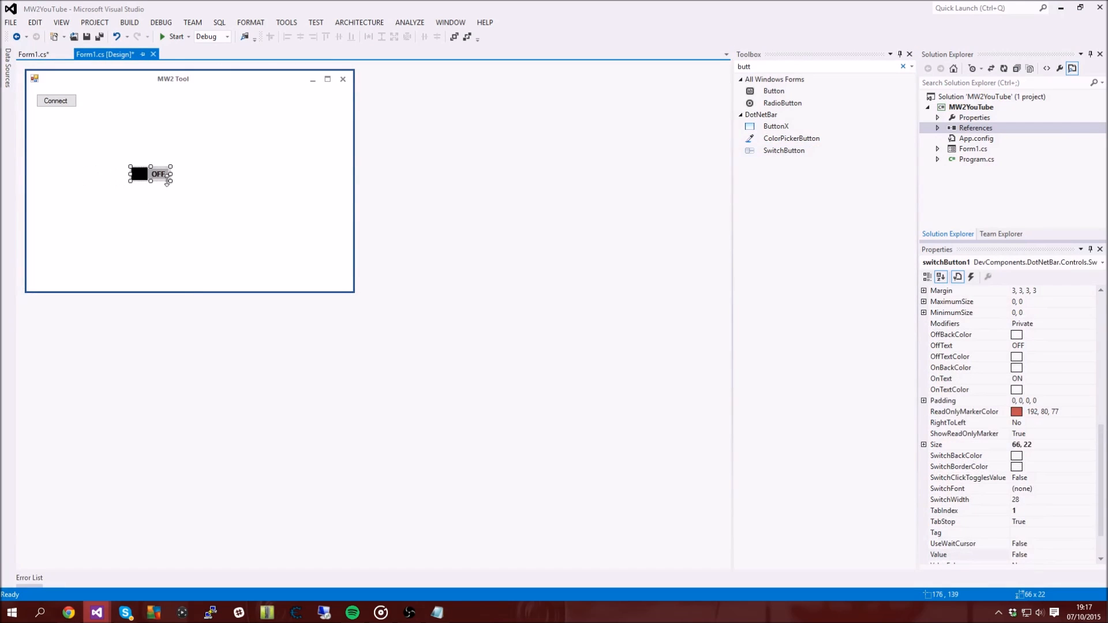
click(190, 247)
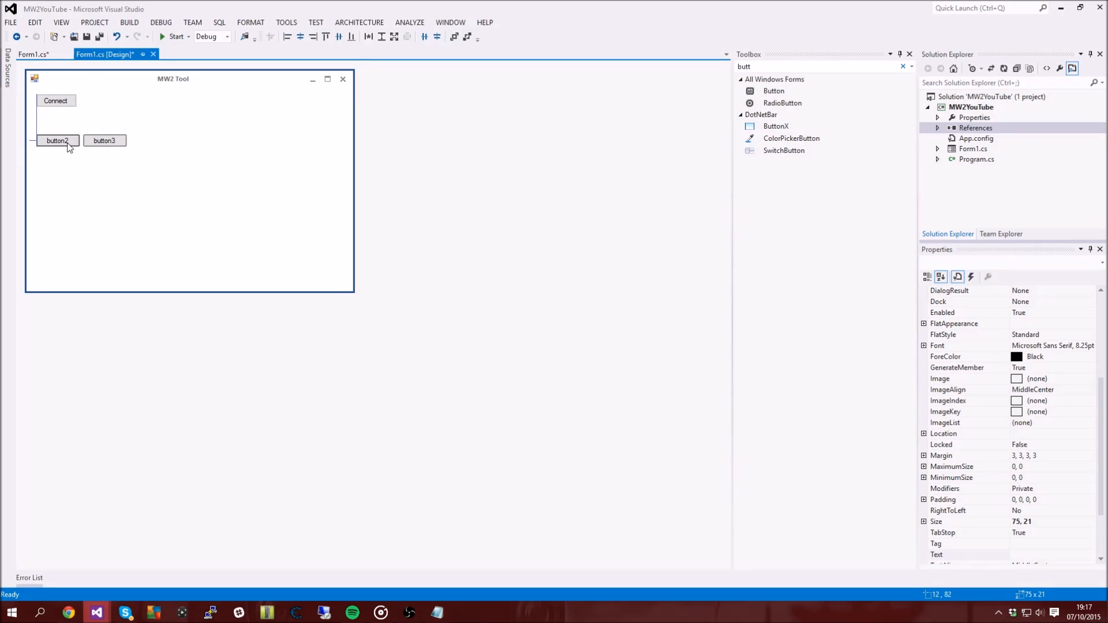
Set the new buttons' Text properties to 'Recoil On' and 'Recoil Off'
click(104, 140)
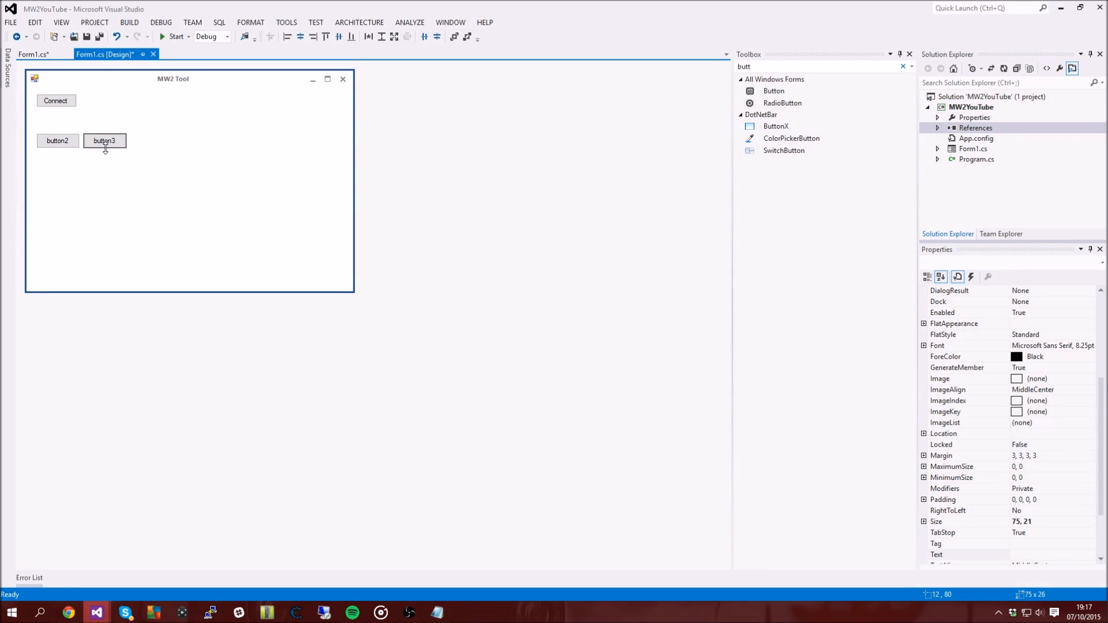
click(57, 139)
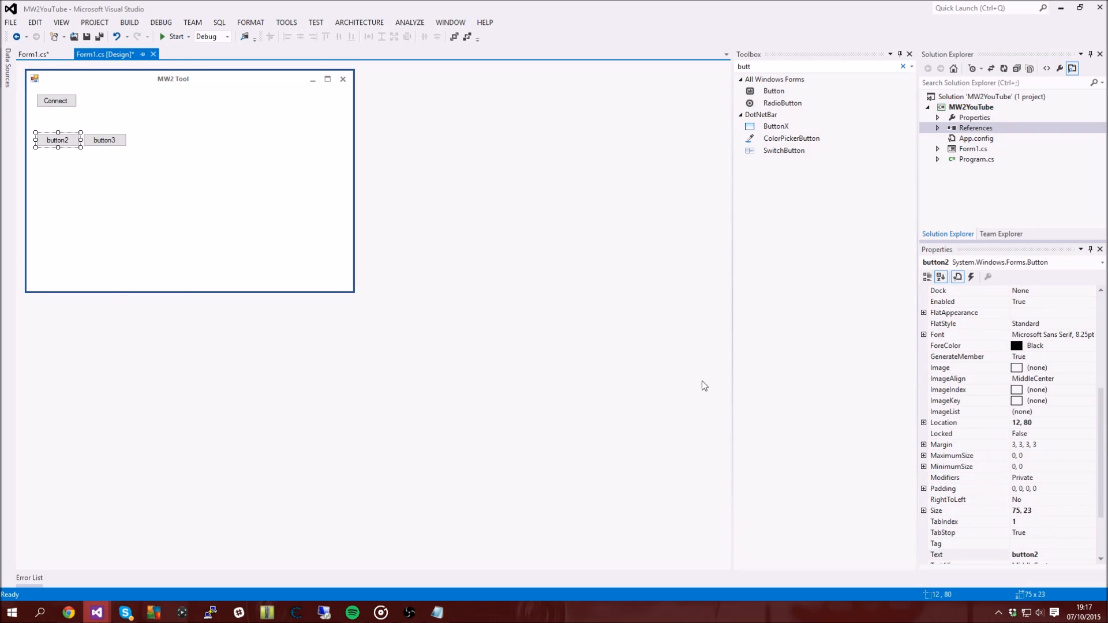
click(1025, 554)
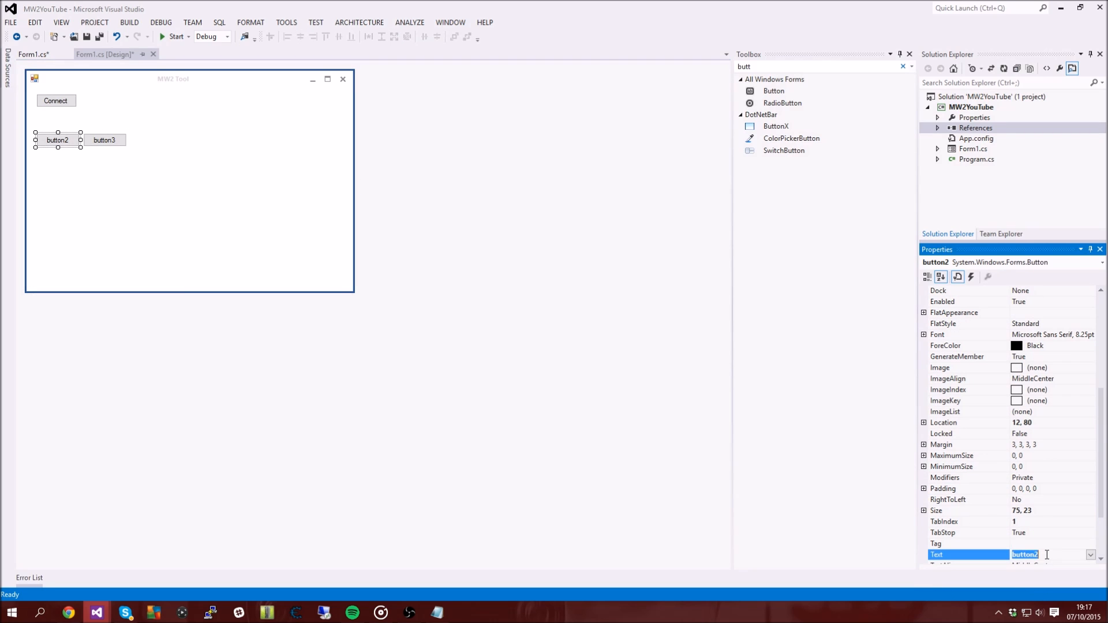
text(Recoil ON)
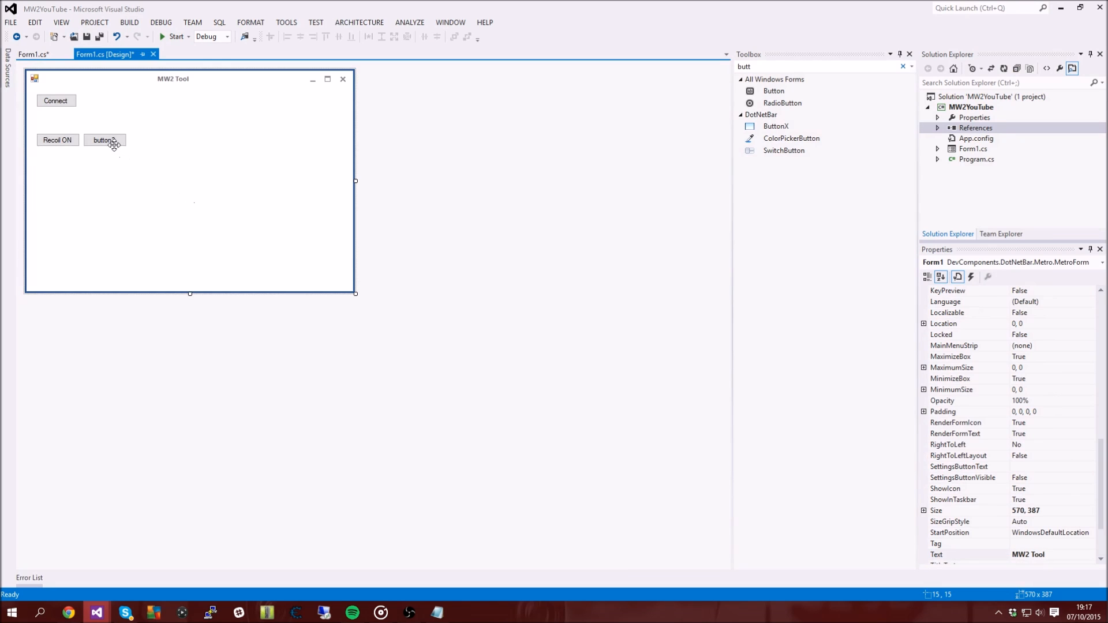
click(58, 139)
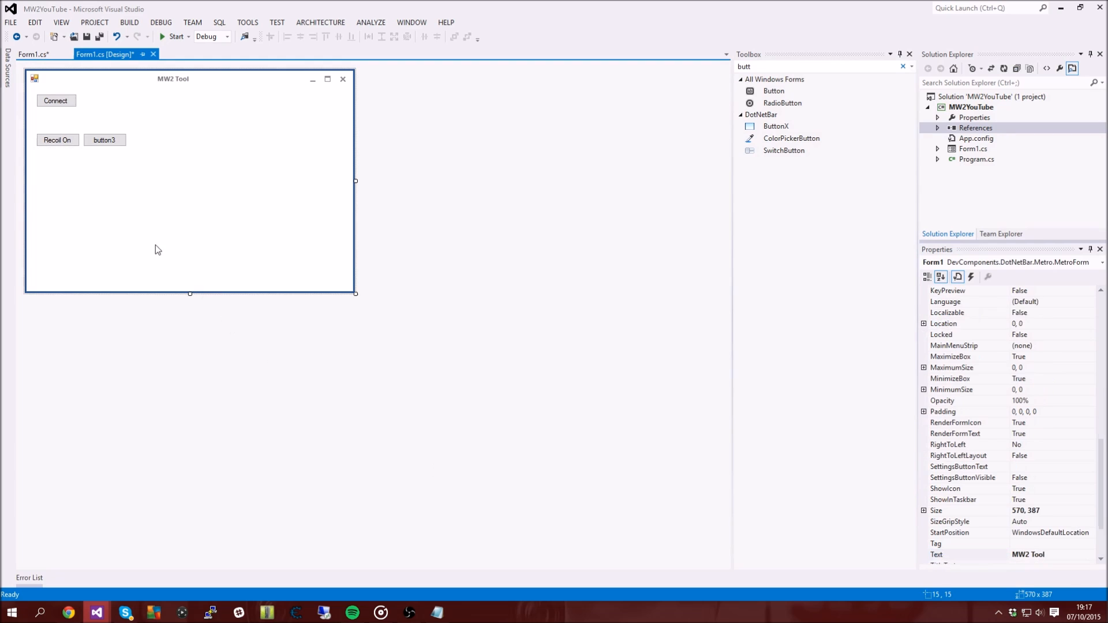
click(104, 139)
text(Recoil Off)
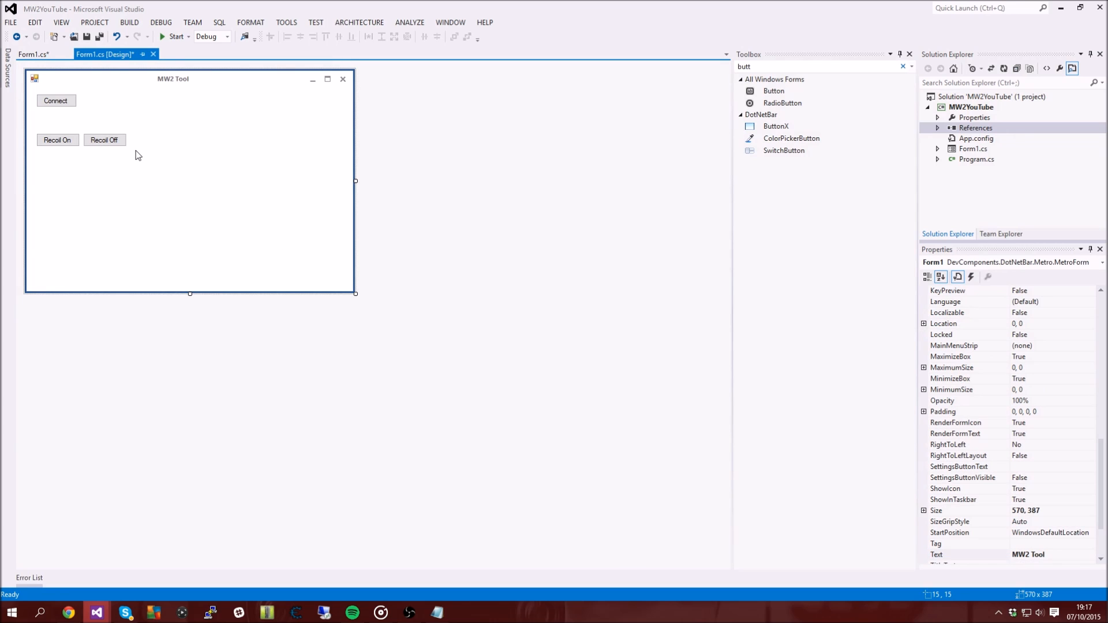
mouse_move(62, 152)
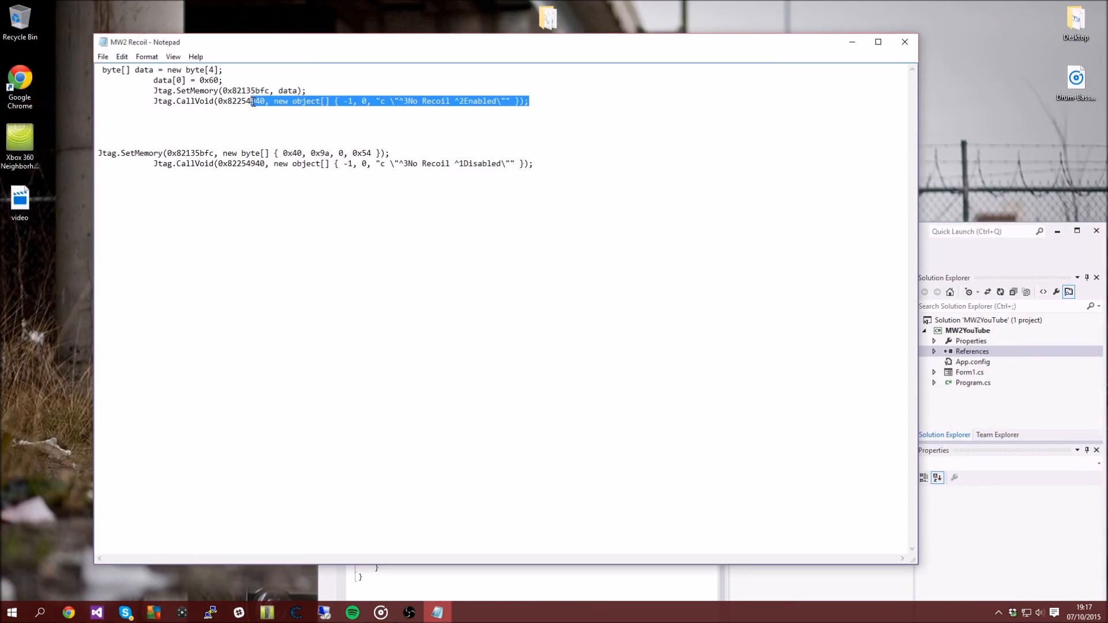
Copy the no-recoil enable lines from Notepad into button2_Click and return to the designer
drag(253, 101, 103, 69)
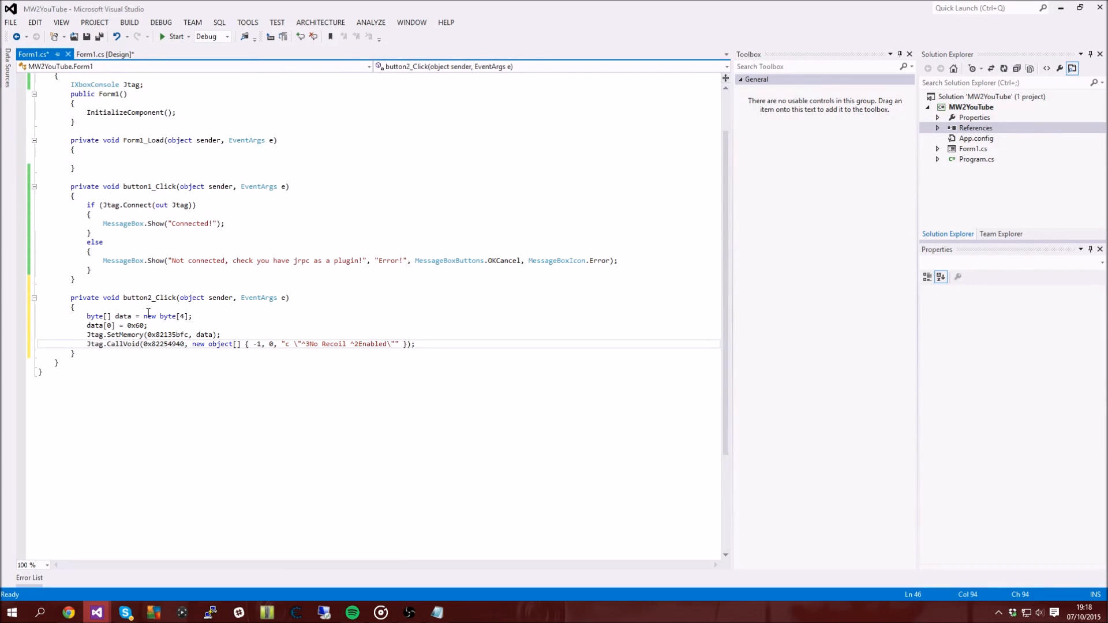
click(105, 54)
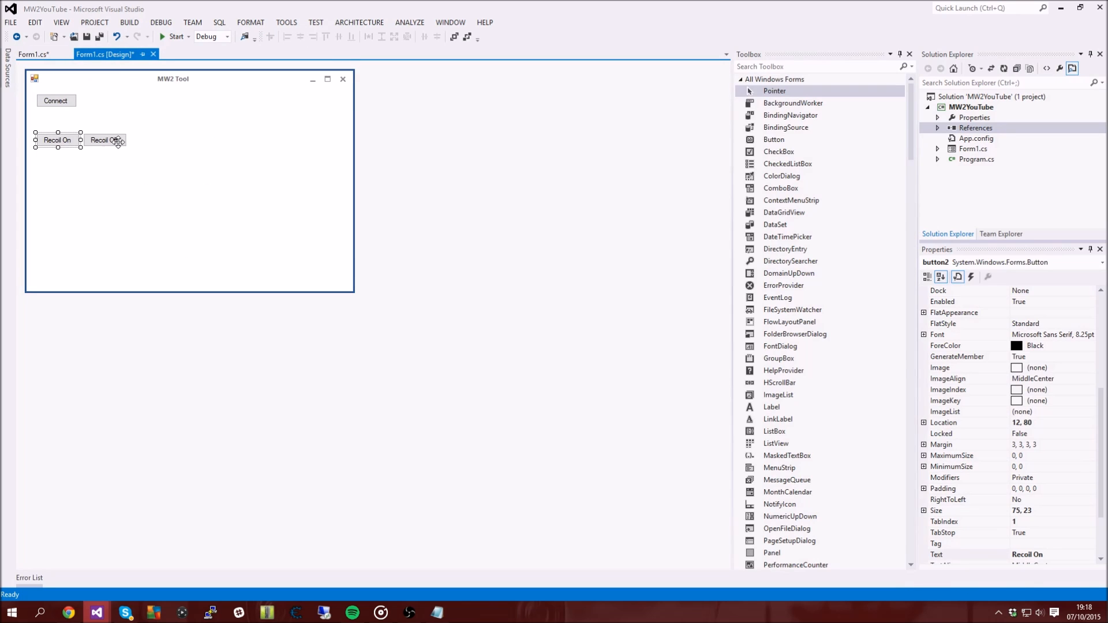
Fill button3_Click with the Jtag.SetMemory and CallVoid recoil-disable lines, then return to the designer
click(224, 180)
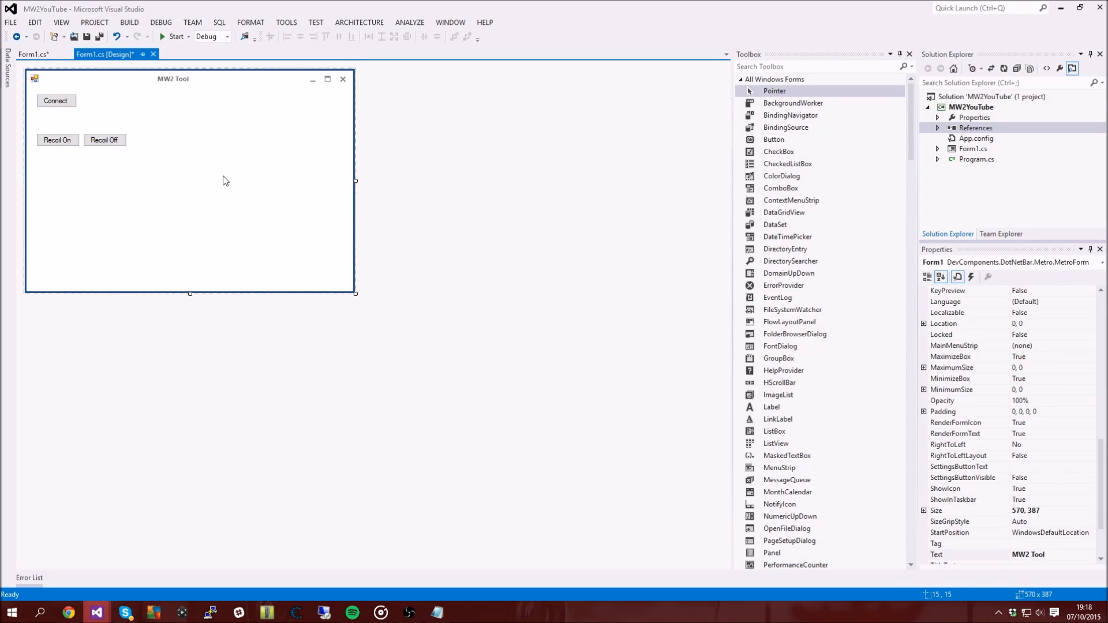
click(34, 54)
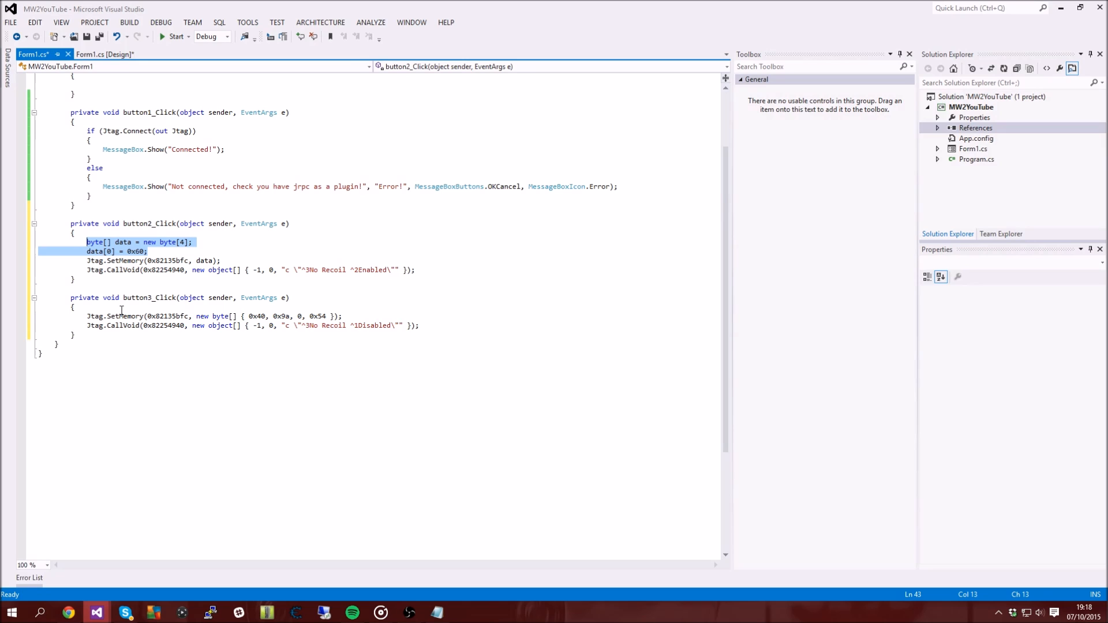
mouse_move(201, 311)
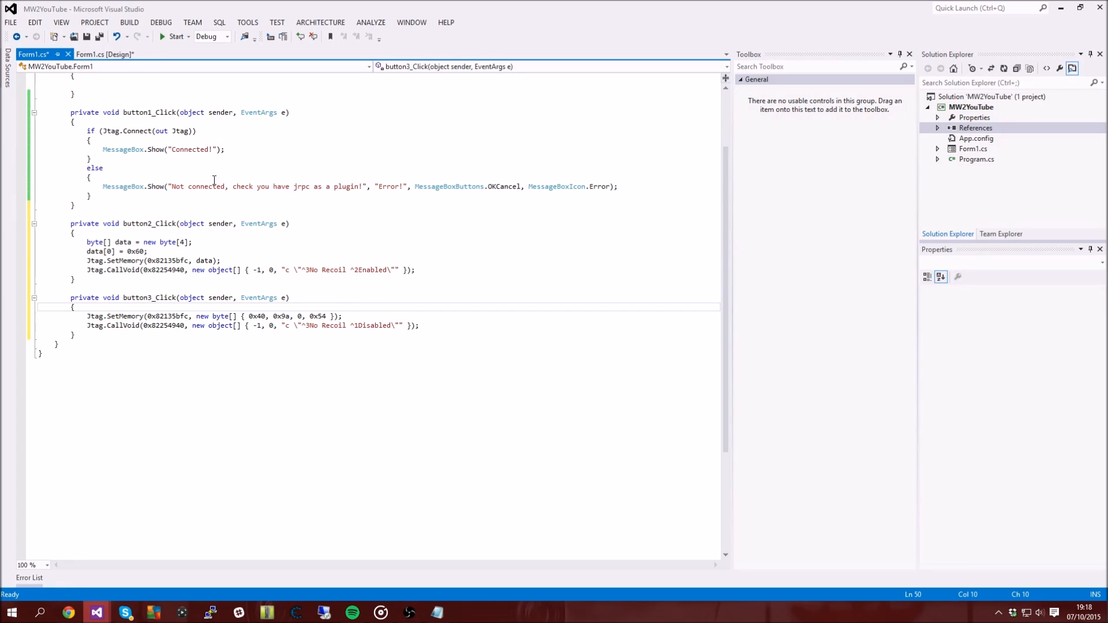
click(104, 54)
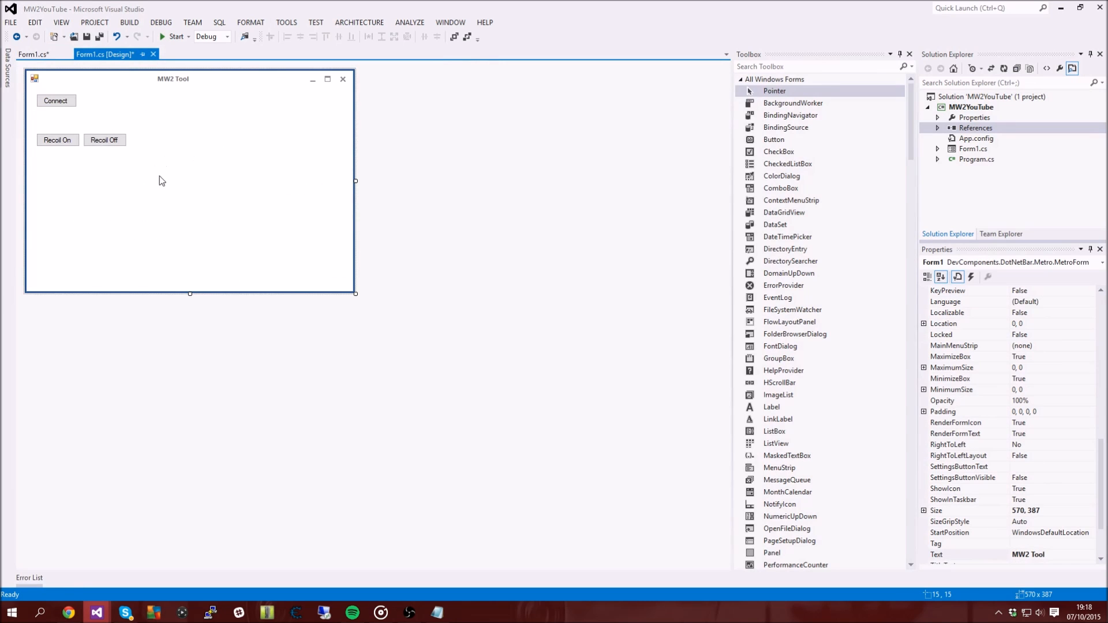
mouse_move(120, 162)
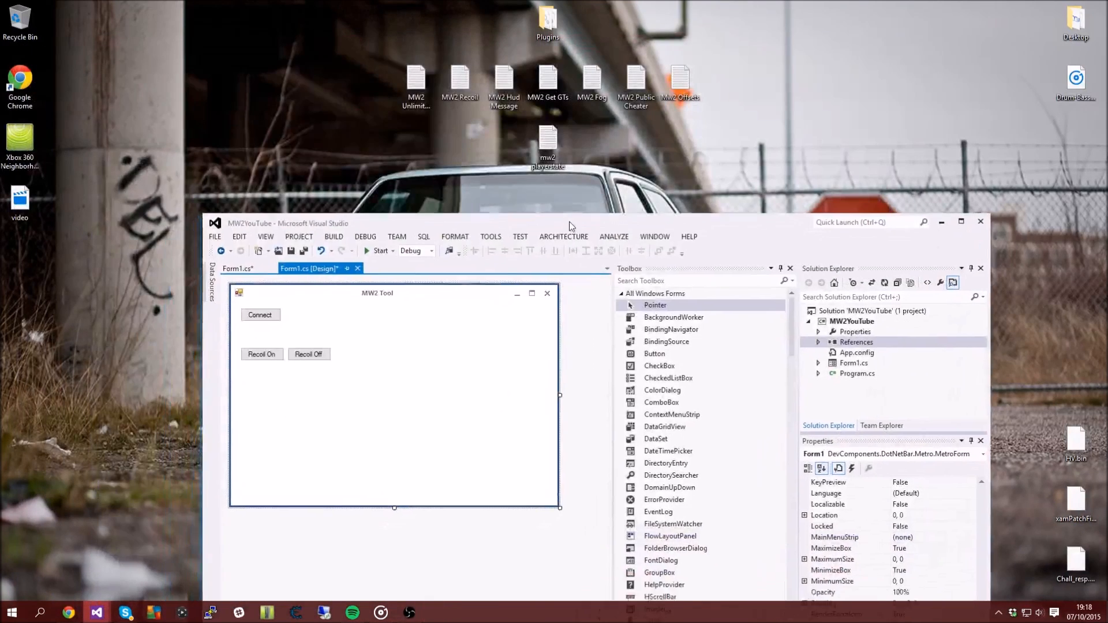
click(961, 221)
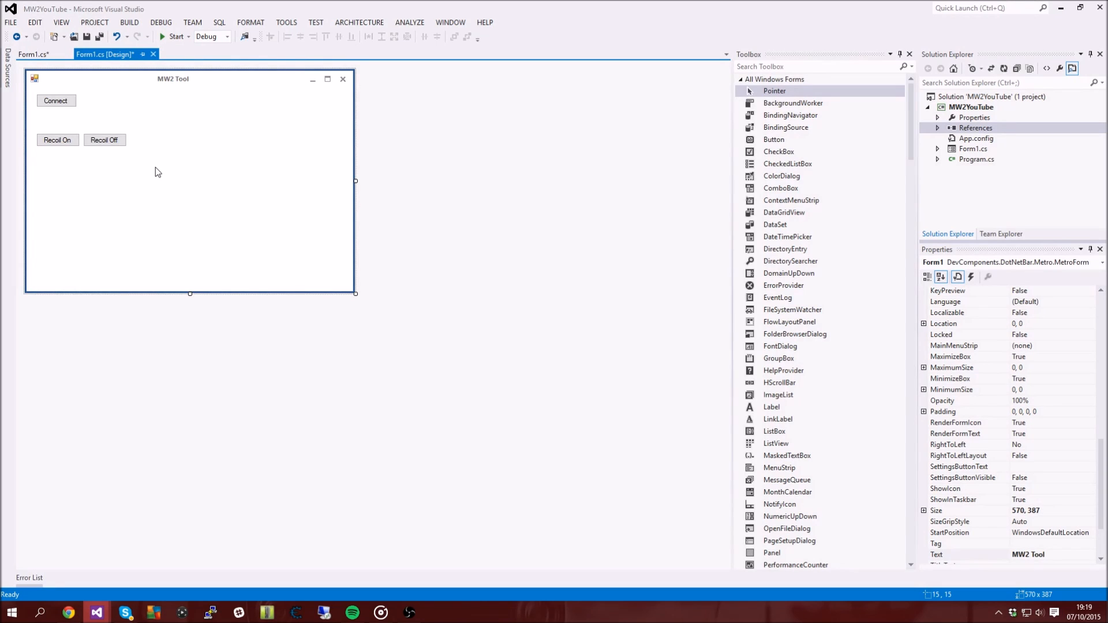
mouse_move(182, 165)
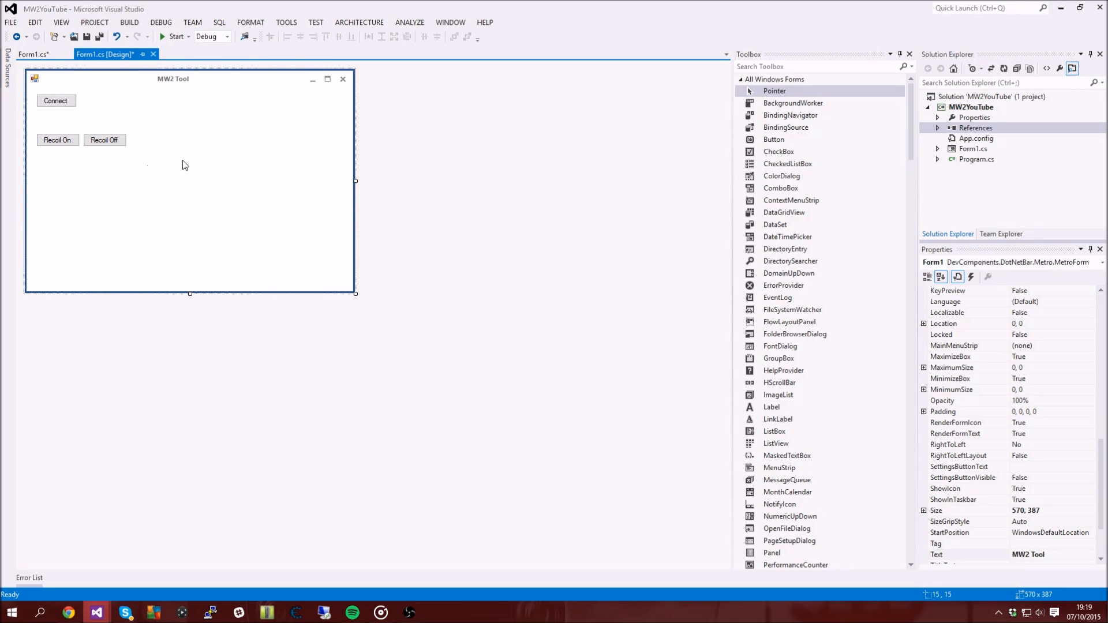